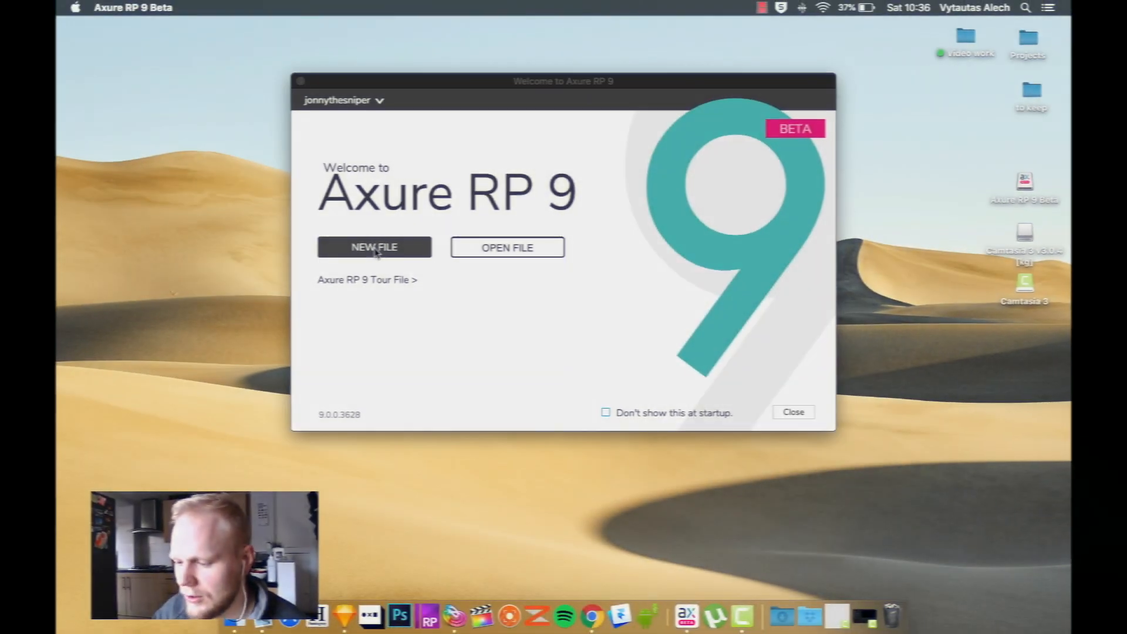
Create a new blank prototype document from the Welcome screen
click(374, 247)
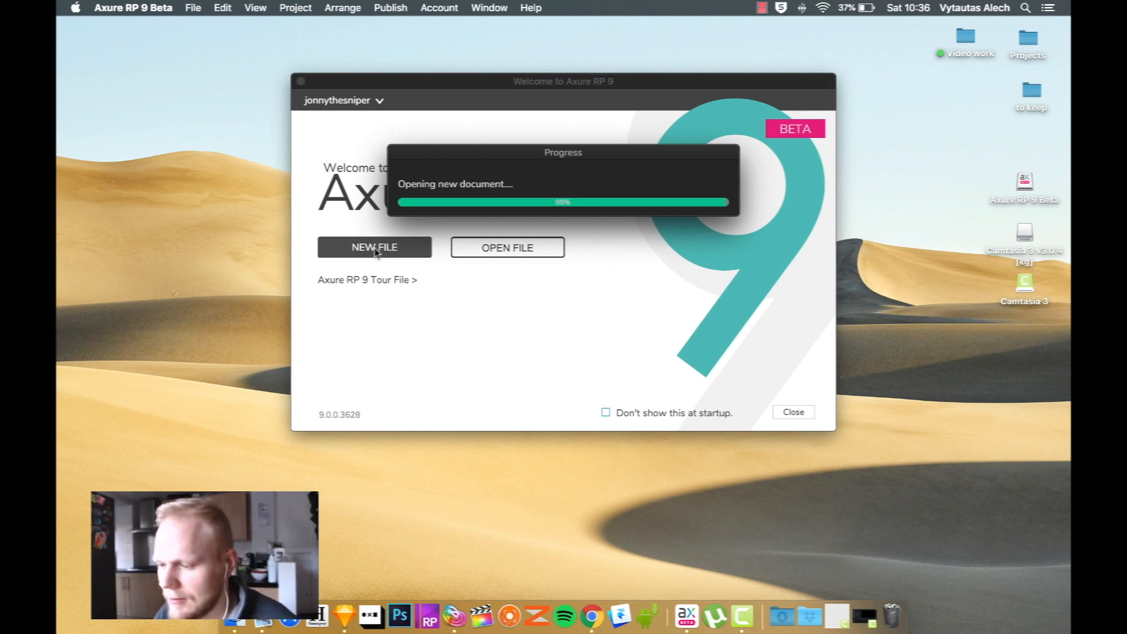
click(374, 247)
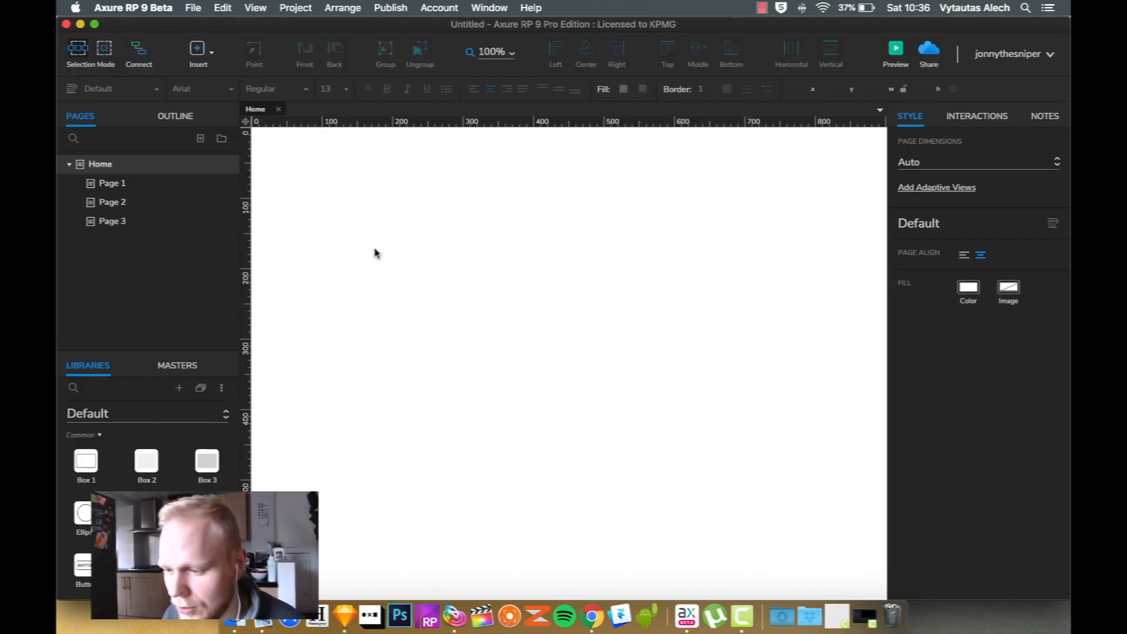
mouse_move(325, 146)
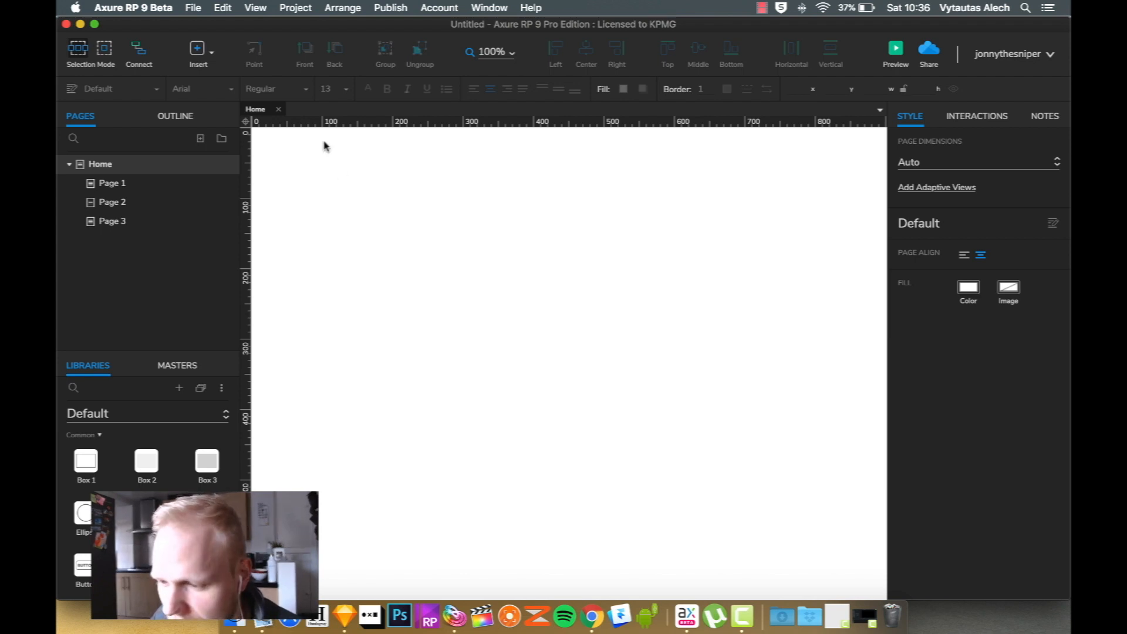
Set UI Colors to Light in Preferences and close with Done
click(126, 8)
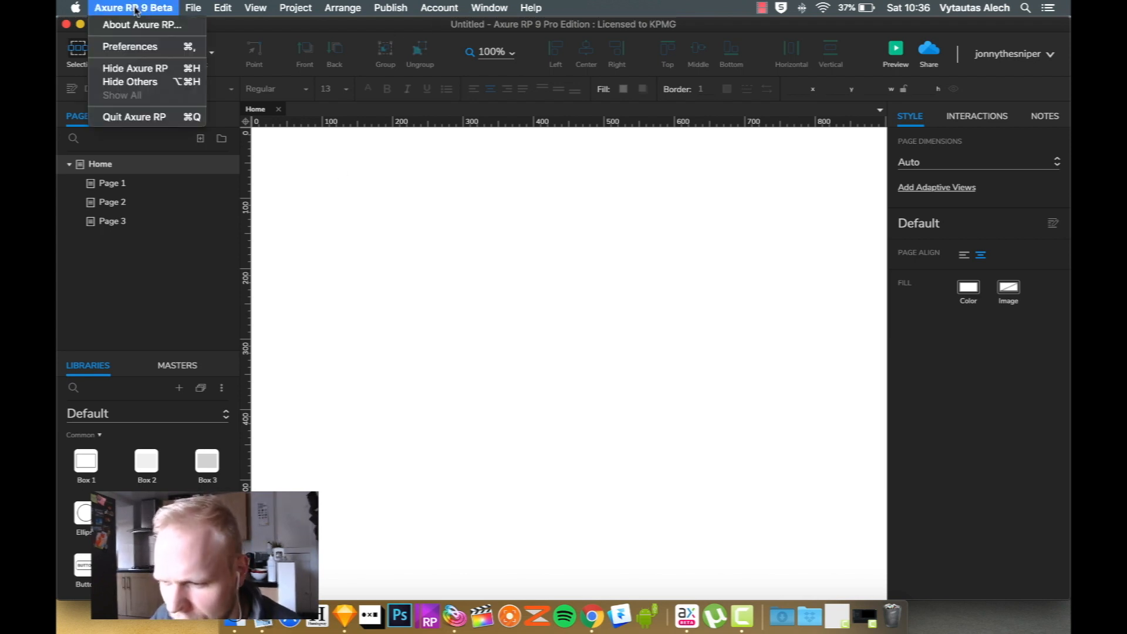
click(129, 46)
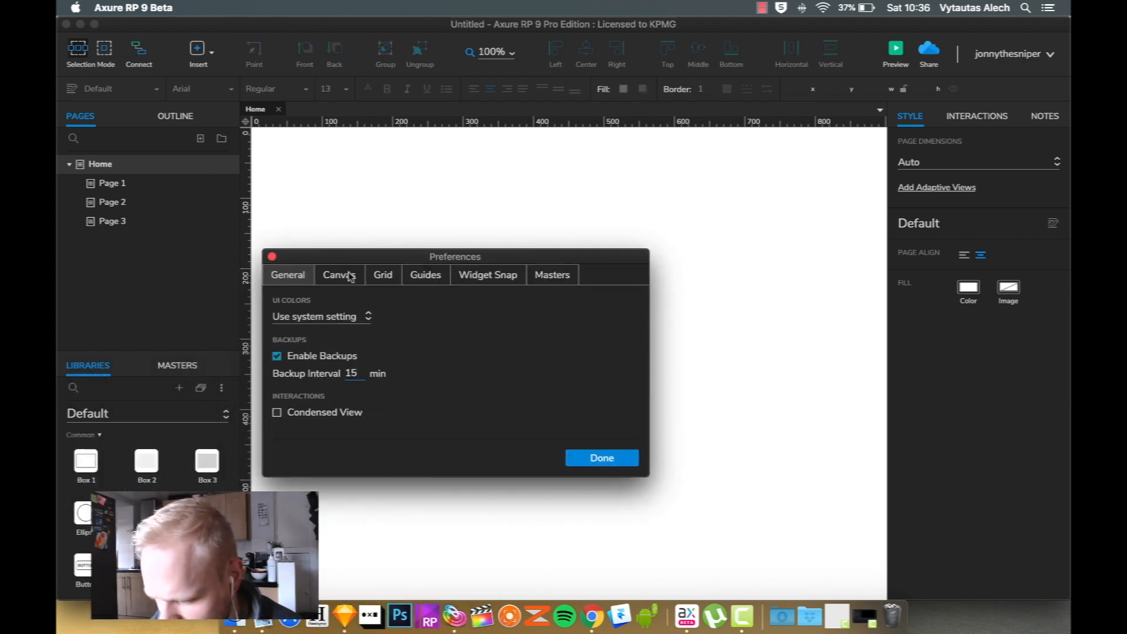
click(552, 275)
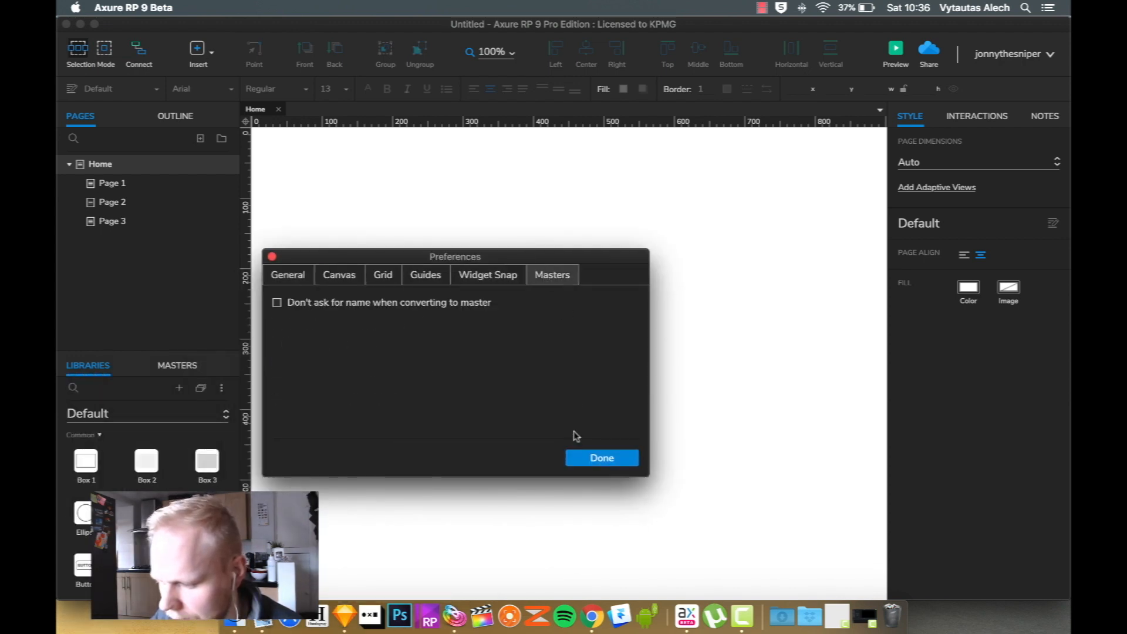
click(531, 7)
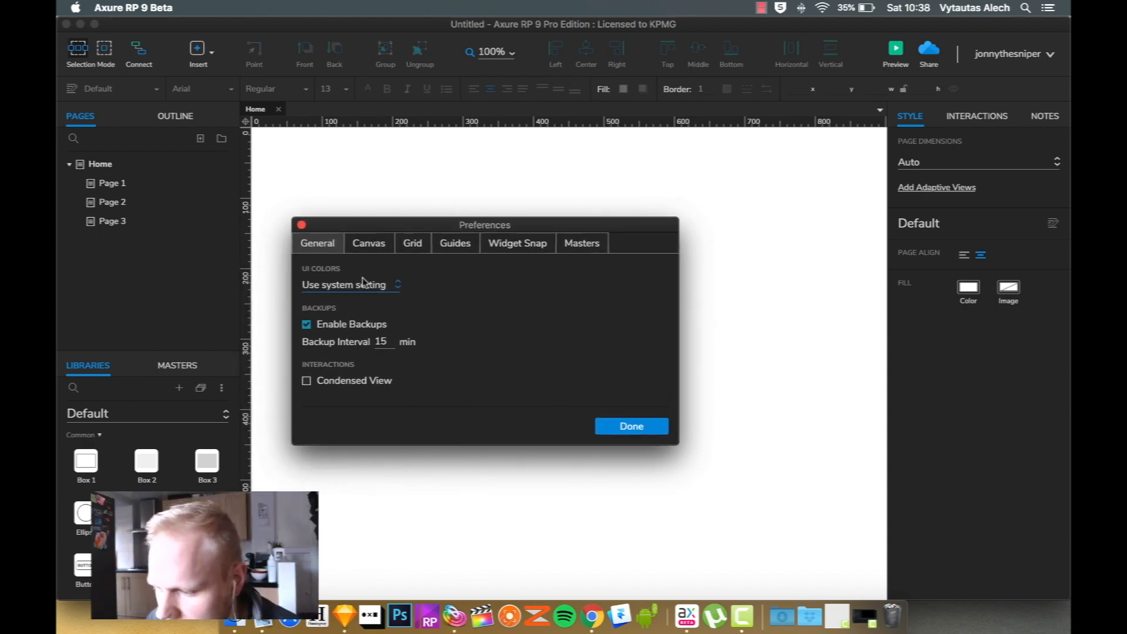
click(351, 285)
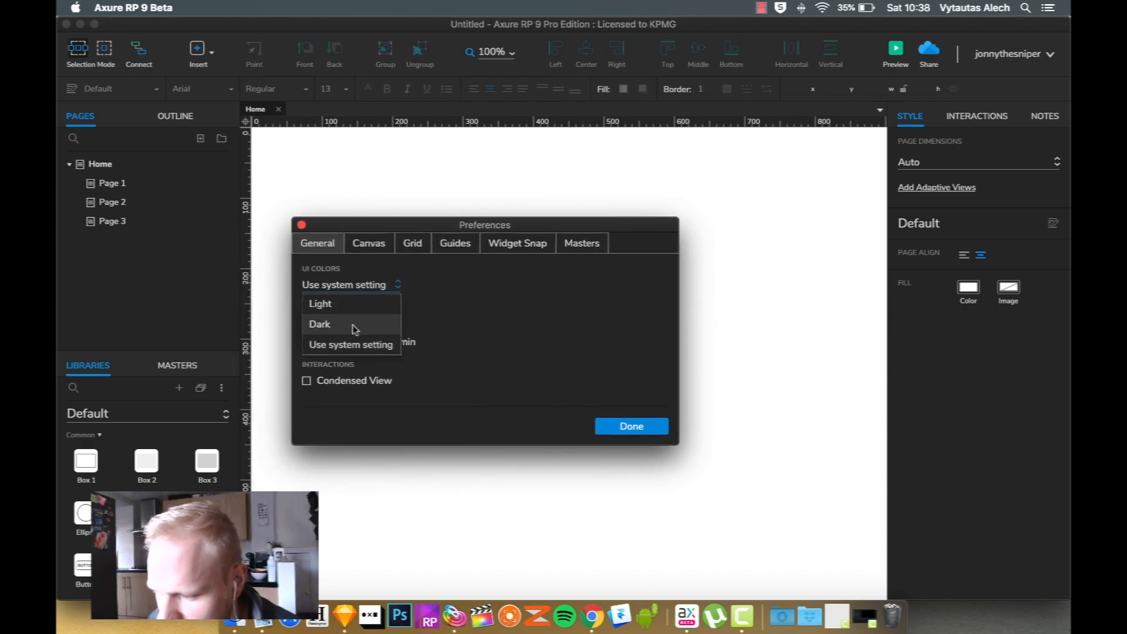
click(320, 304)
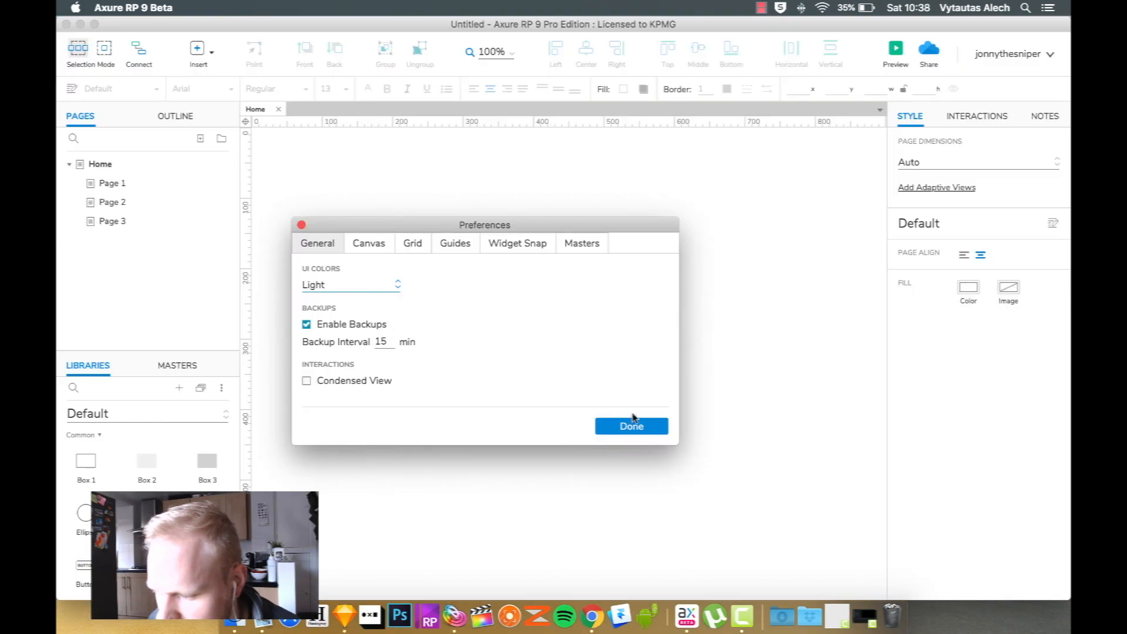
click(632, 426)
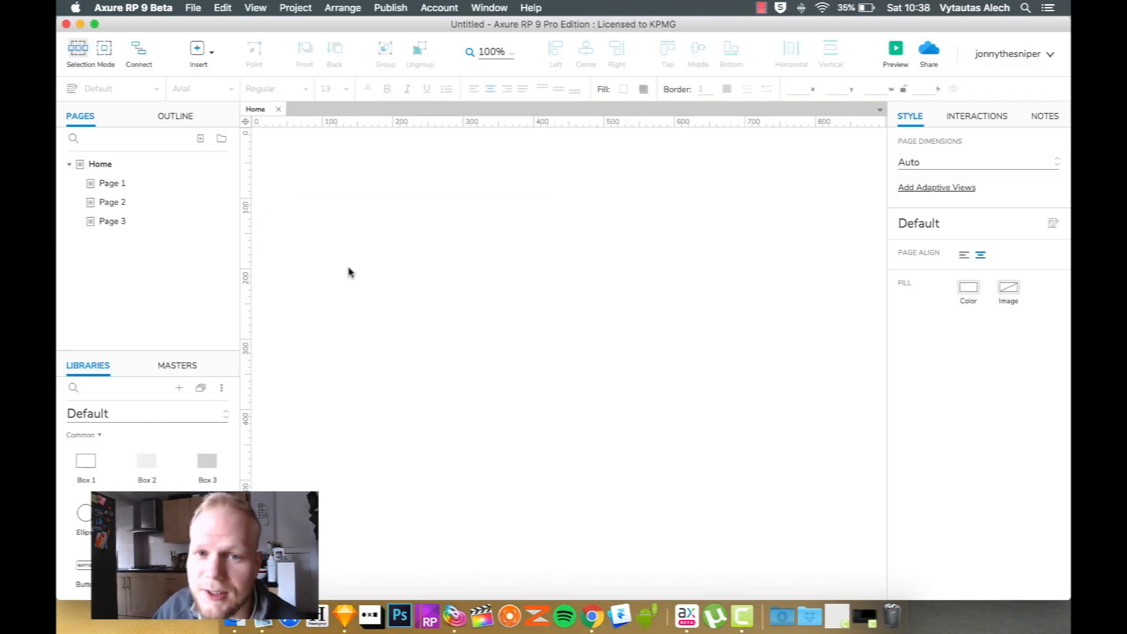
mouse_move(531, 294)
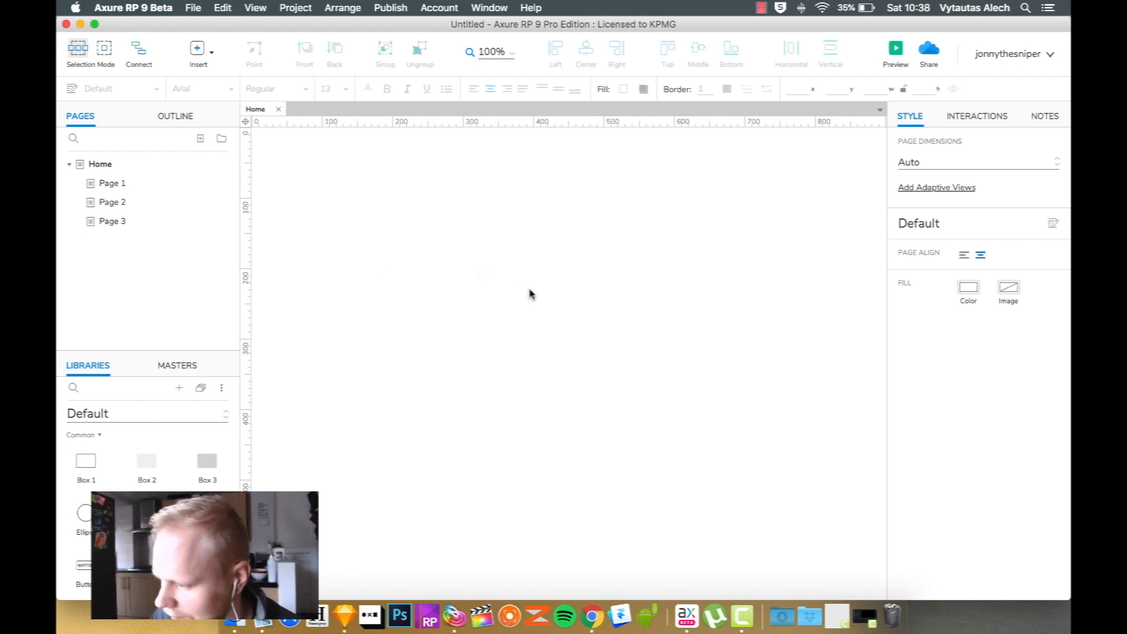
mouse_move(649, 421)
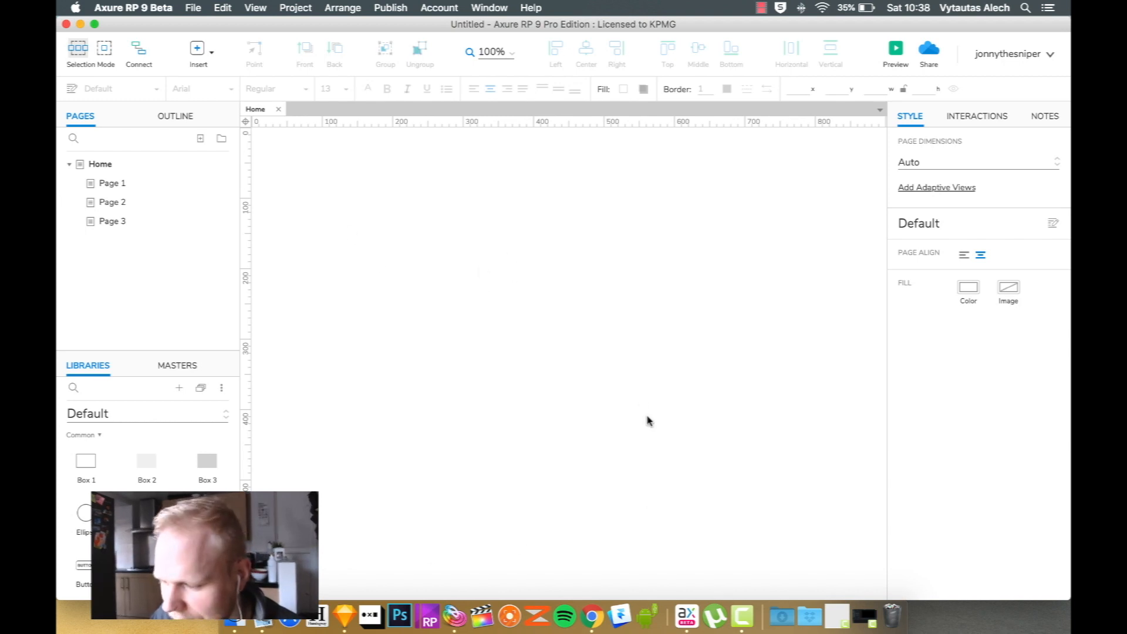
mouse_move(201, 130)
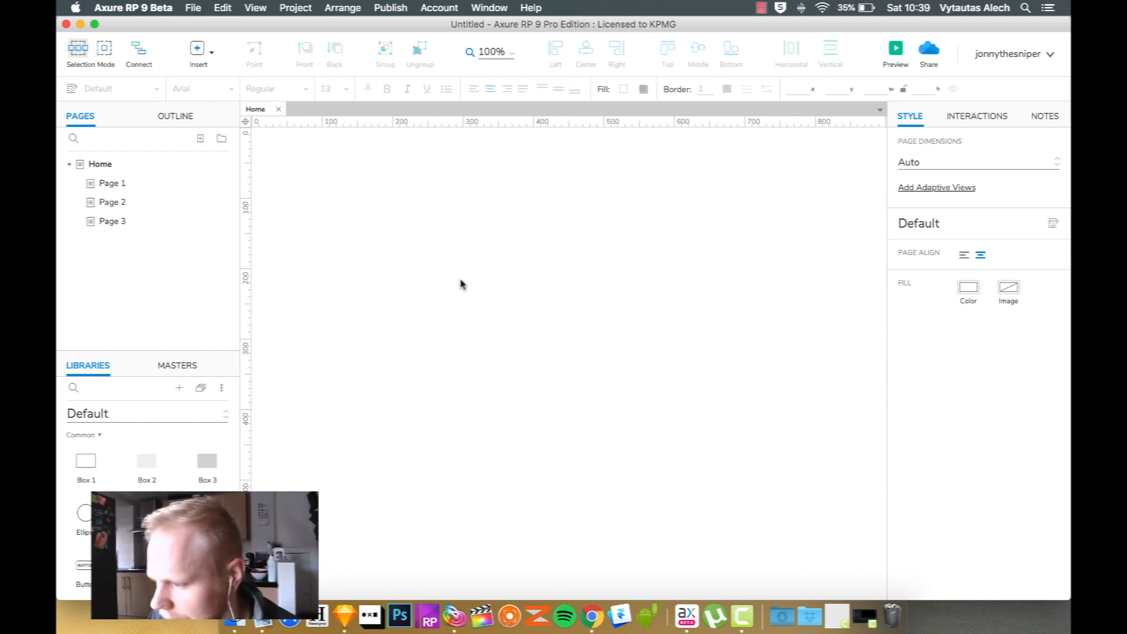
mouse_move(712, 306)
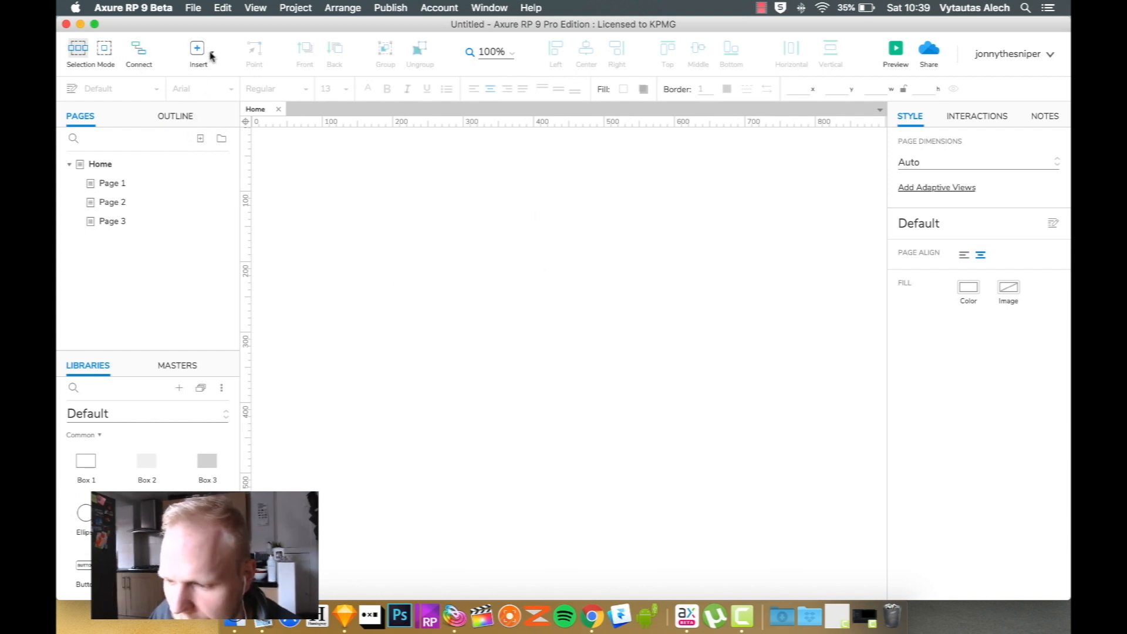
Draw a rectangle near the top-left of the Home page and clear its border
click(197, 49)
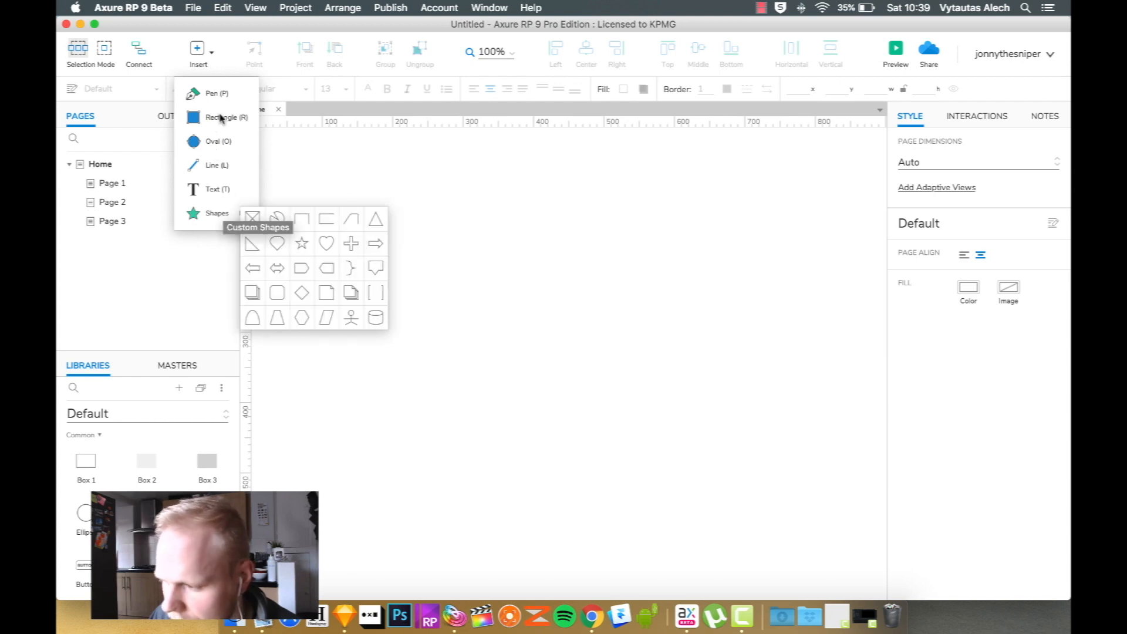
mouse_move(342, 163)
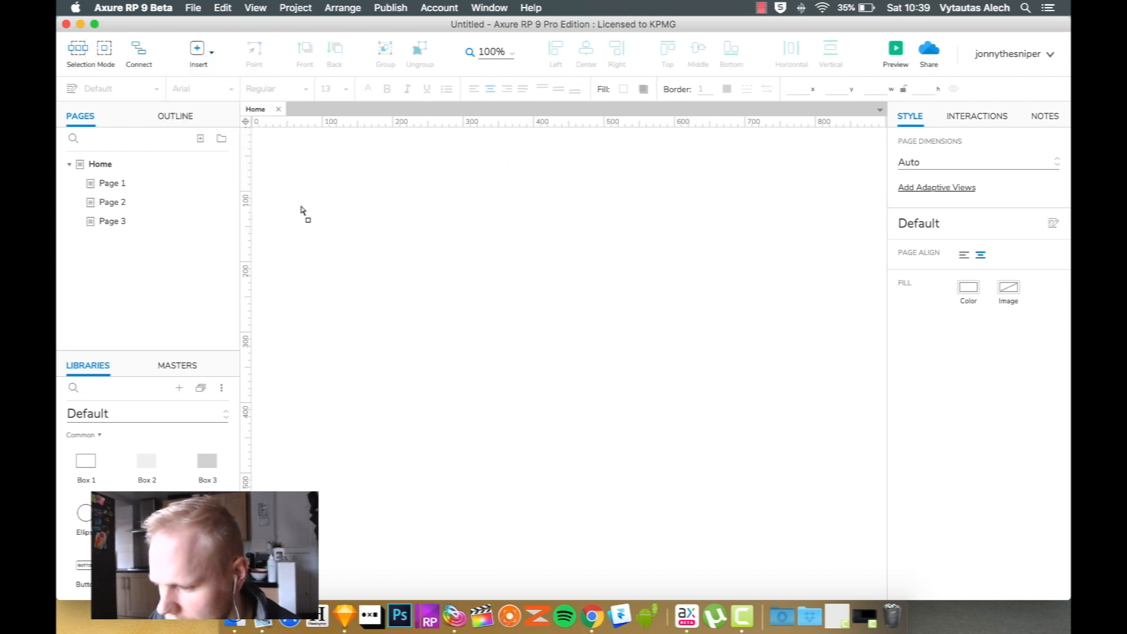
drag(297, 192, 576, 362)
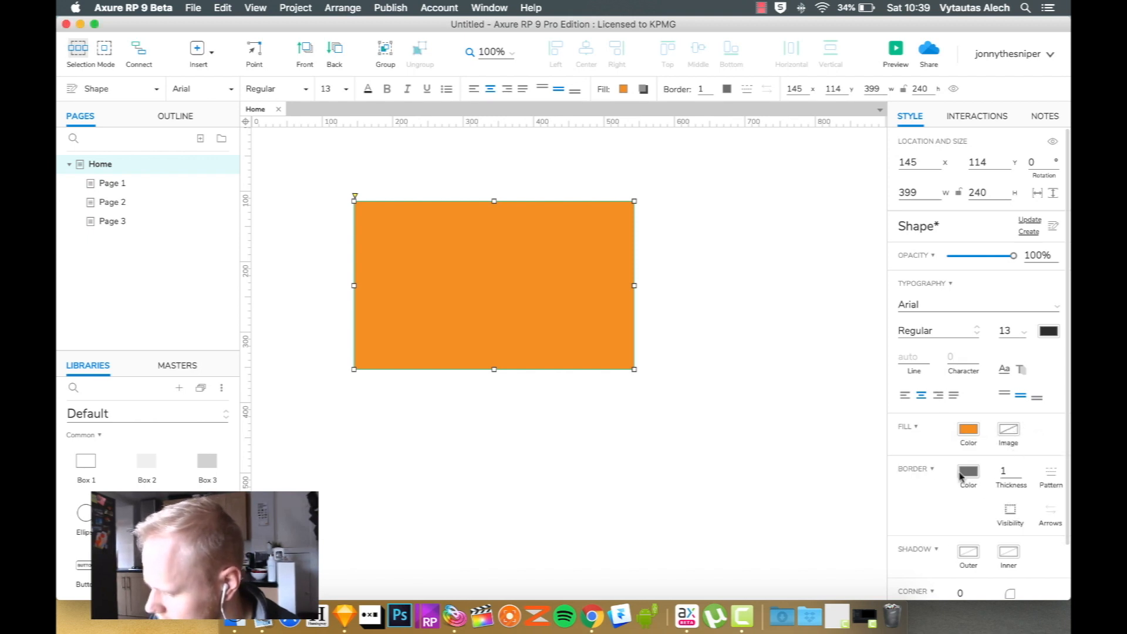
click(968, 471)
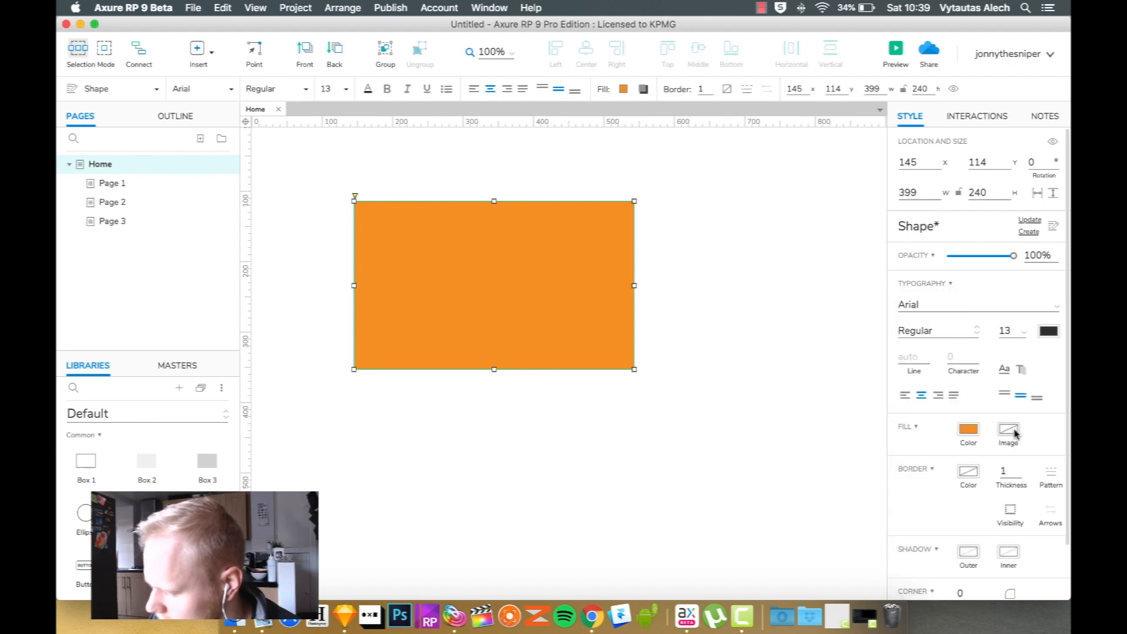
Fill the rectangle with the mount-bromo-clear.jpg image, centre-aligned
click(1008, 428)
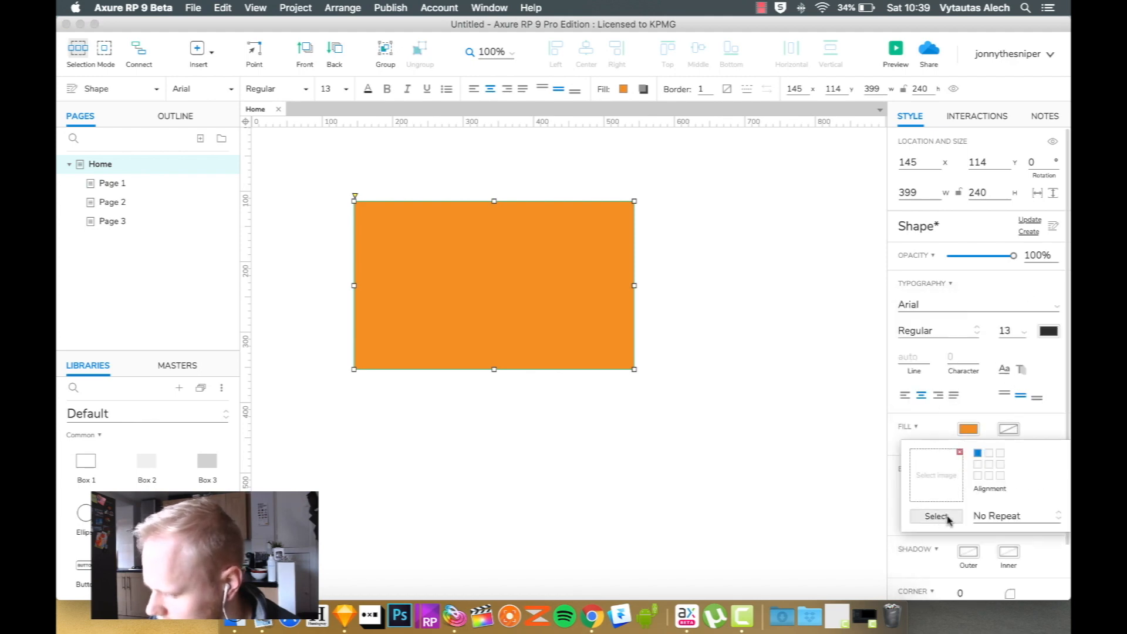
click(936, 516)
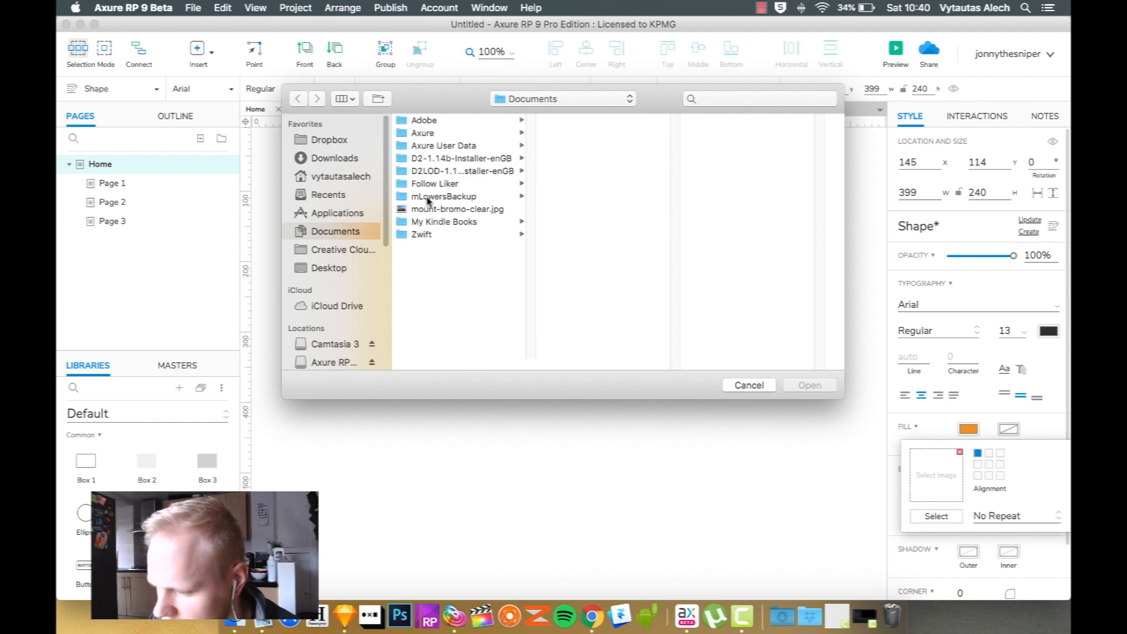
click(809, 386)
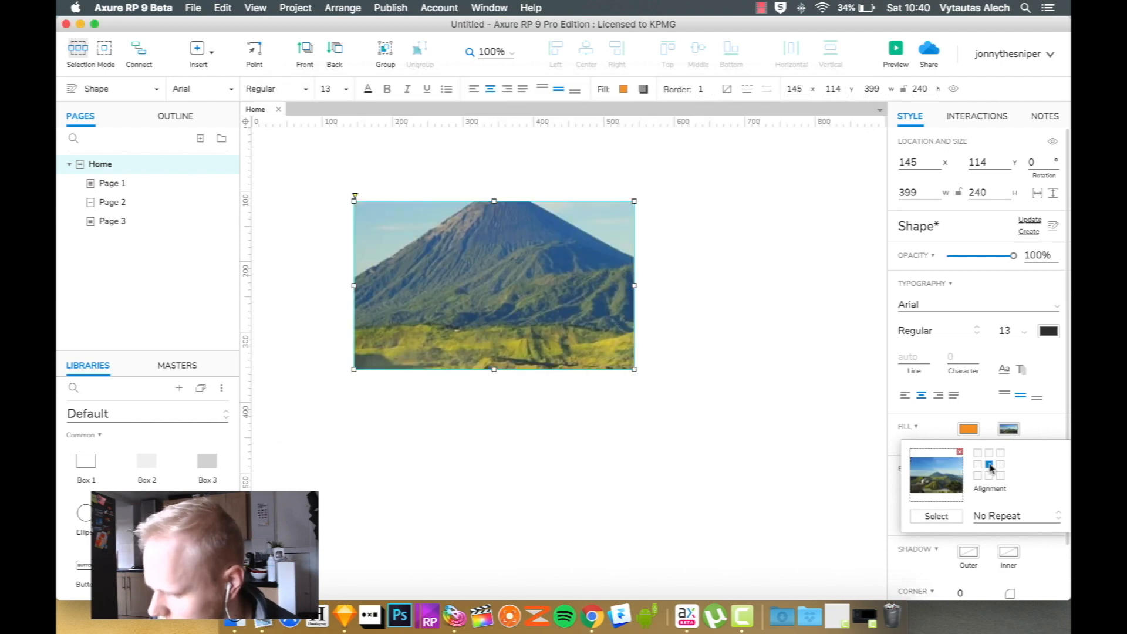
click(997, 515)
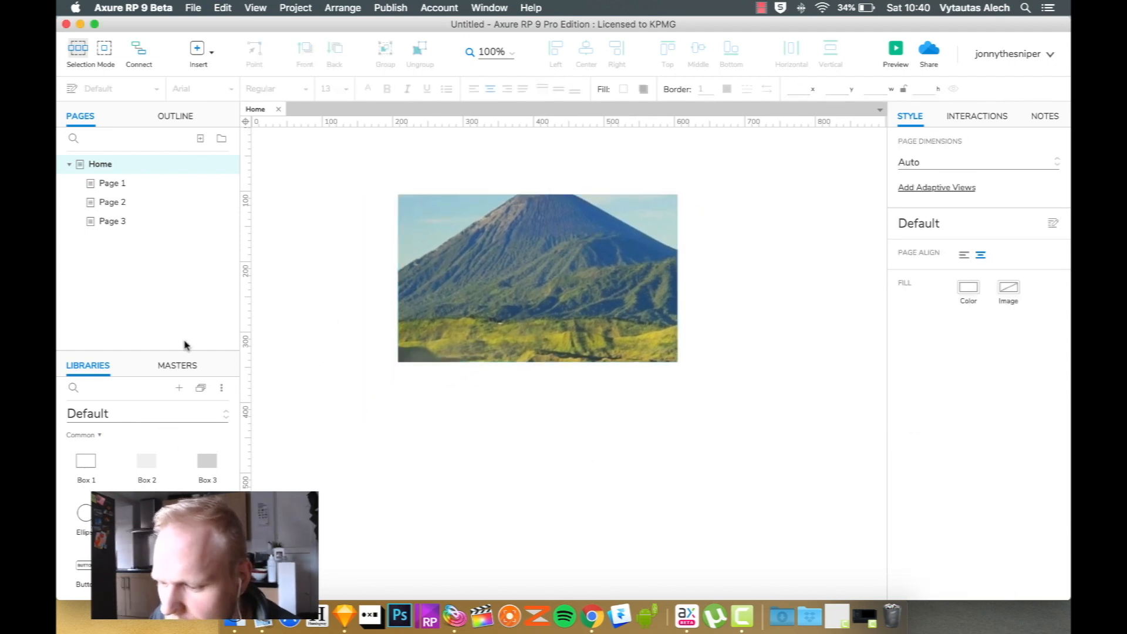
Place a Primary Button below the mountain image and show the Interactions panel
scroll(down, 3)
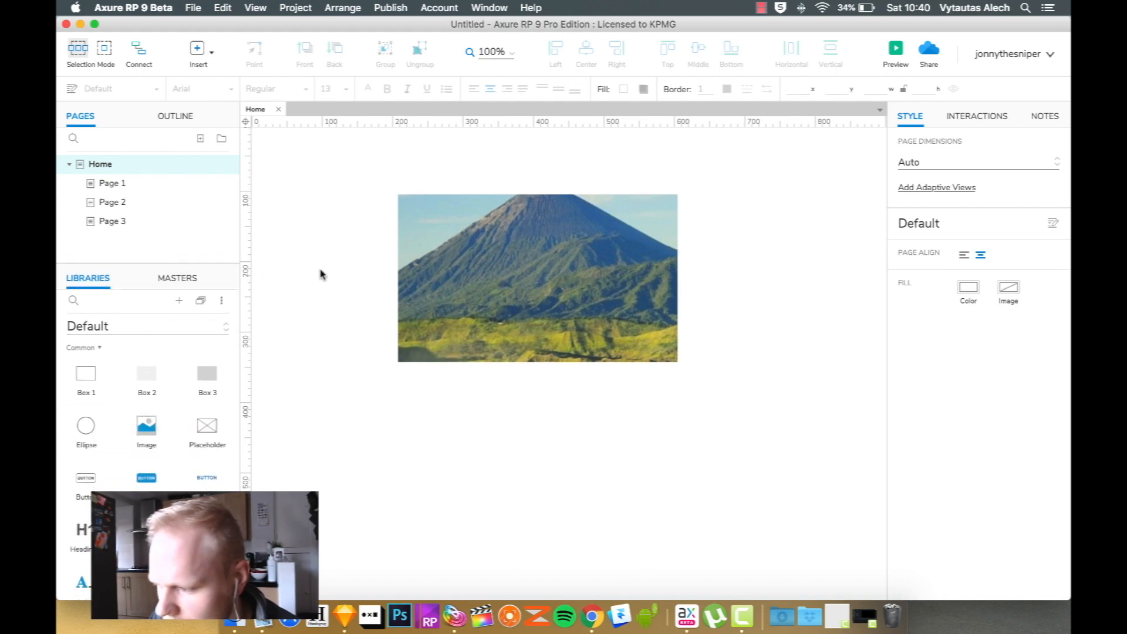
mouse_move(303, 342)
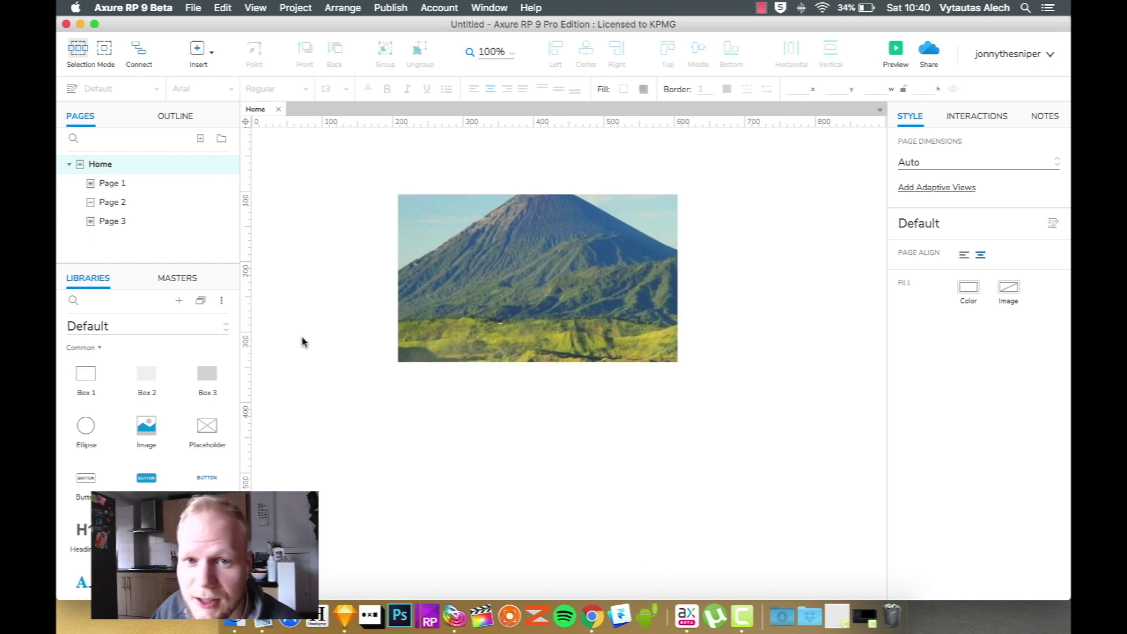
scroll(down, 3)
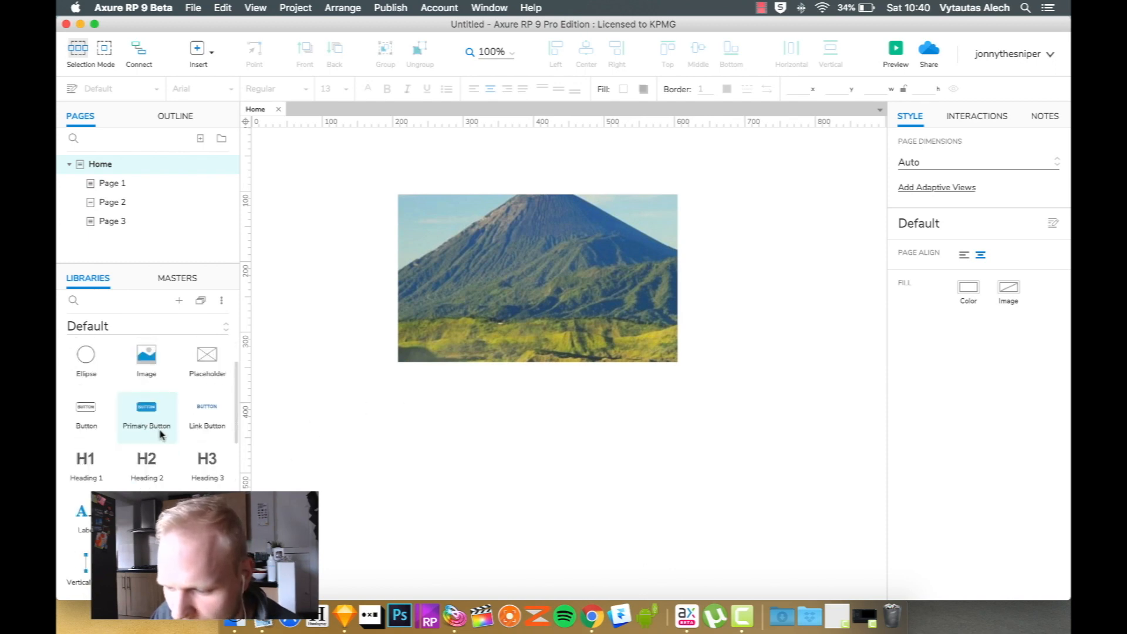
scroll(down, 3)
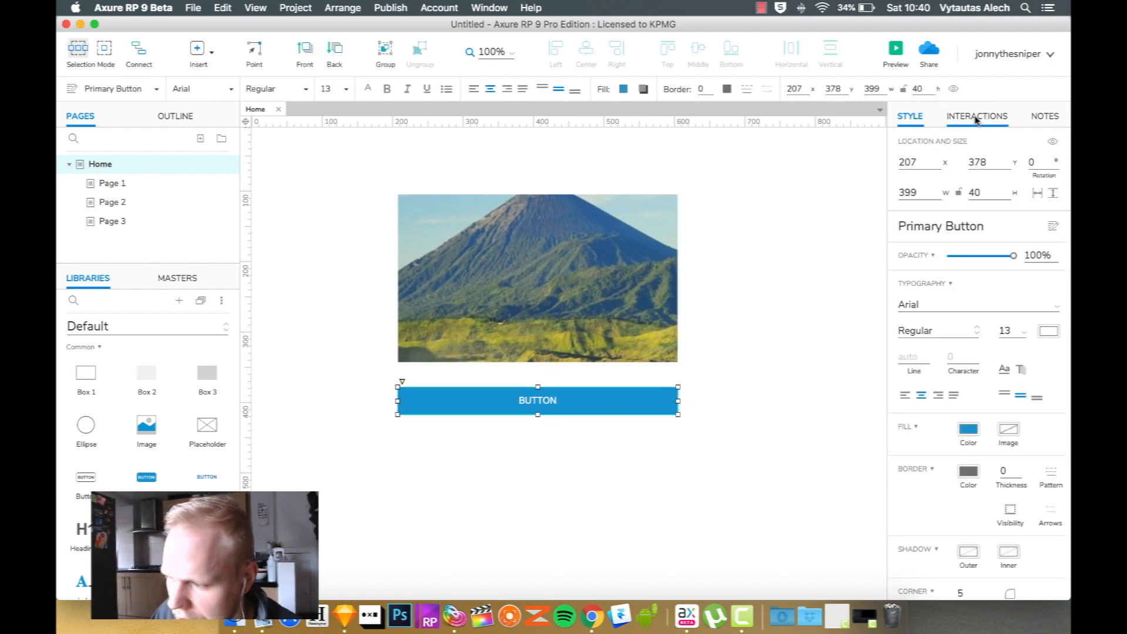
click(977, 116)
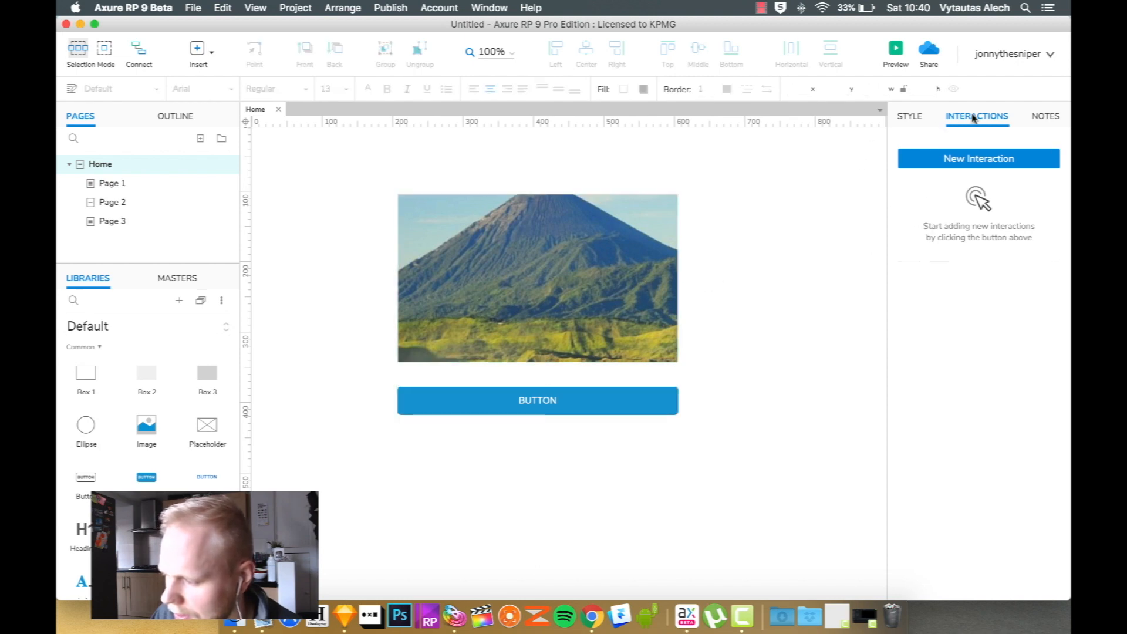
Give the blue button a mouseover style effect with a bright green fill
click(537, 400)
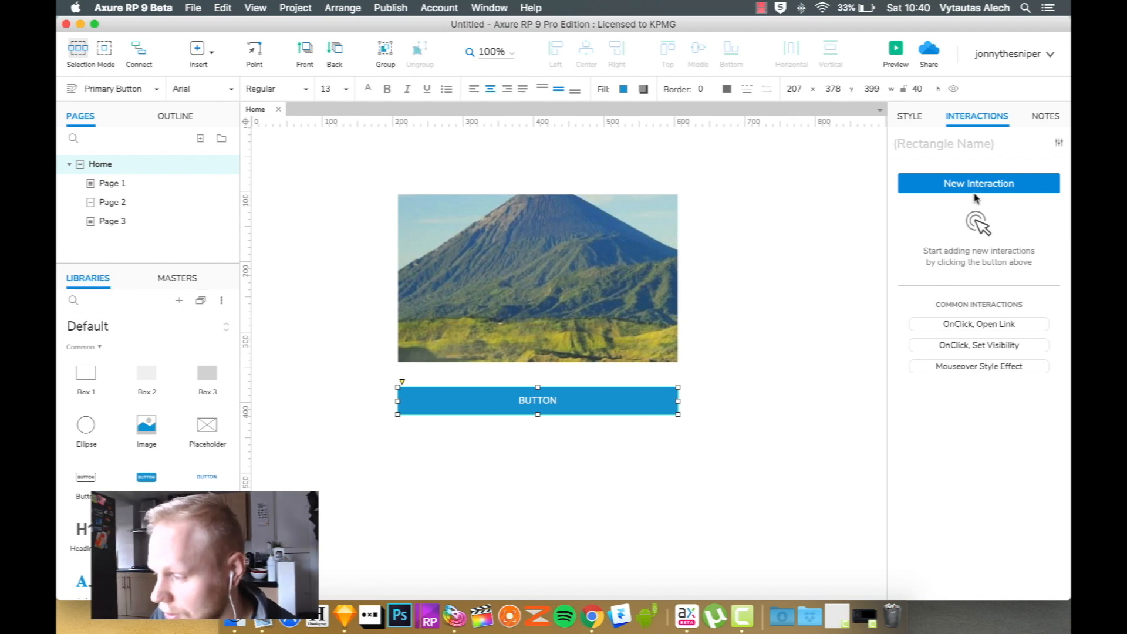
mouse_move(942, 311)
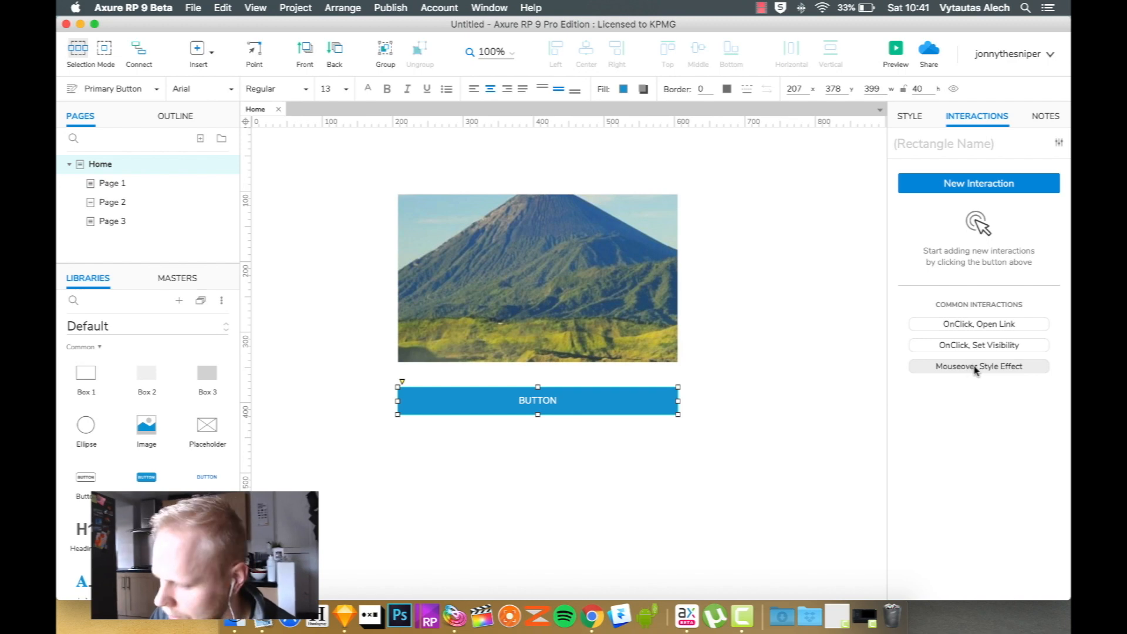
click(979, 366)
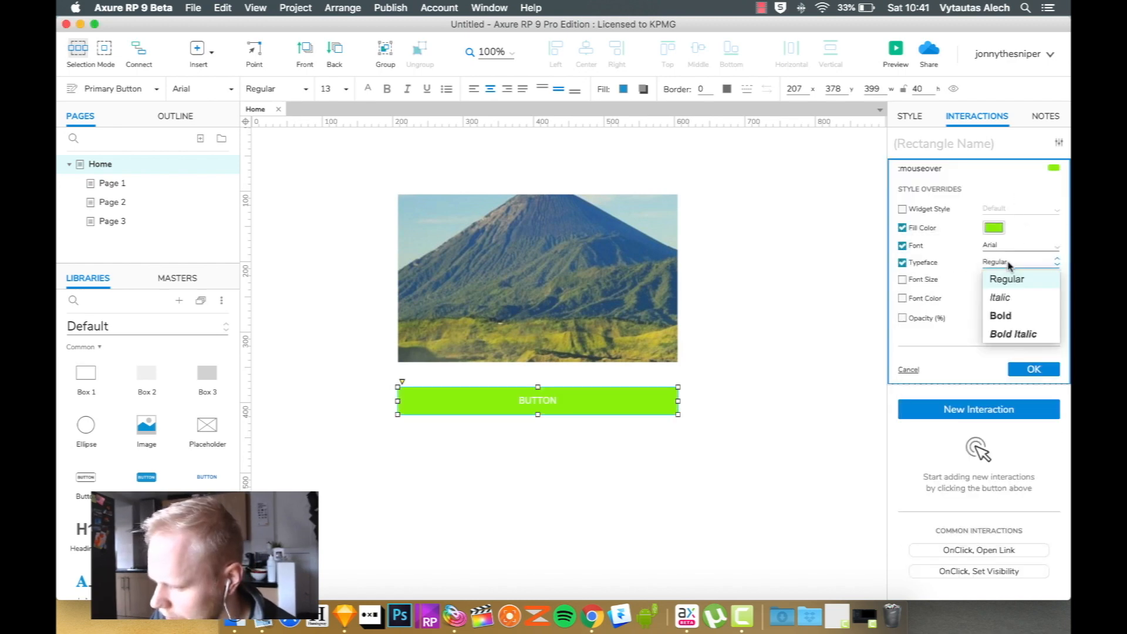
click(1001, 316)
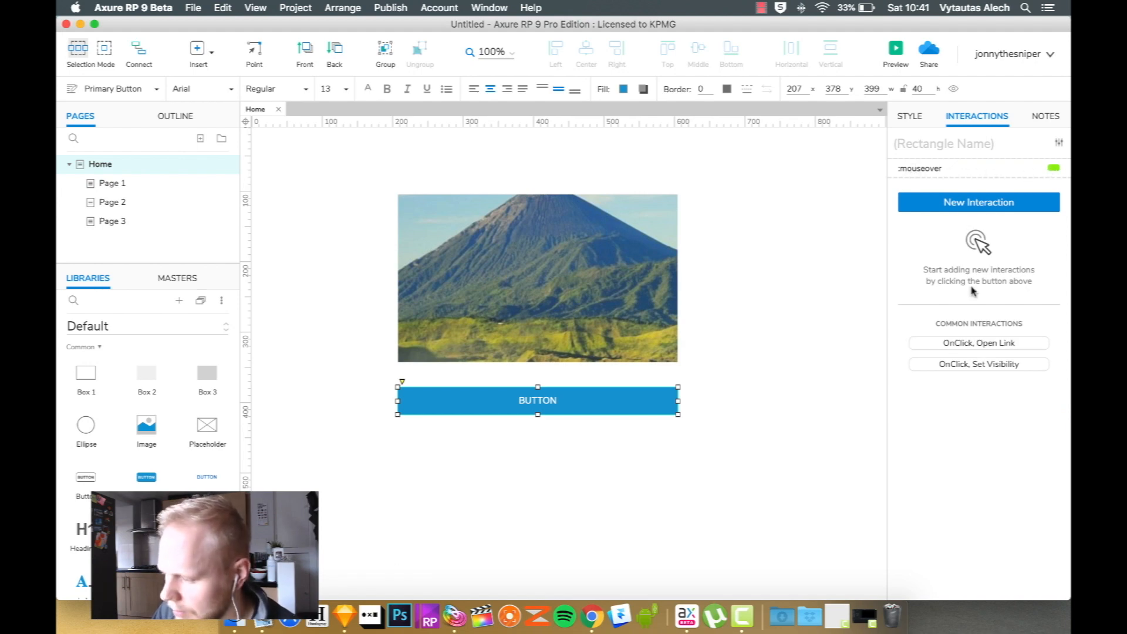
Add an OnClick link to Page 1 and name the button Btn1
click(979, 343)
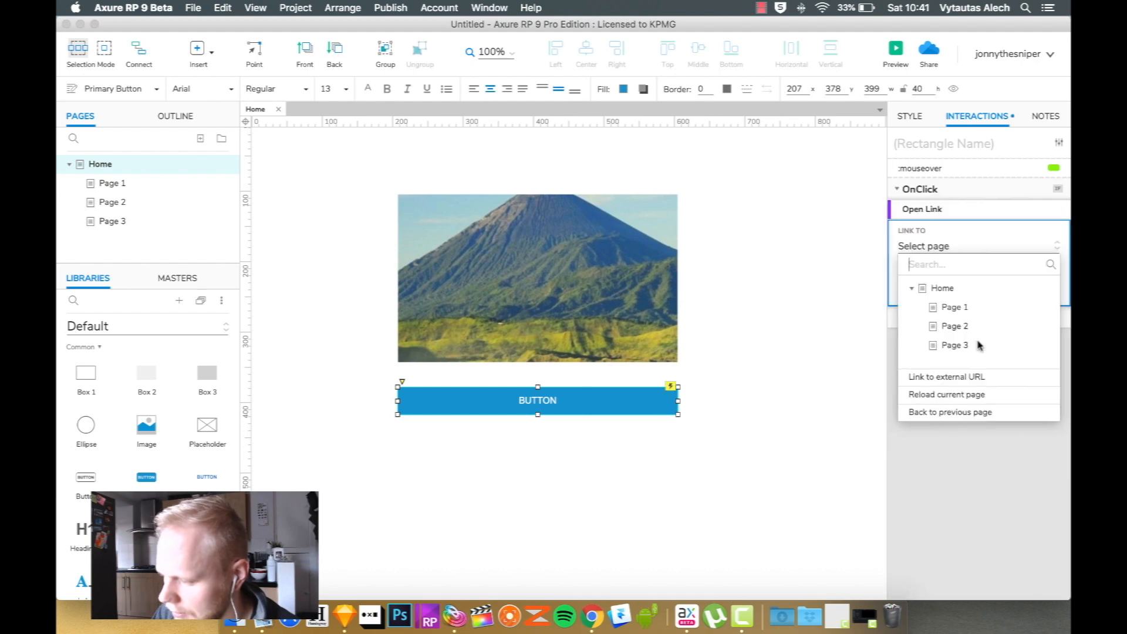
click(955, 307)
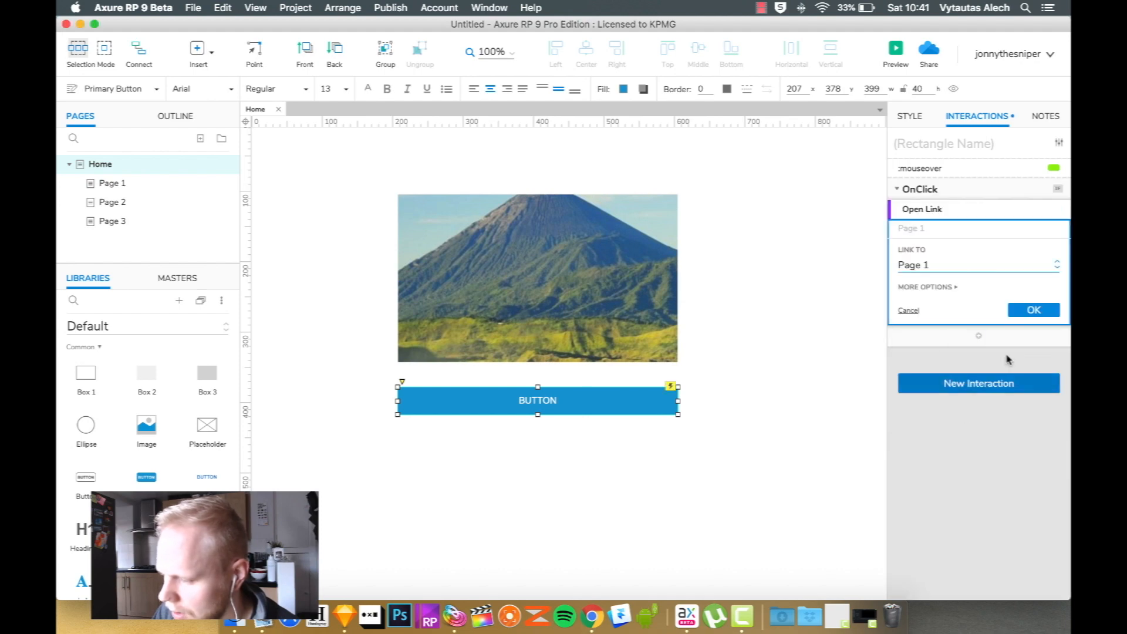
click(1033, 310)
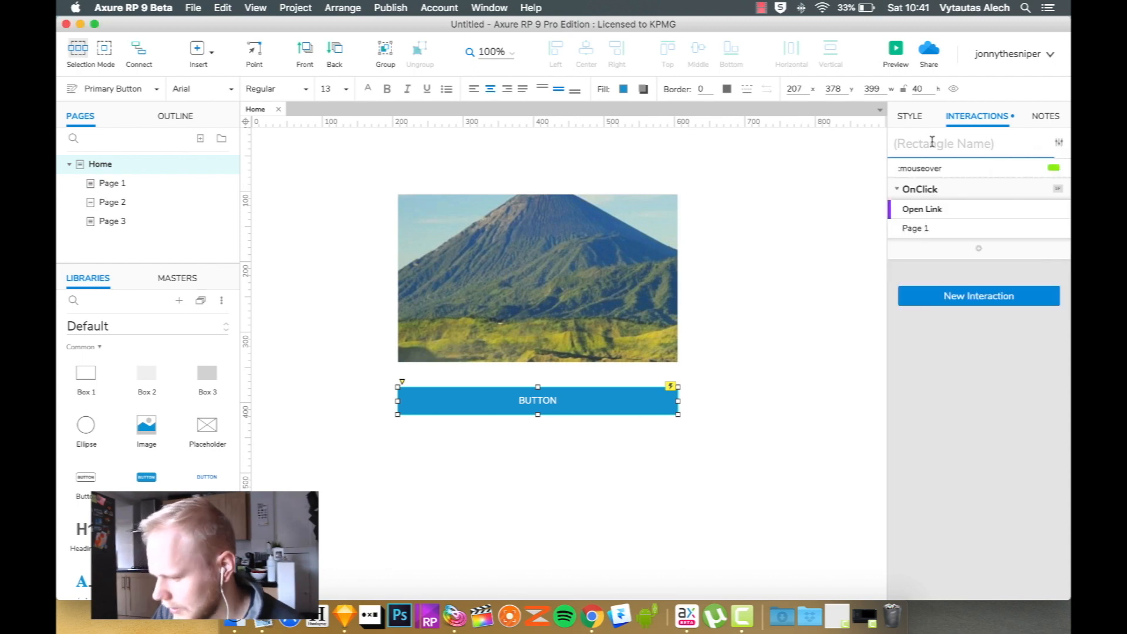
text(B)
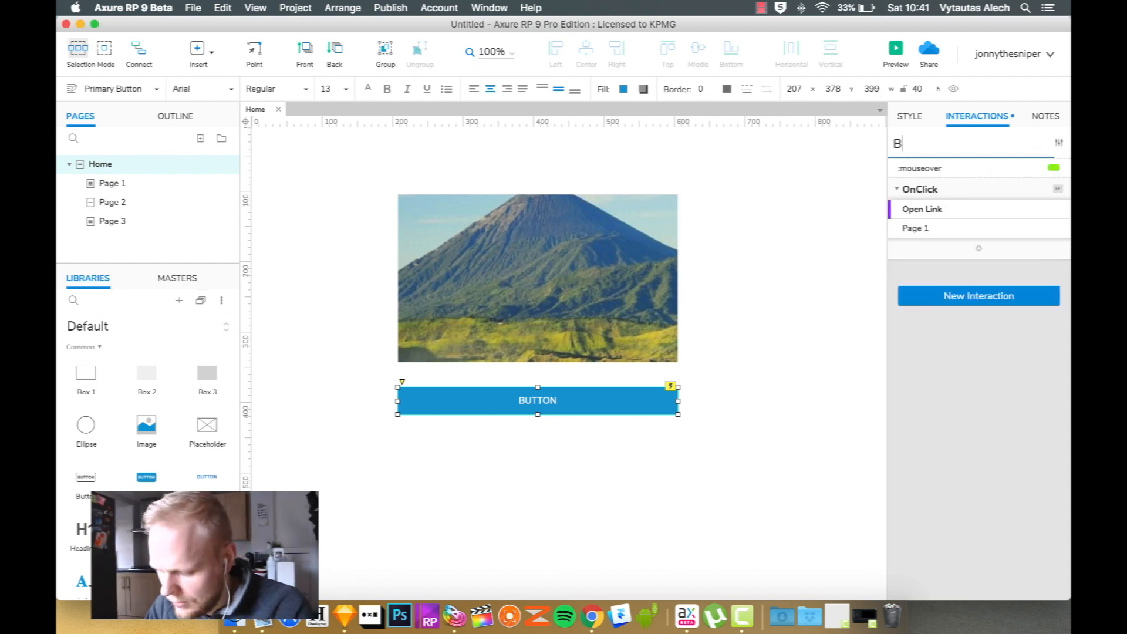
text(tn1)
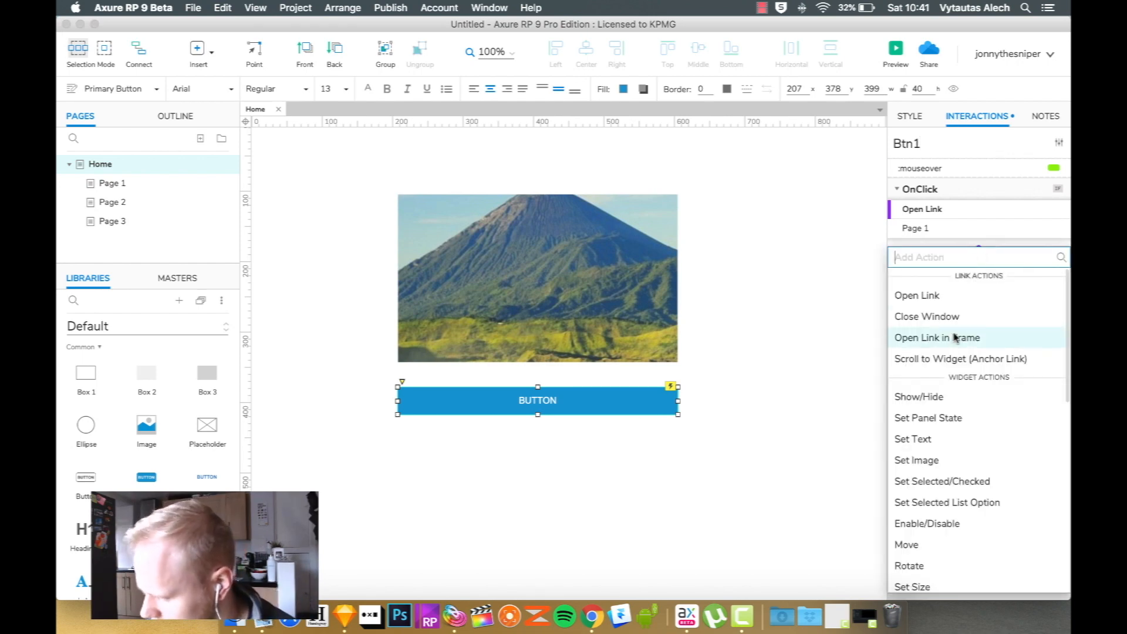
Add an Other action described as 'You just clicked on this button'
scroll(down, 3)
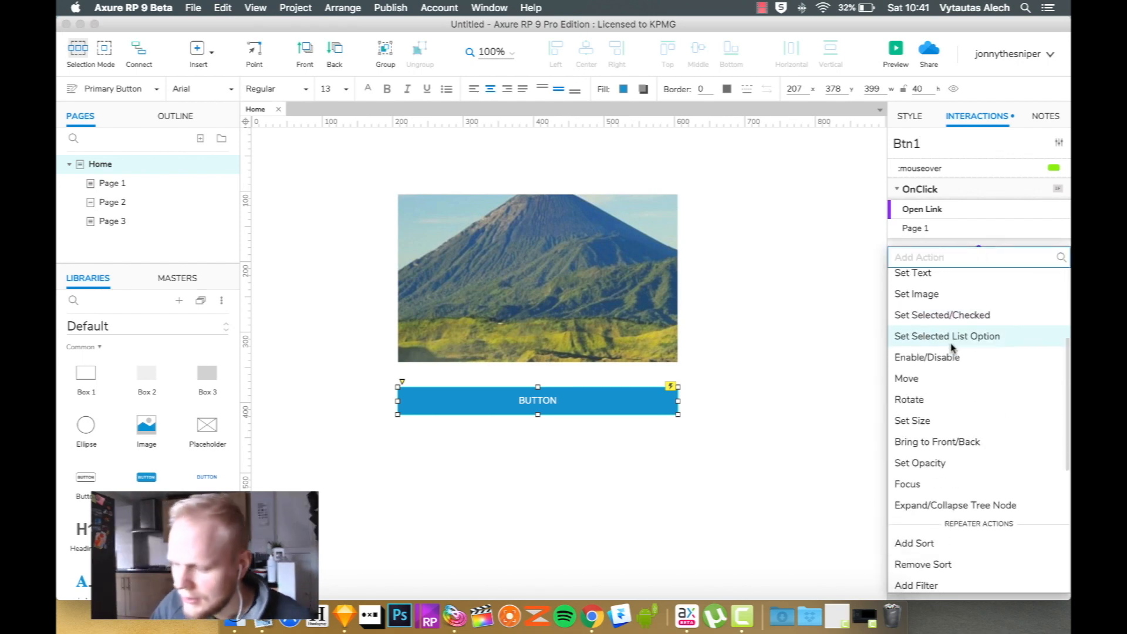
scroll(down, 3)
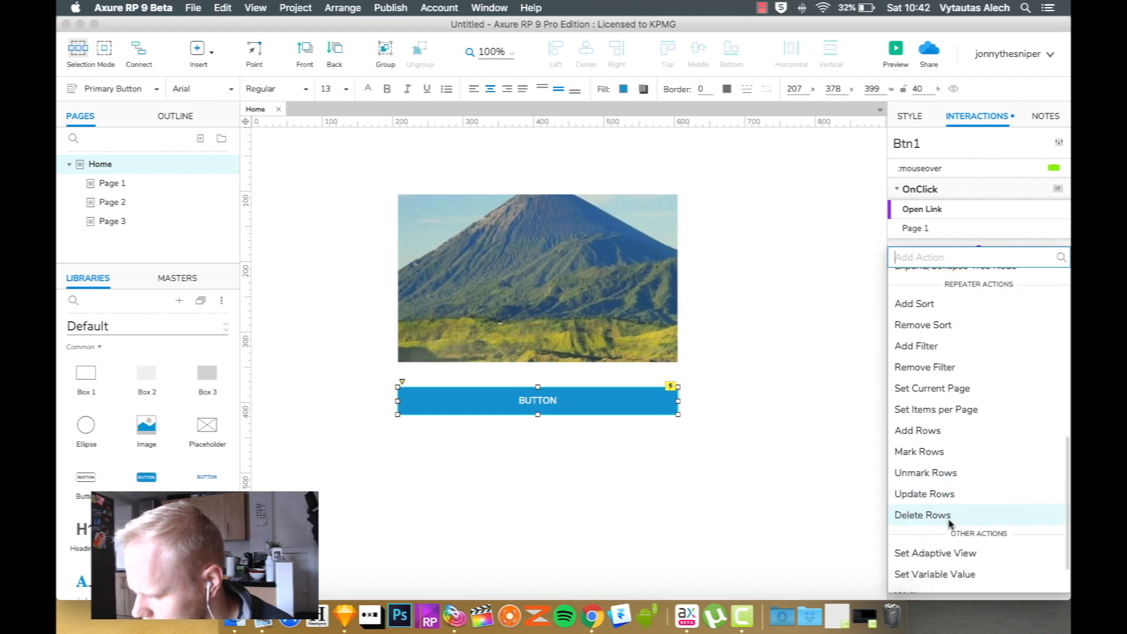
scroll(down, 3)
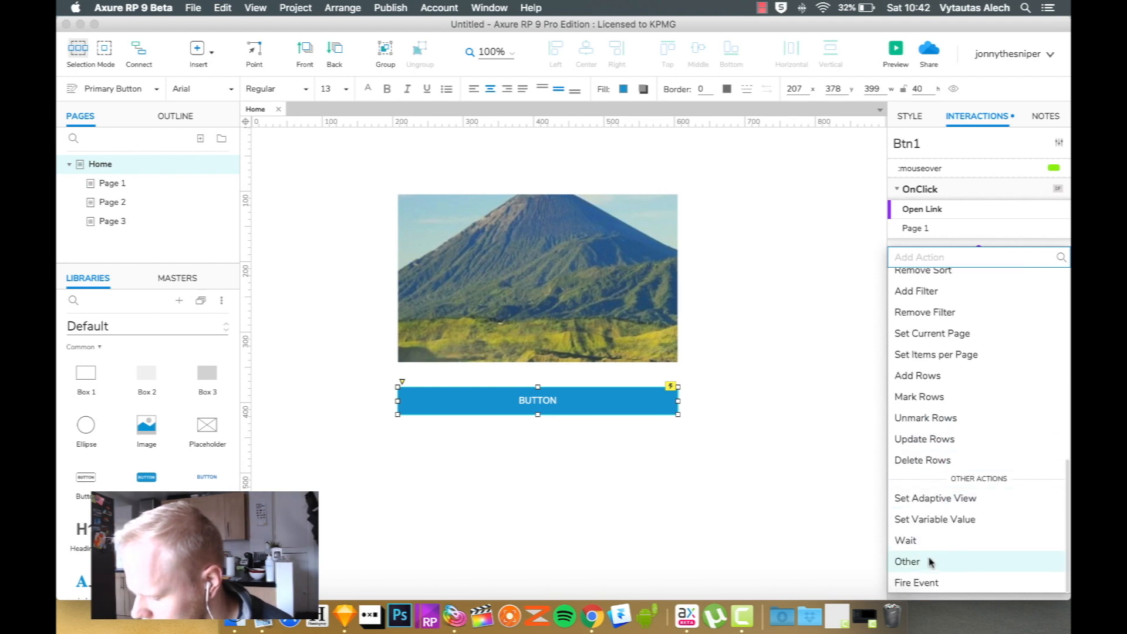
click(907, 562)
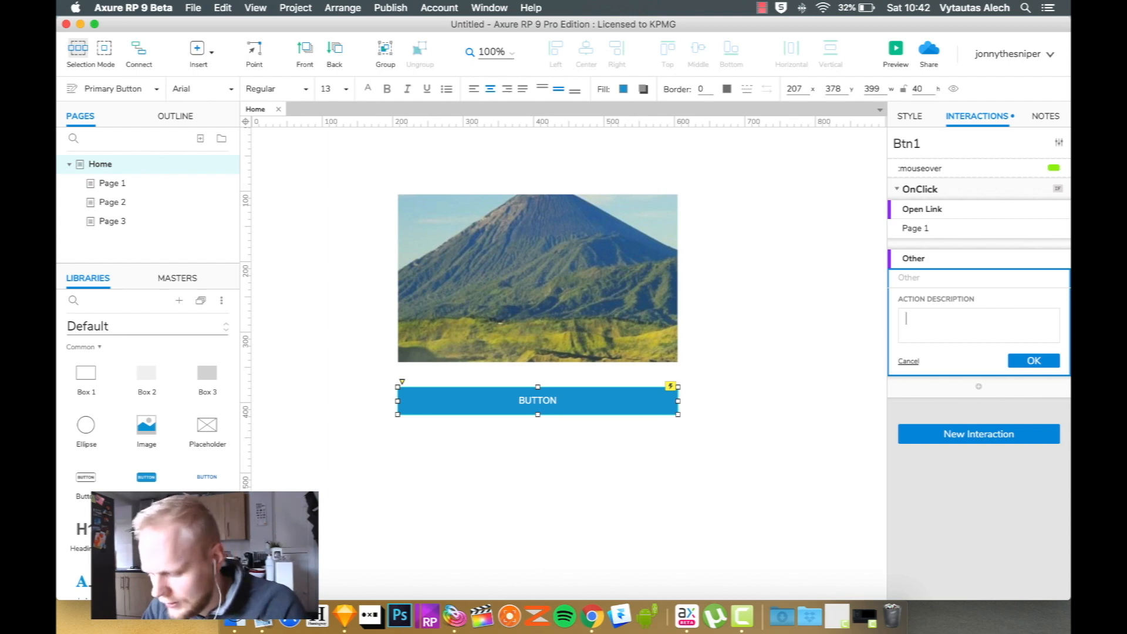
text(You just clicked on this b)
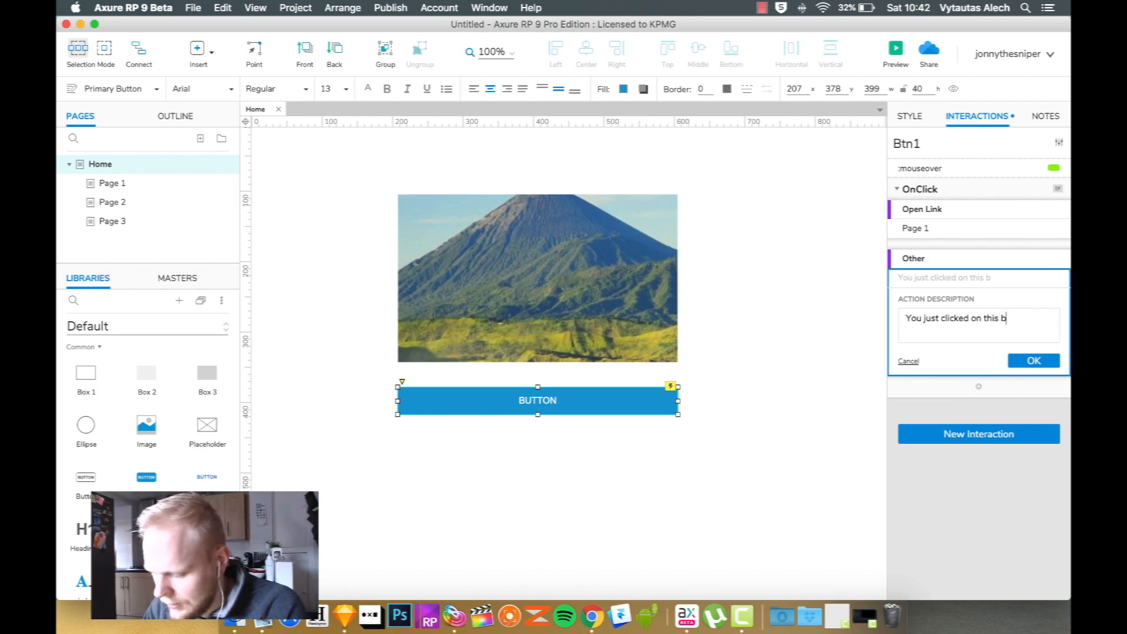
click(1034, 361)
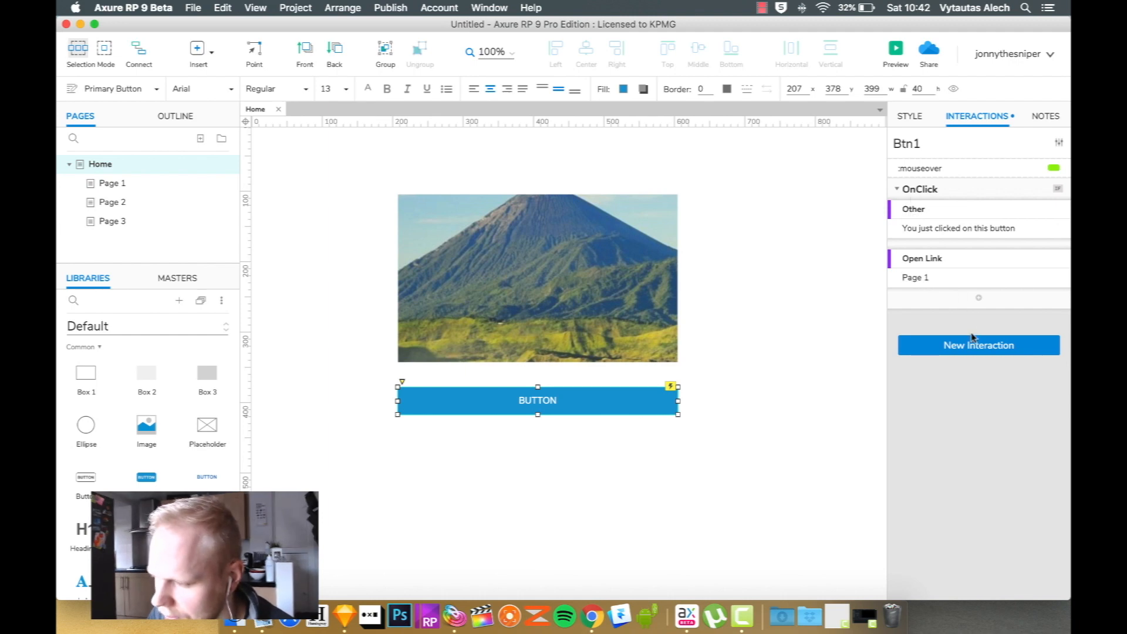
Preview in Chrome, click the button, and dismiss the 'You just clicked' message
click(896, 47)
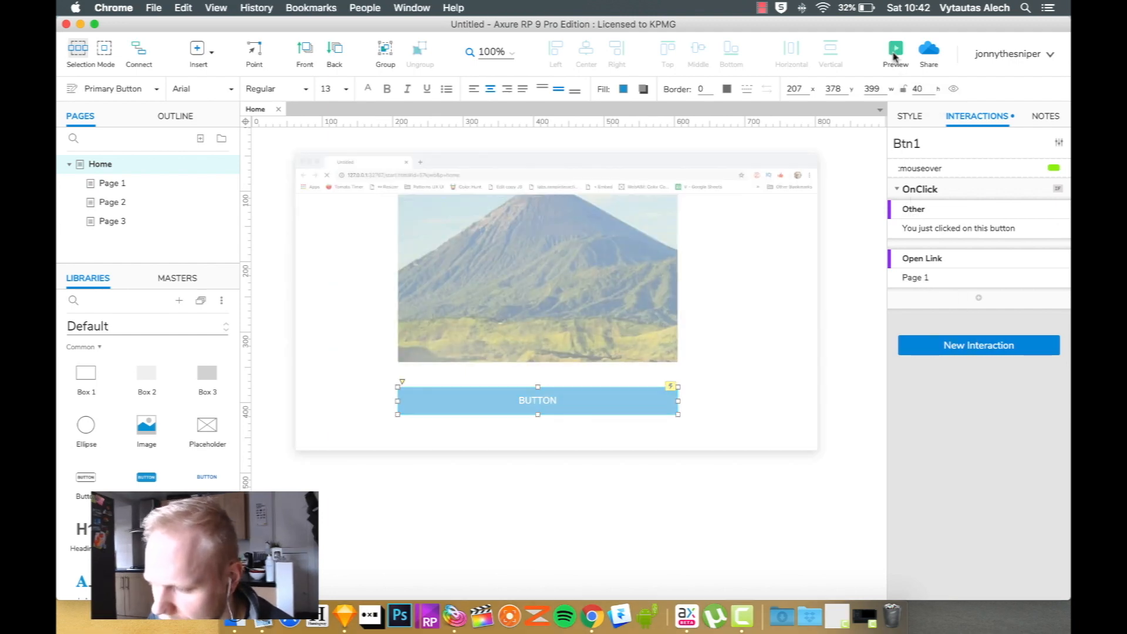
click(896, 47)
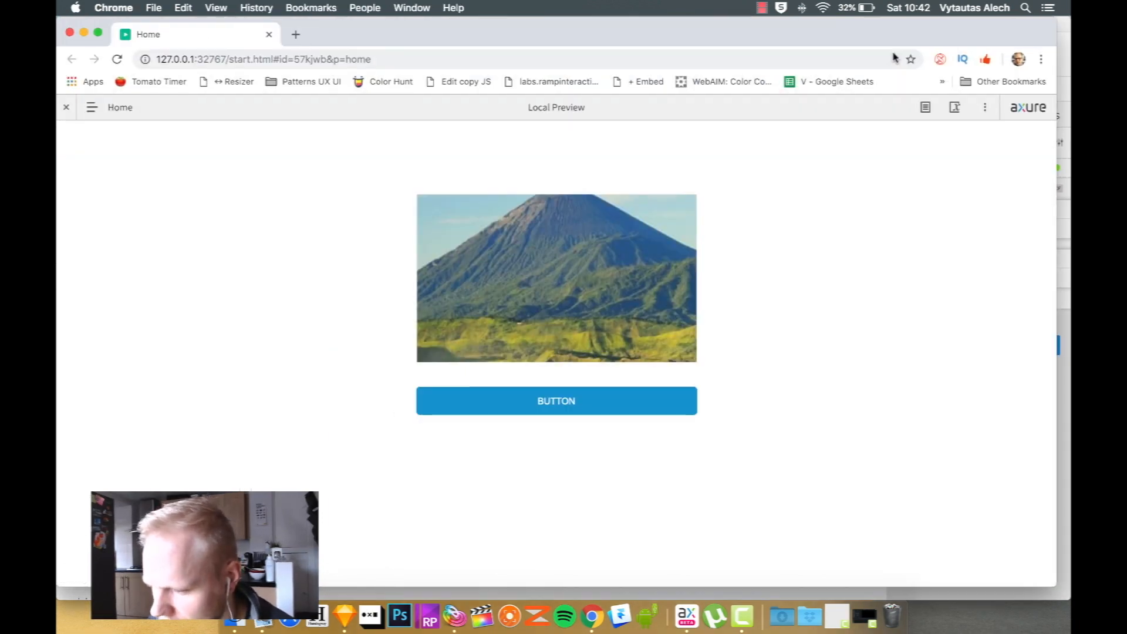
click(556, 401)
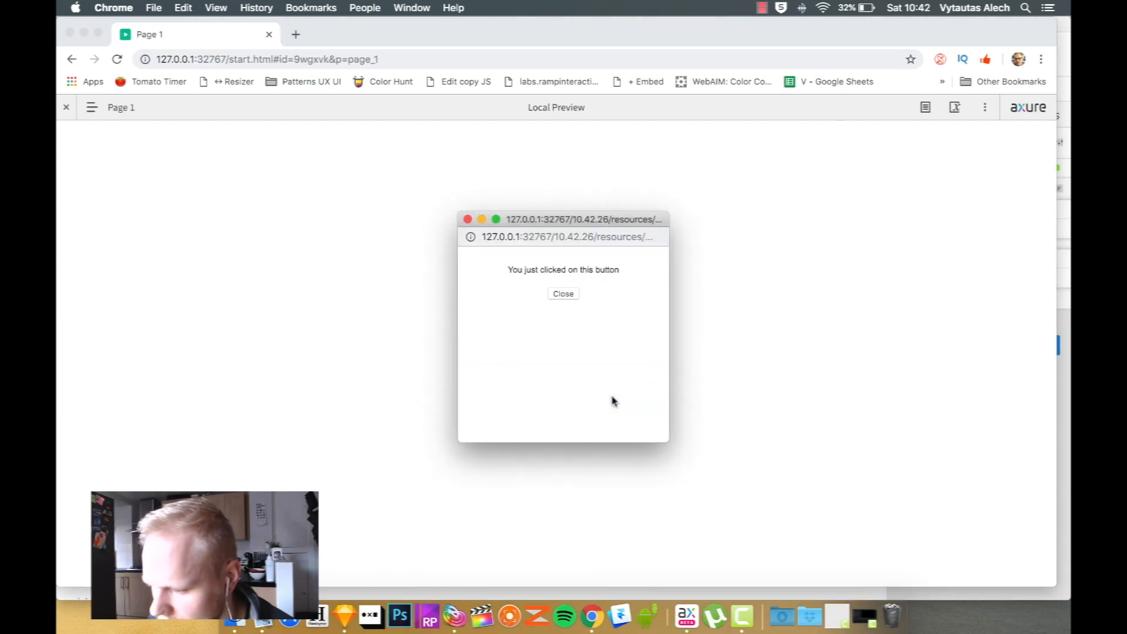
click(563, 293)
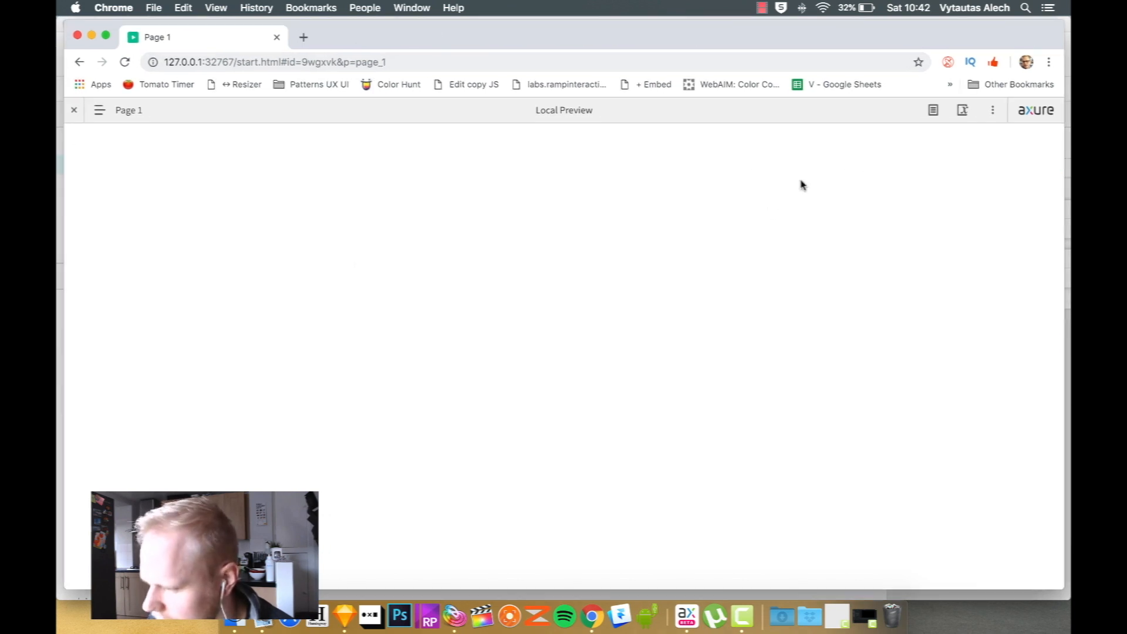
Browse Page 1 and other pages from the prototype's page list
click(993, 110)
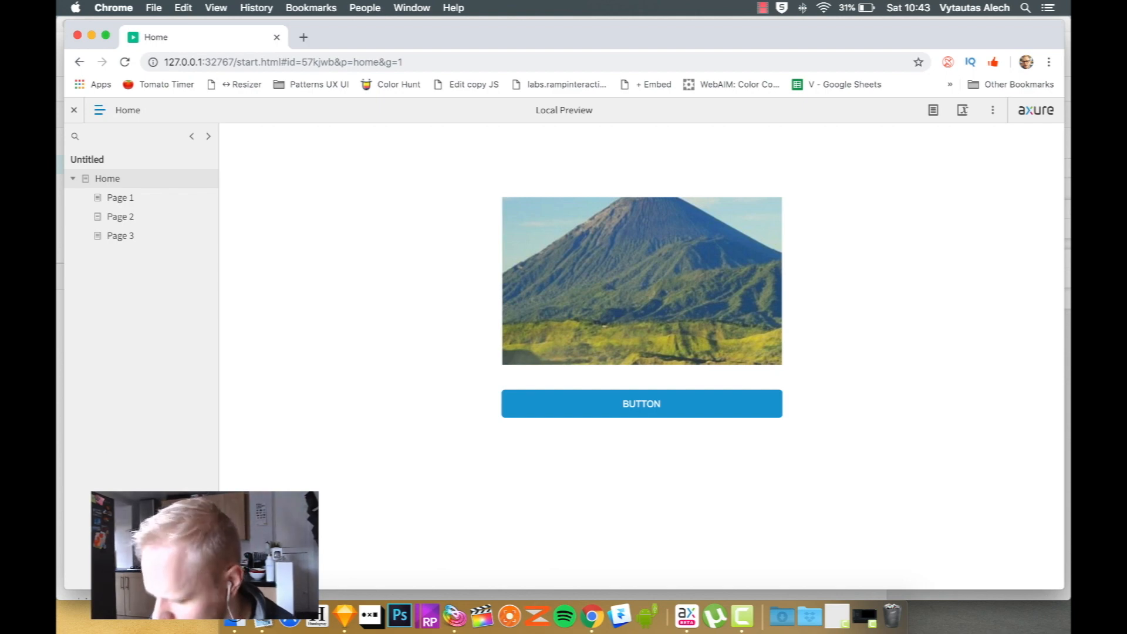
click(641, 403)
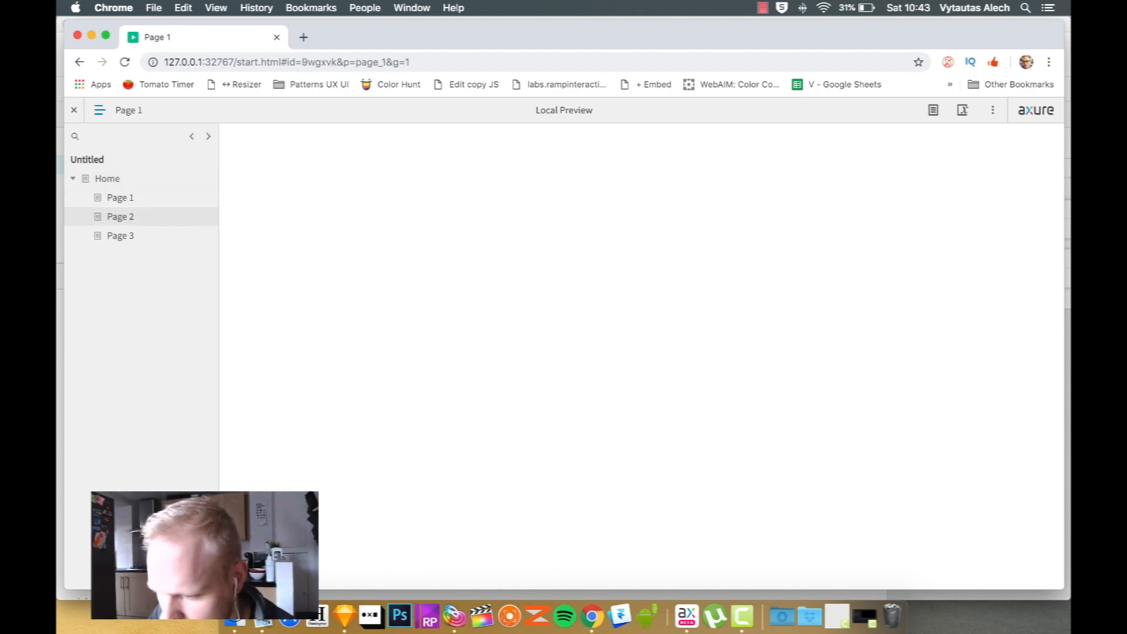
click(120, 198)
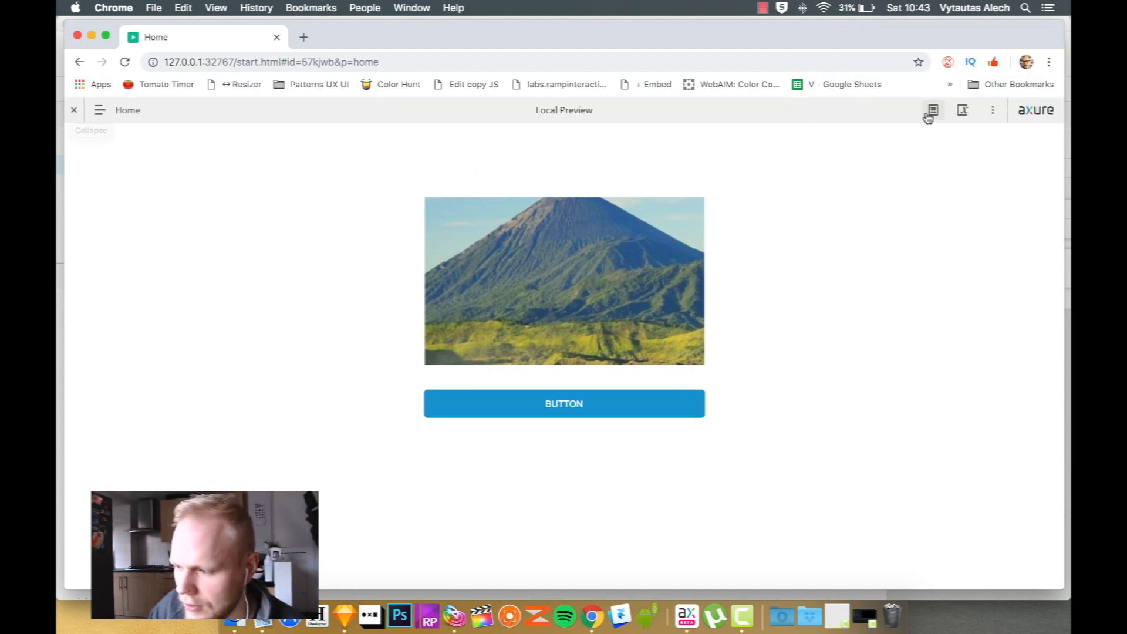
mouse_move(931, 110)
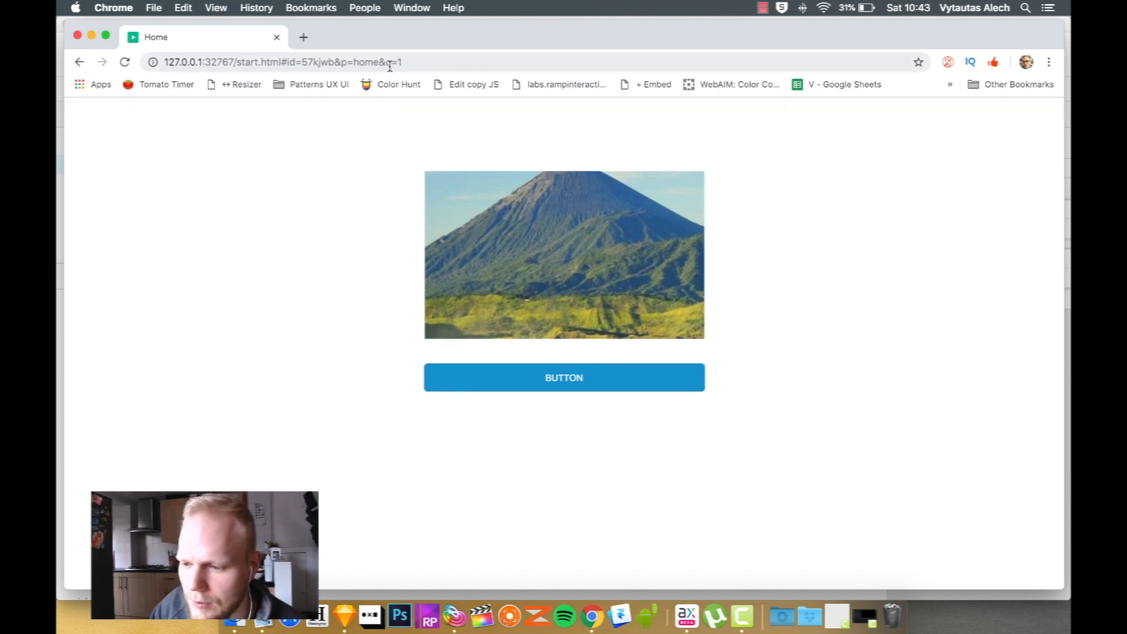
click(395, 62)
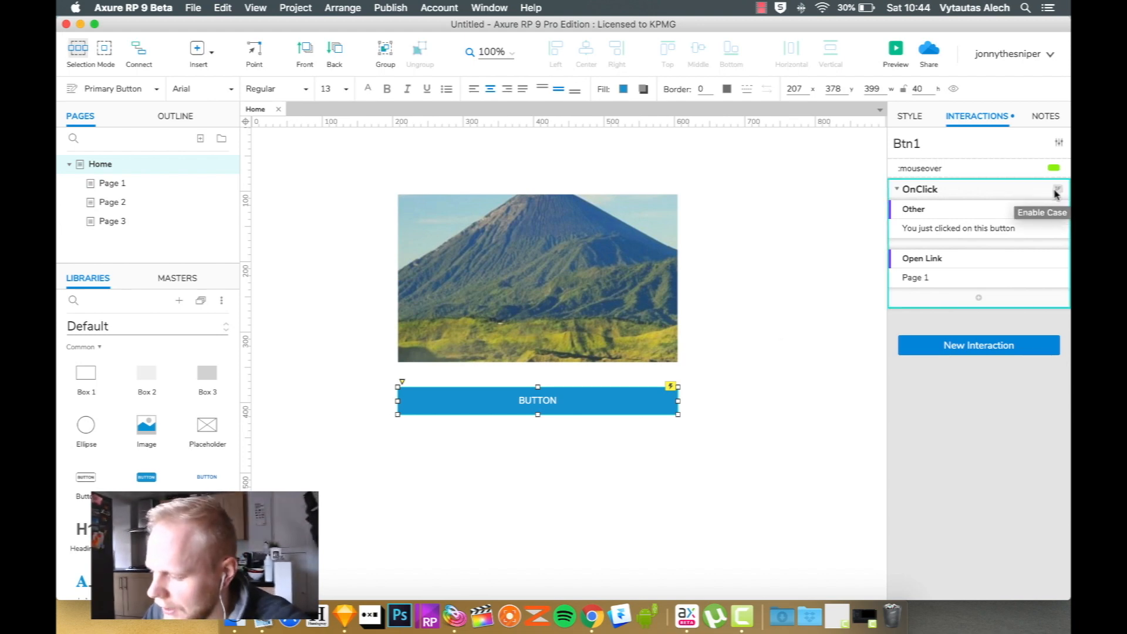
Enable a case on the click actions and name it 'journey split'
click(1057, 189)
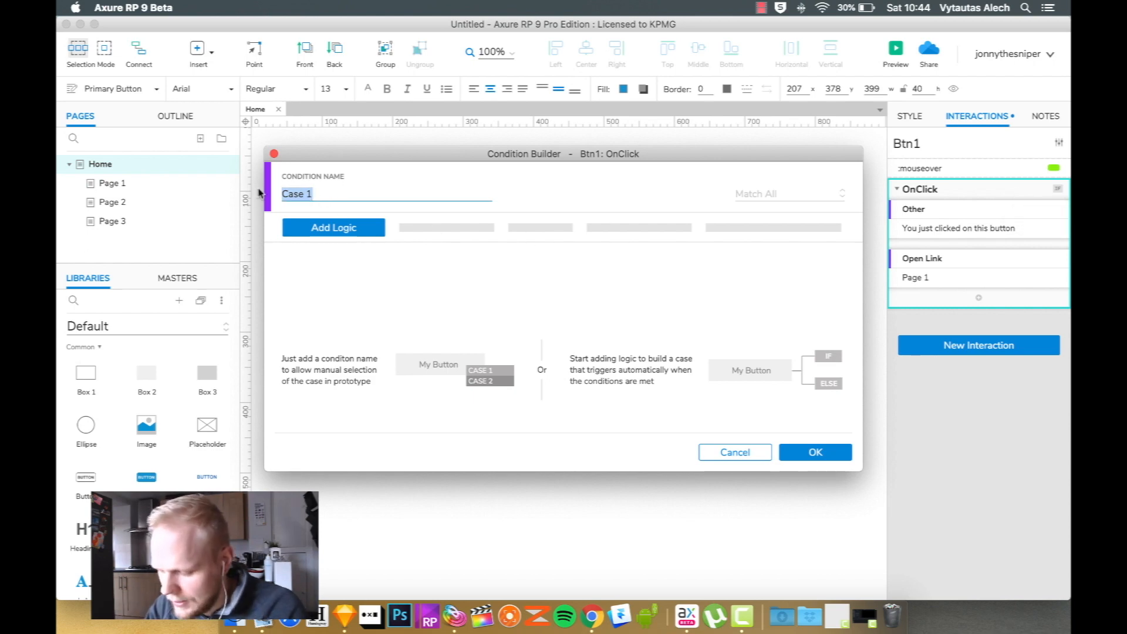
text(journey spl)
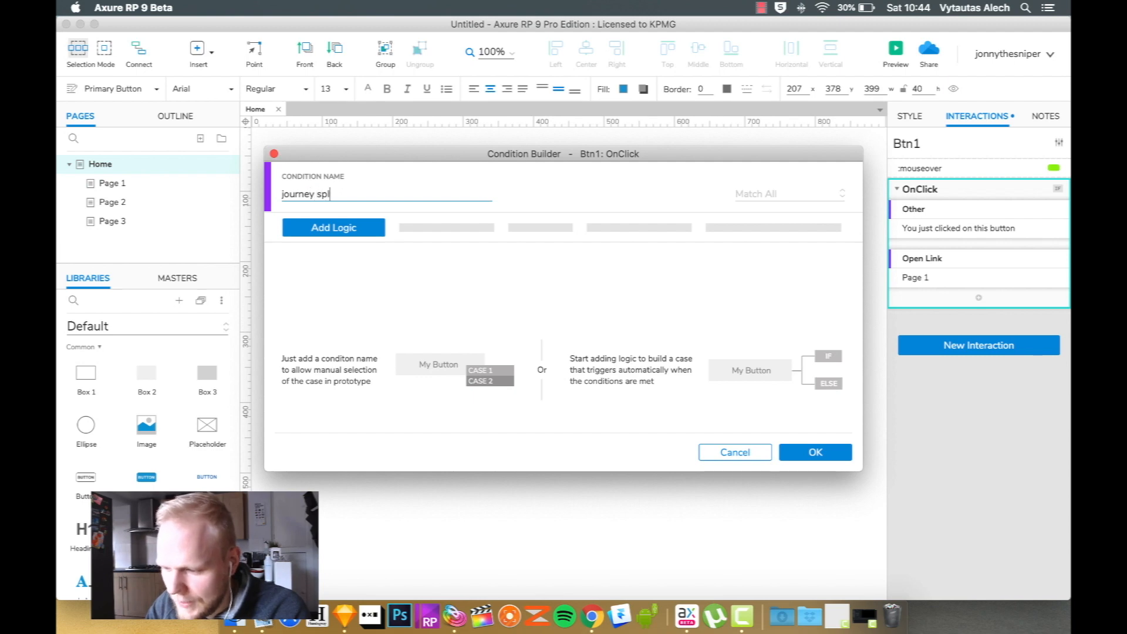
text(it)
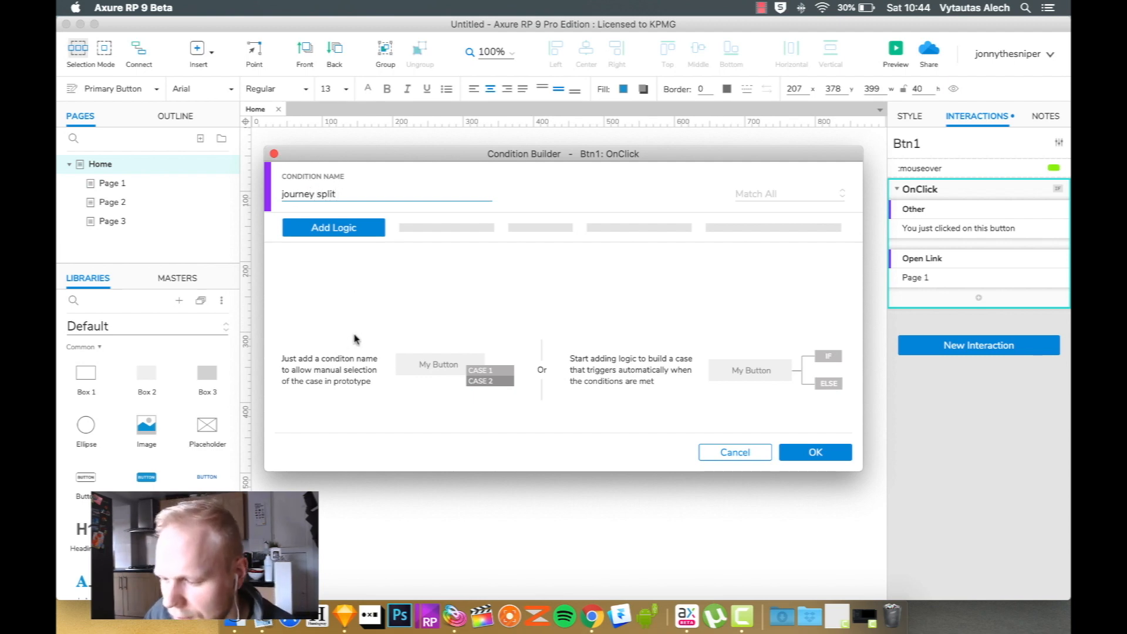
mouse_move(715, 360)
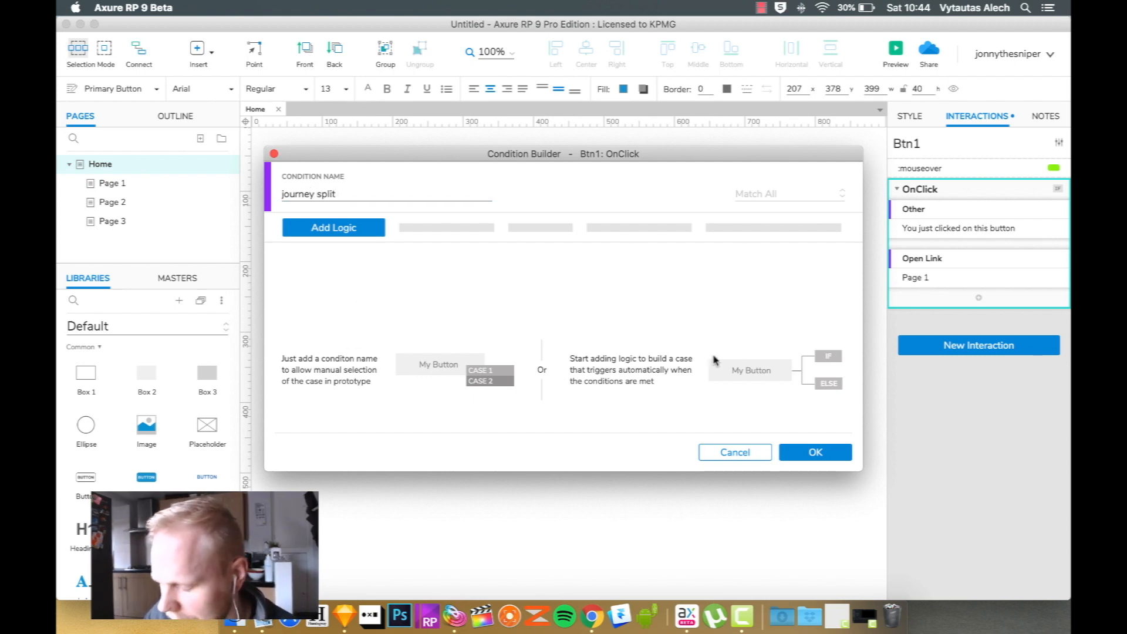
mouse_move(339, 400)
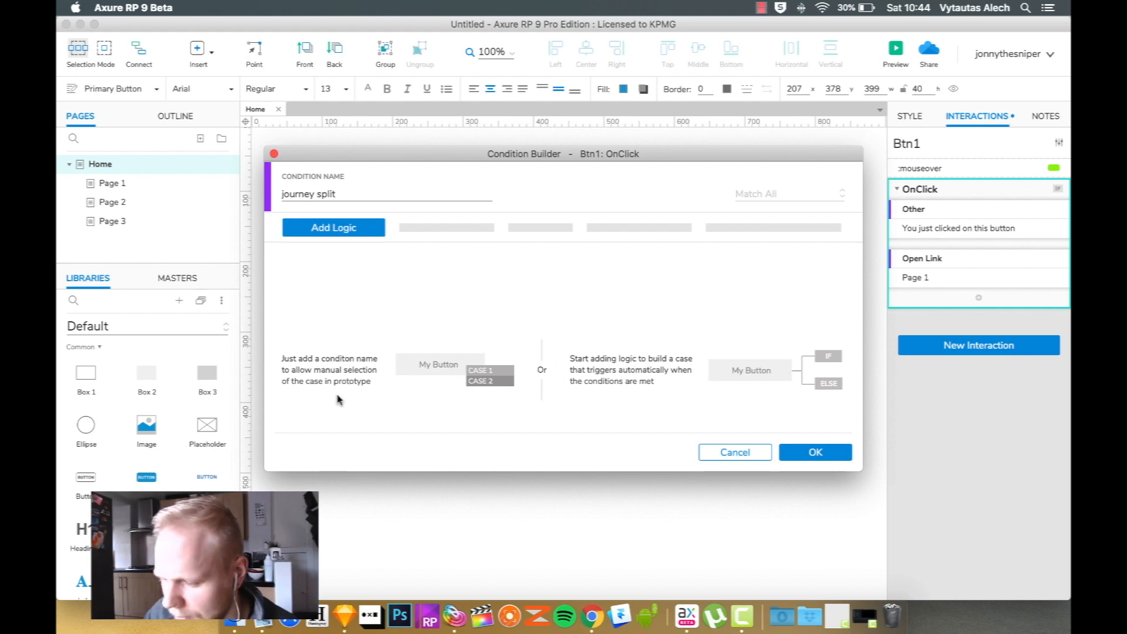
mouse_move(424, 372)
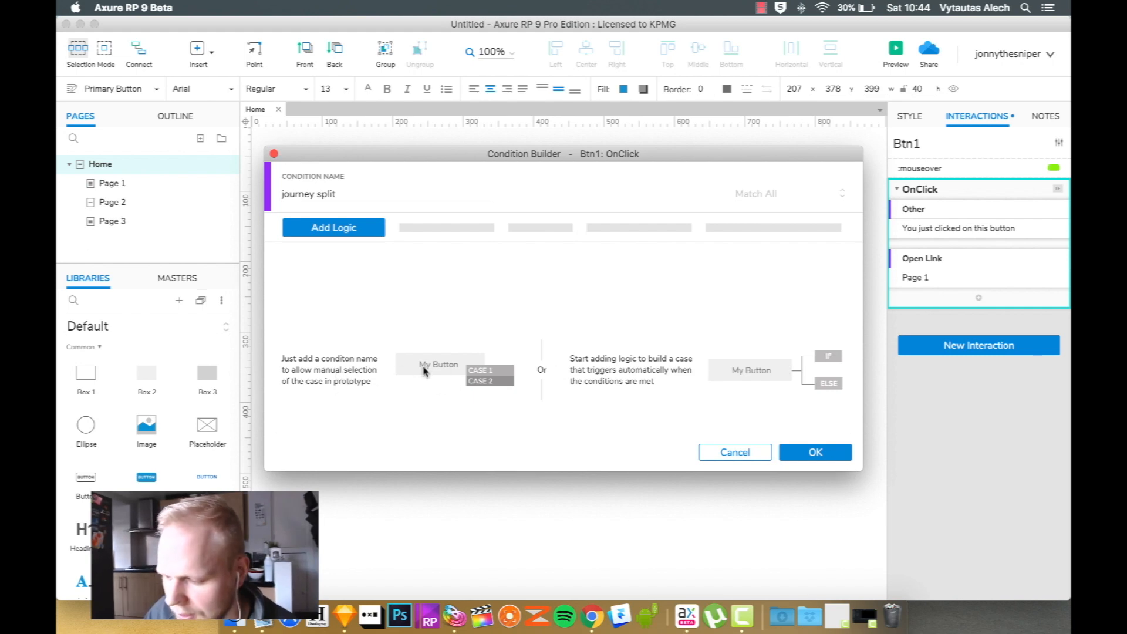
mouse_move(640, 396)
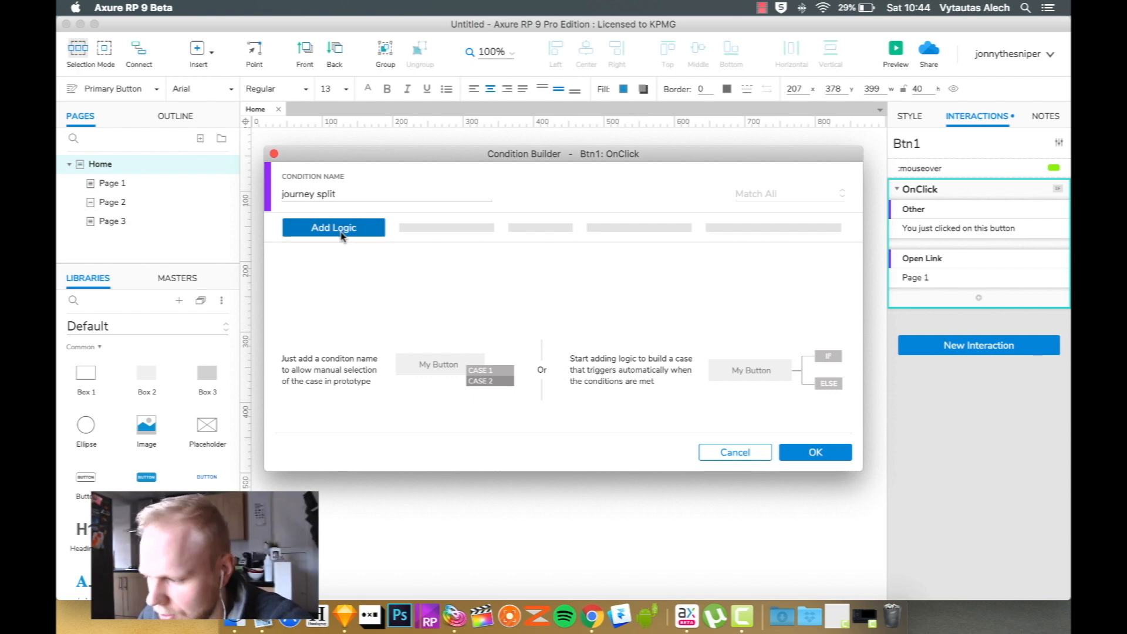
Add the condition: cursor enters area of widget Btn1
click(333, 227)
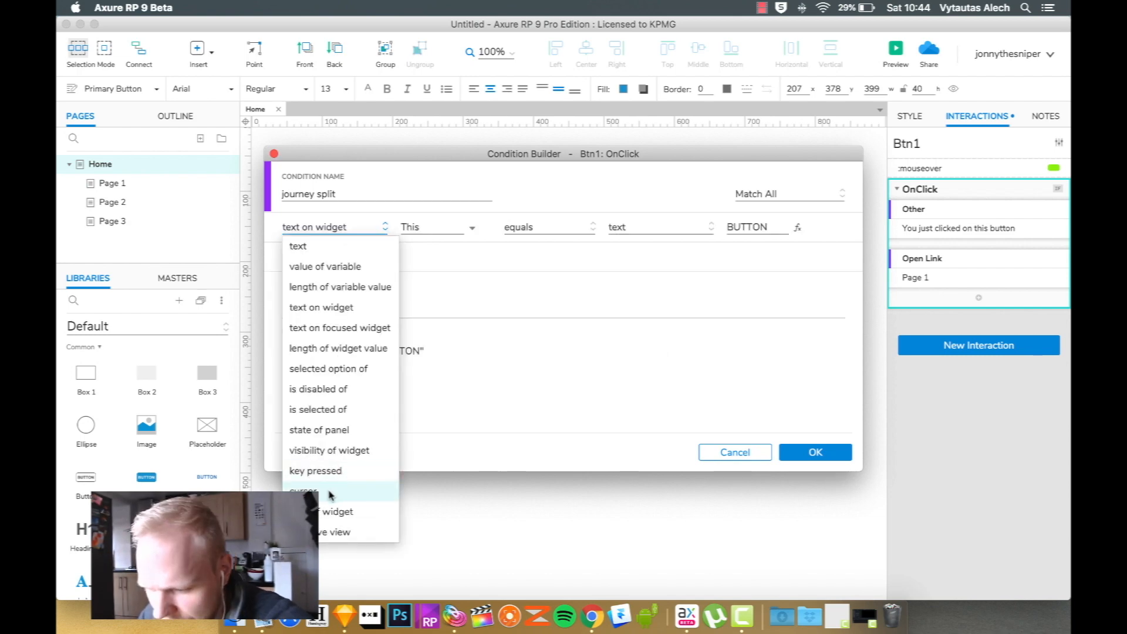
click(303, 493)
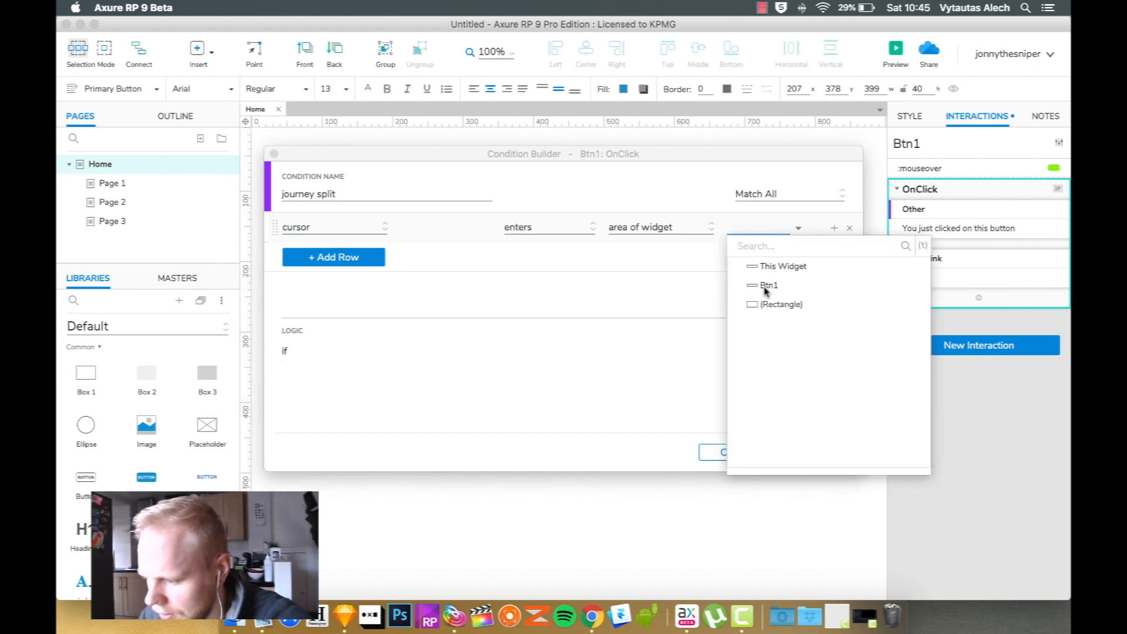
click(769, 285)
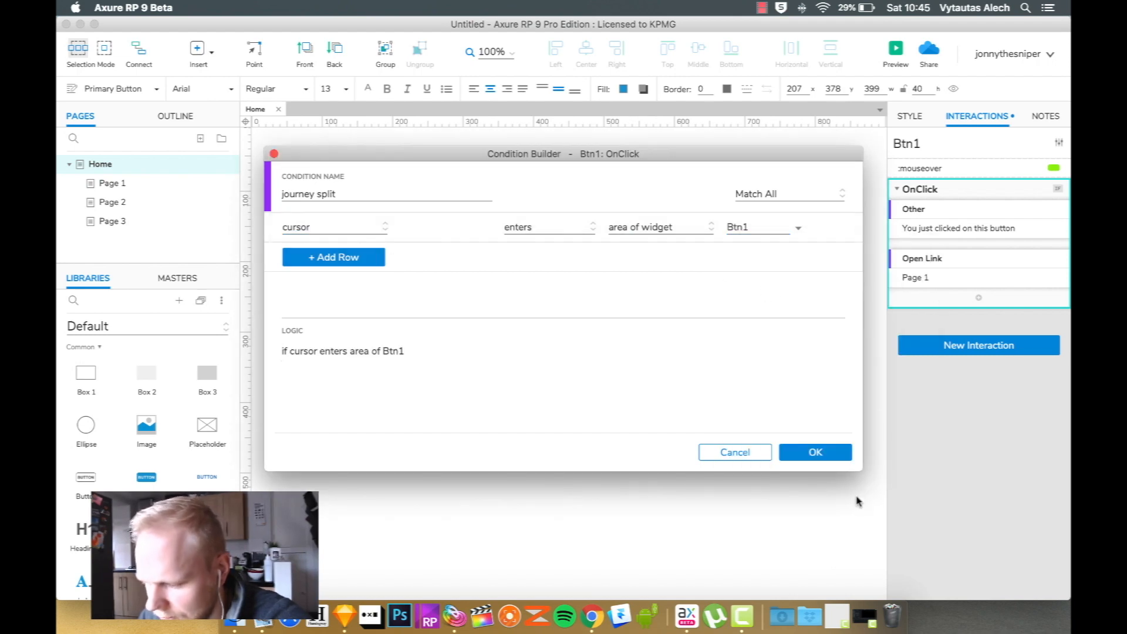
click(815, 452)
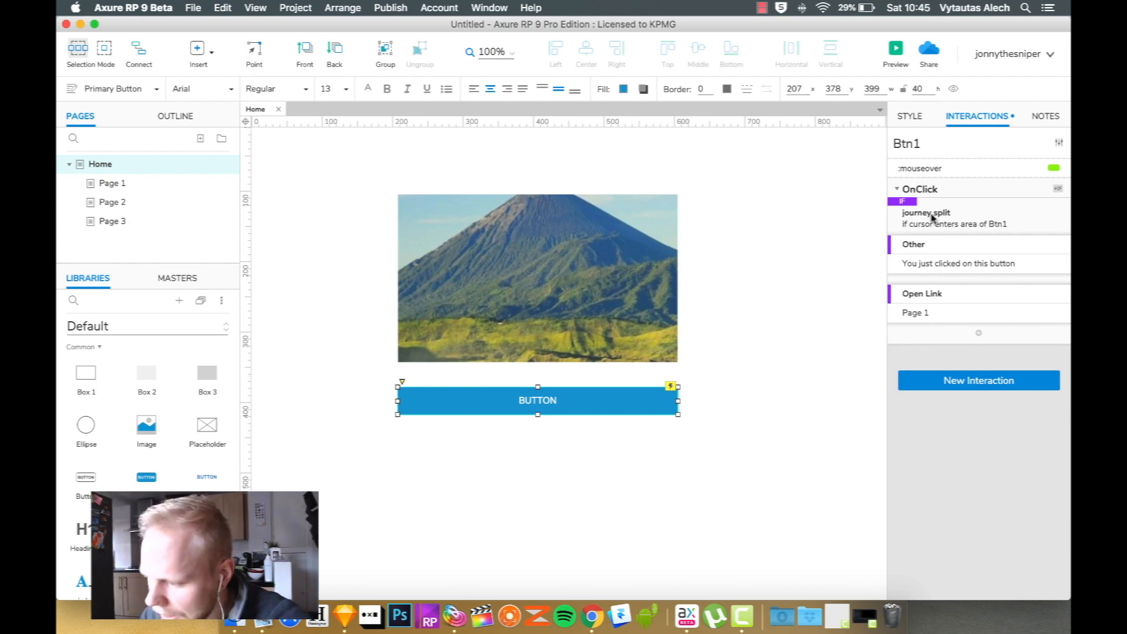
mouse_move(844, 330)
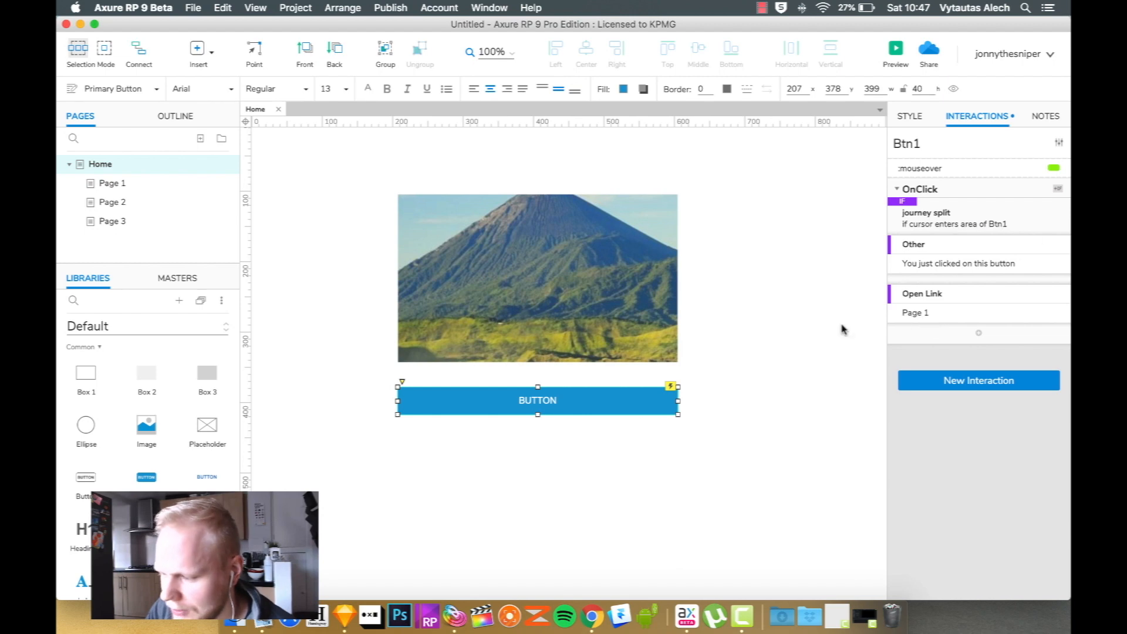
click(723, 306)
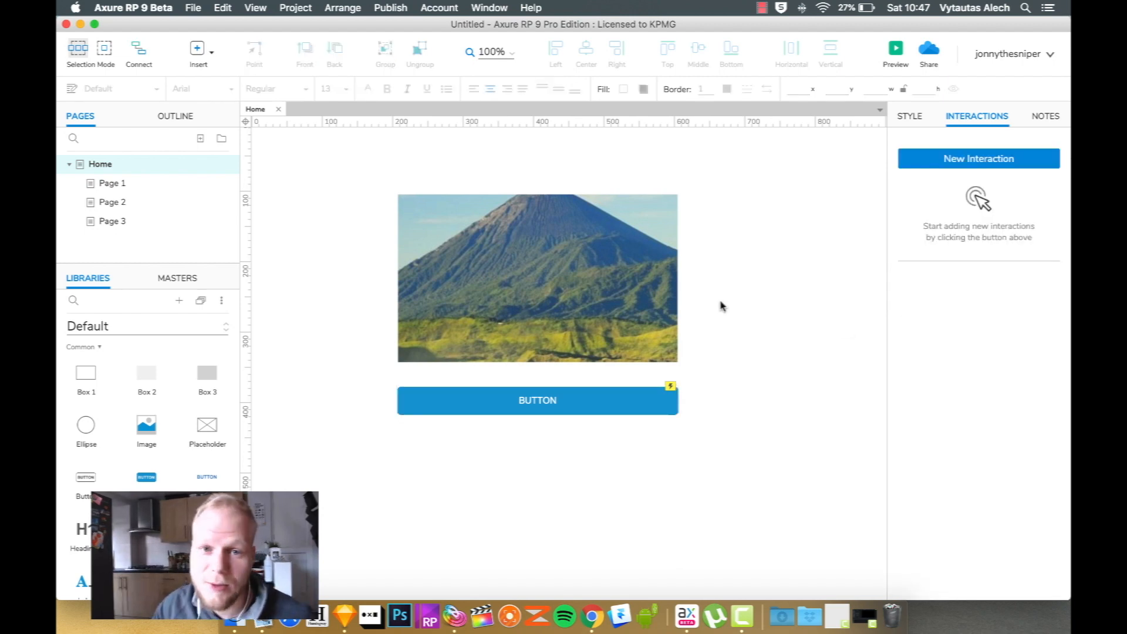
click(538, 284)
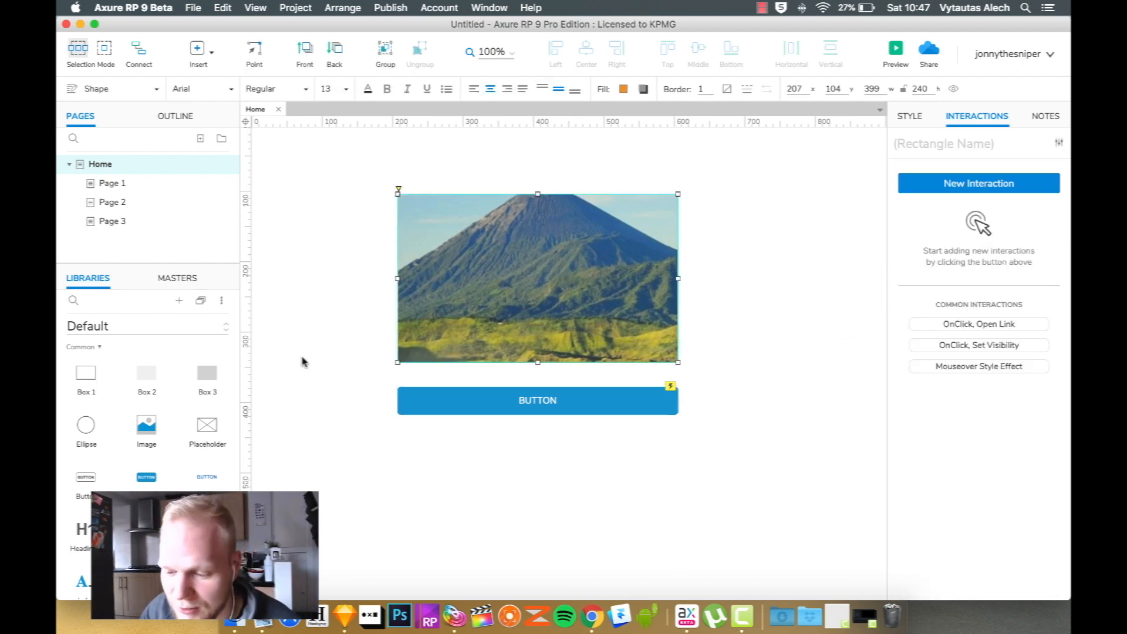
mouse_move(515, 295)
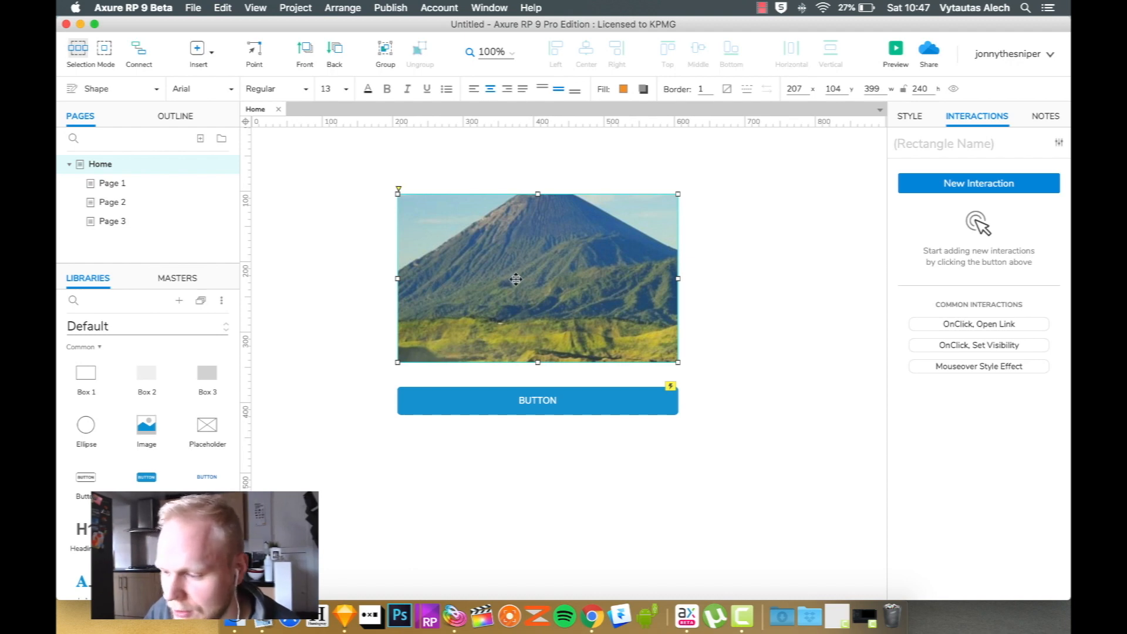
Convert the mountain photo into a dynamic panel and open it for editing
right_click(514, 279)
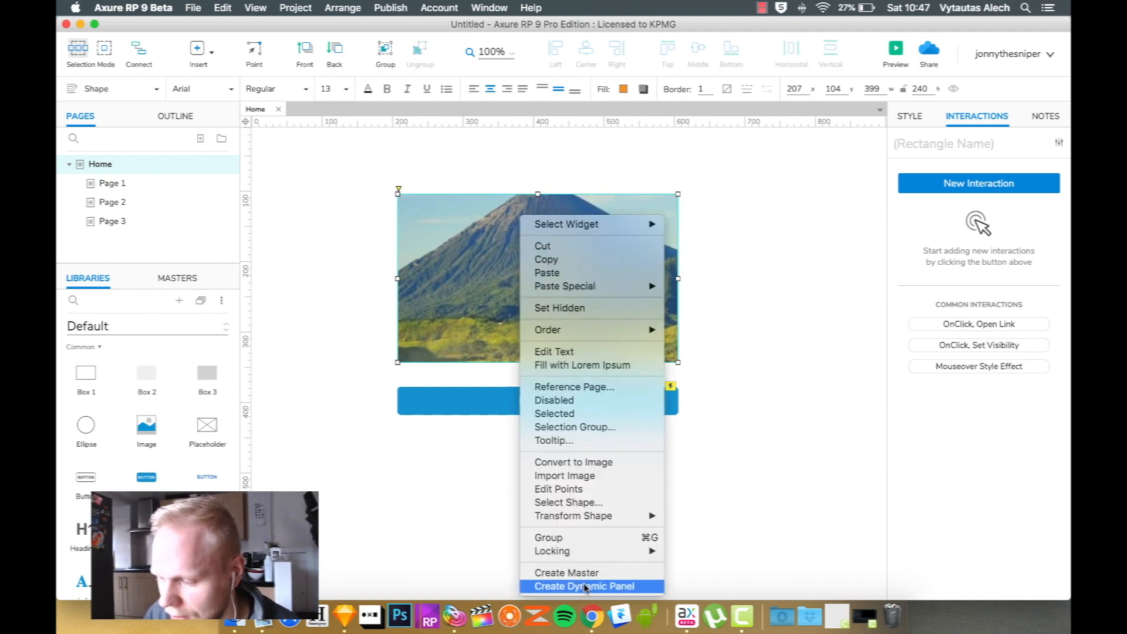
click(585, 586)
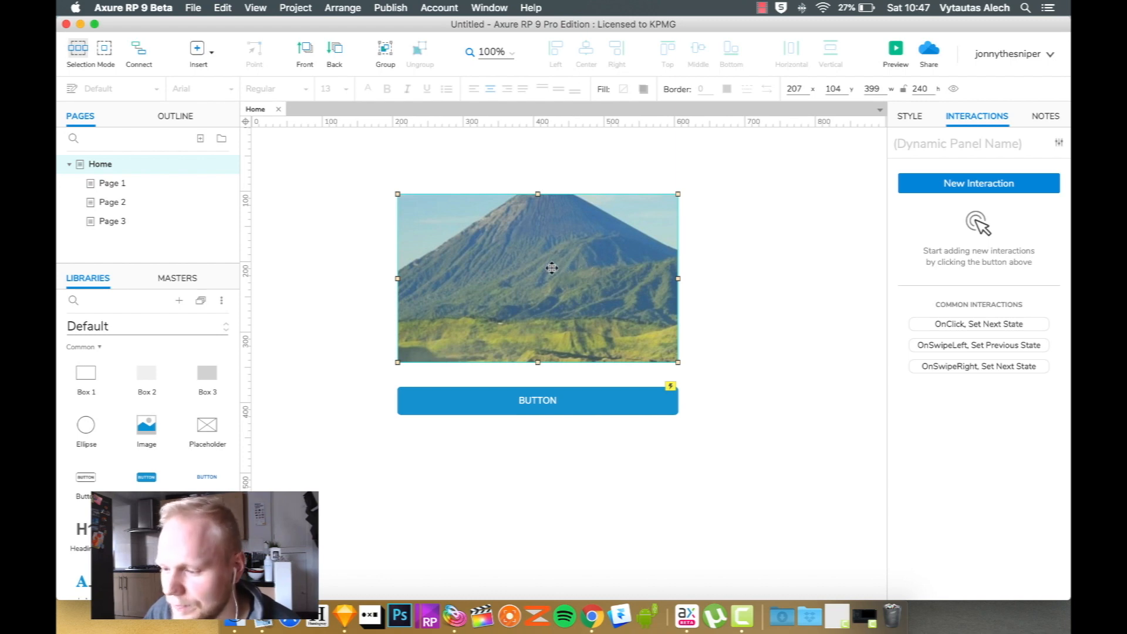
double_click(548, 284)
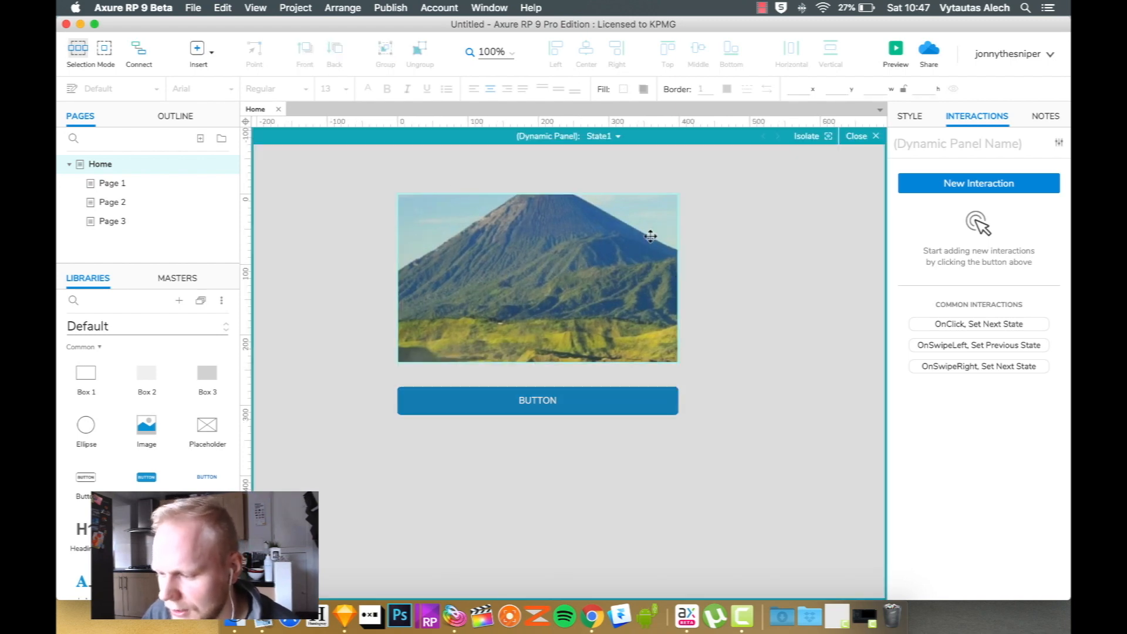
mouse_move(566, 303)
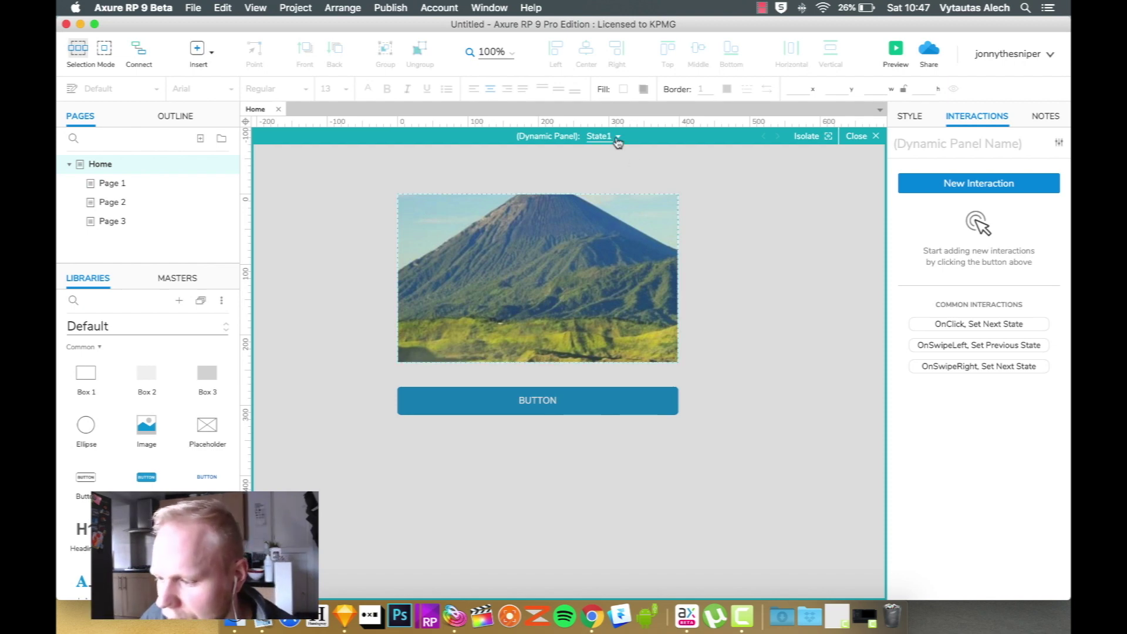
Add two more panel states and switch between them to edit State2
click(618, 136)
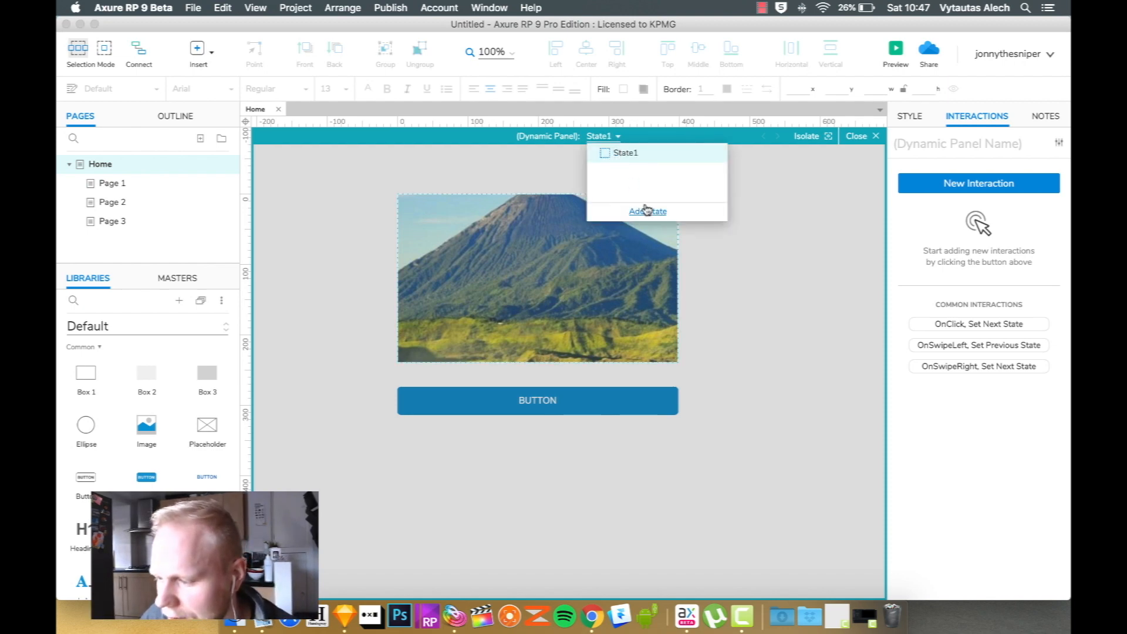
click(648, 211)
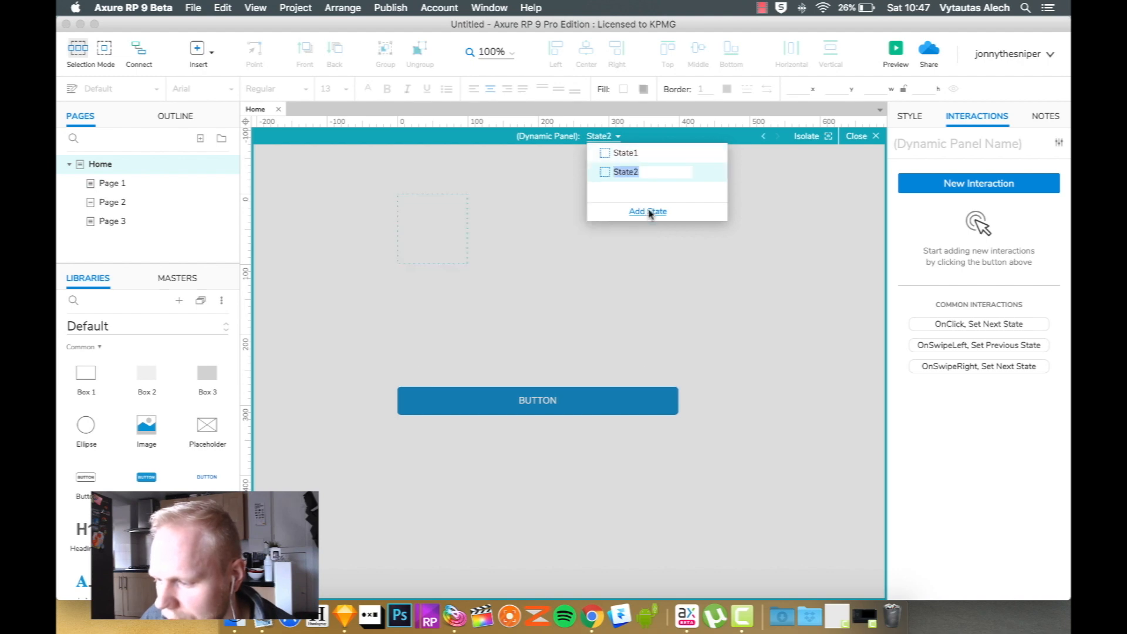
click(648, 211)
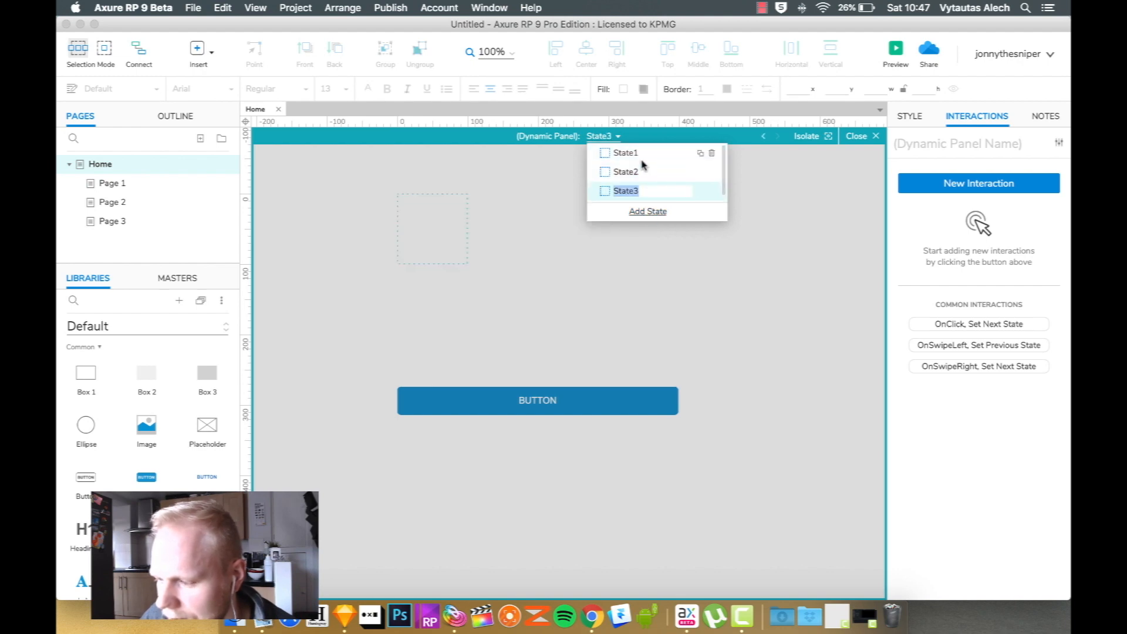
click(626, 172)
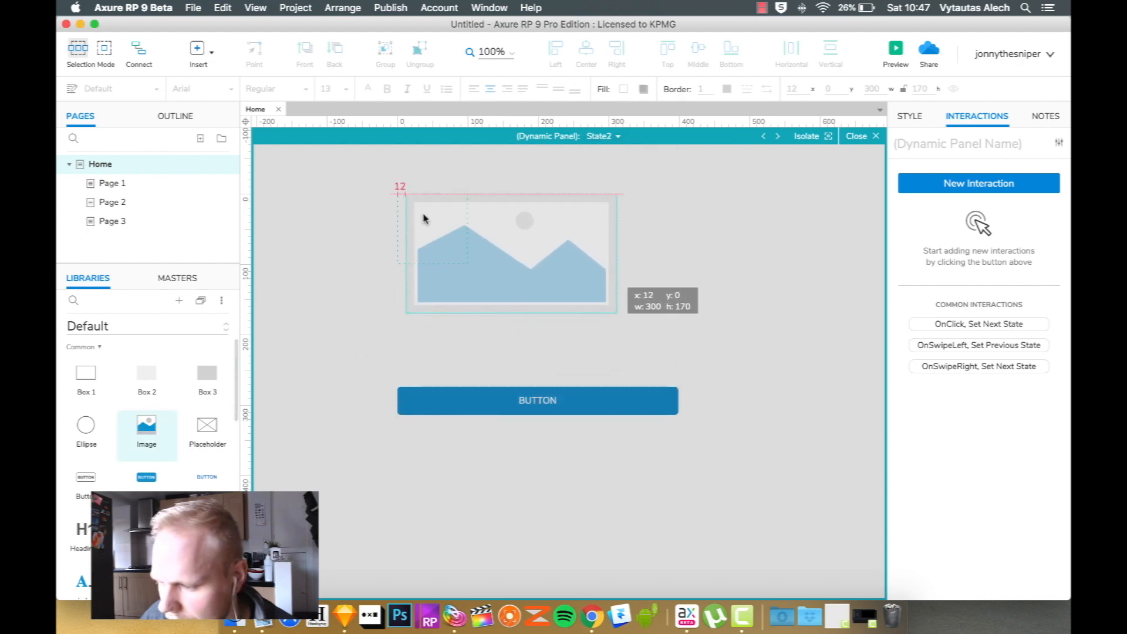
click(617, 137)
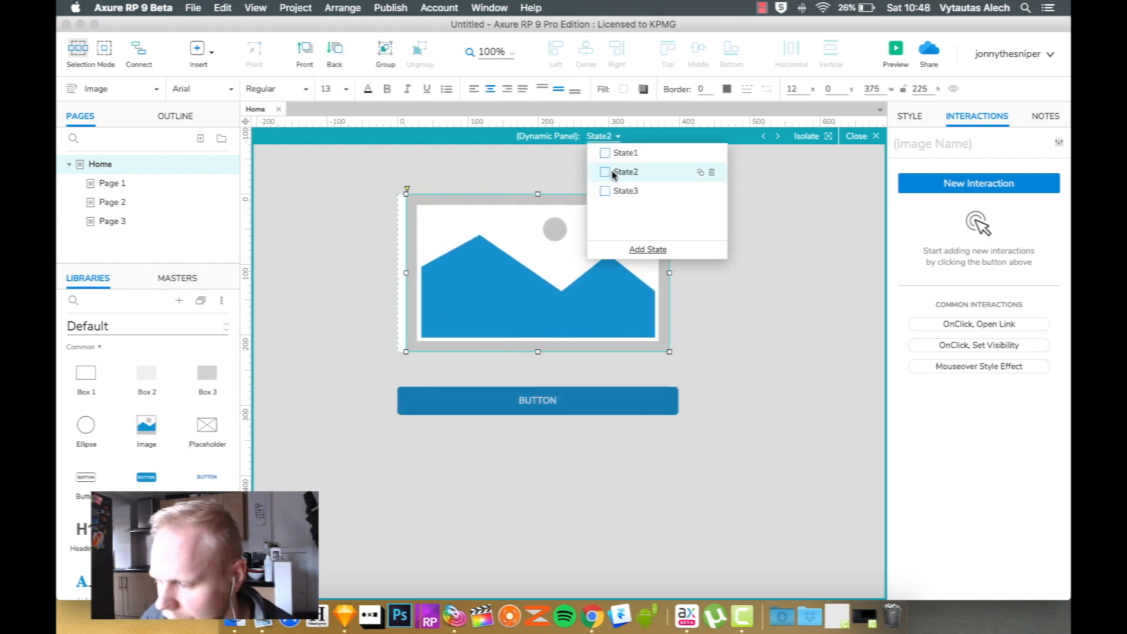
click(626, 191)
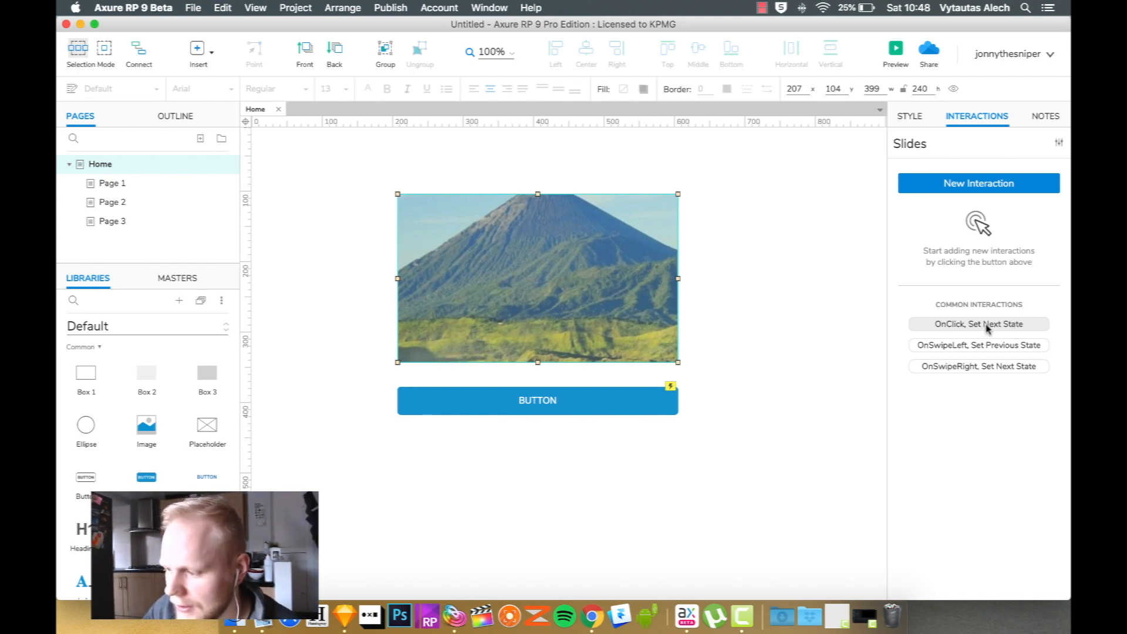
Add OnClick Set Next State targeting the Slides panel and pick its state
click(979, 325)
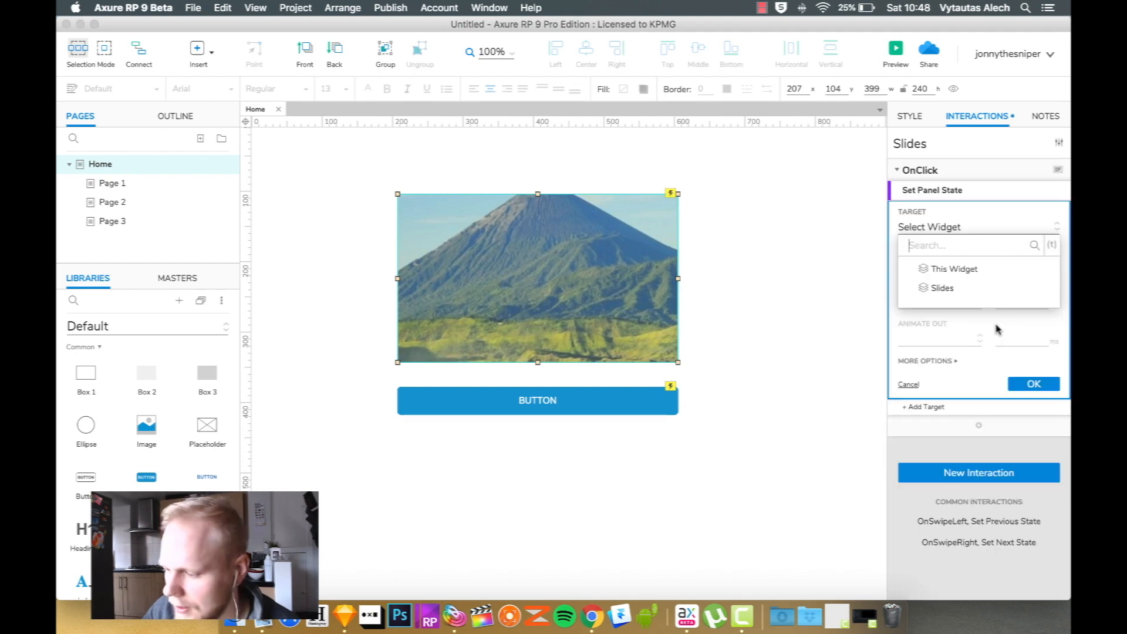
click(942, 287)
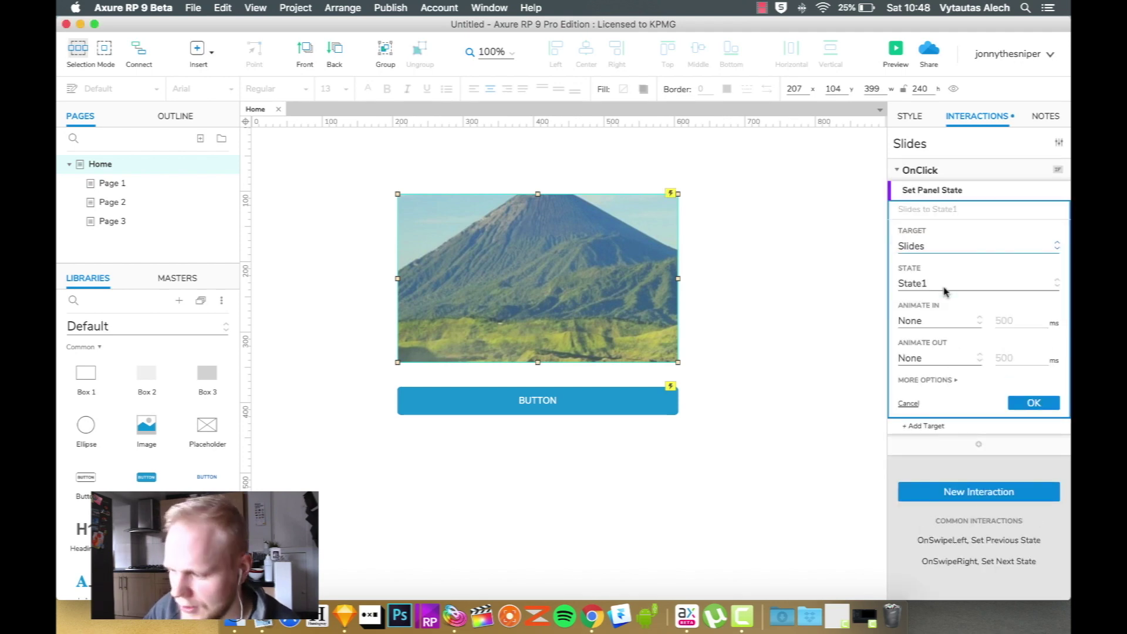
click(940, 320)
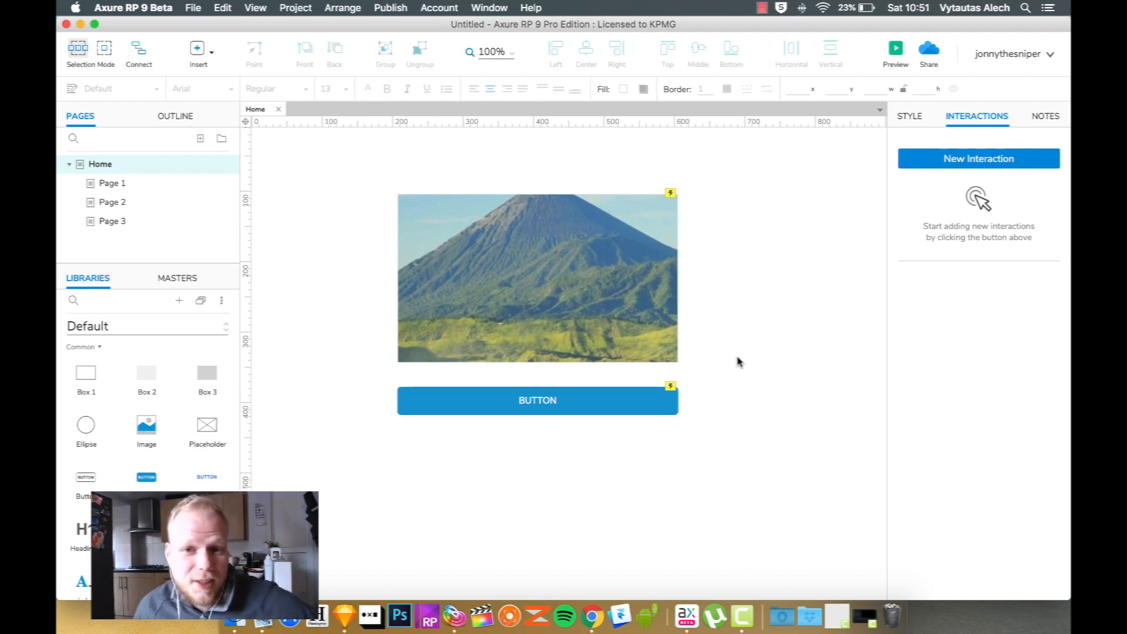
Remove Btn1's Other case and make its condition test whether Slides' state equals State1
click(537, 400)
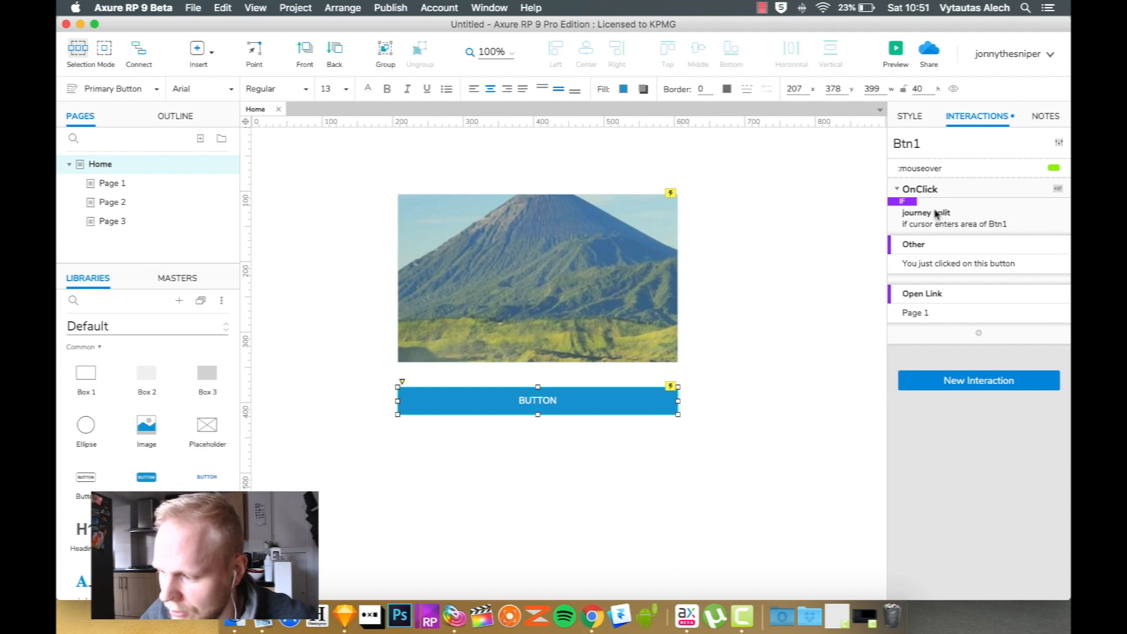
mouse_move(979, 230)
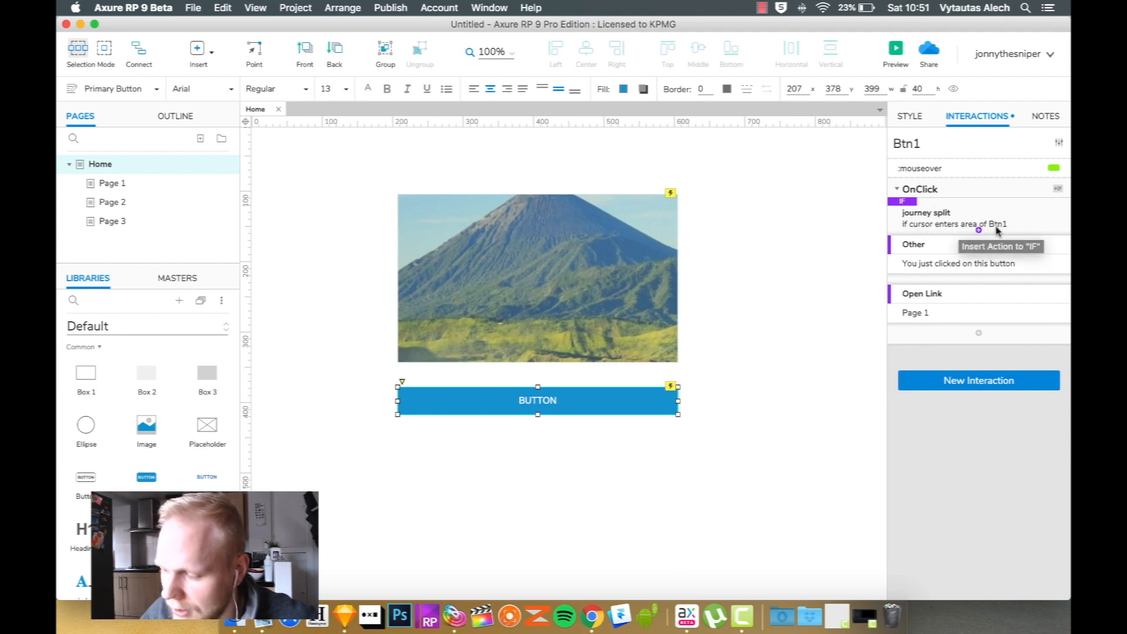
mouse_move(1034, 250)
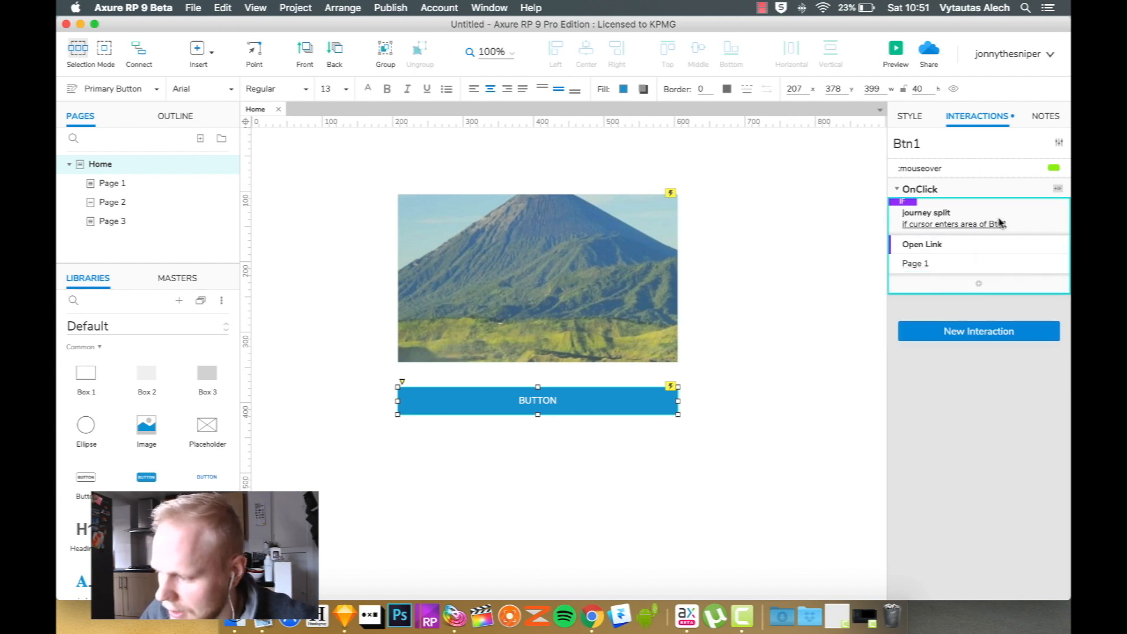
click(952, 224)
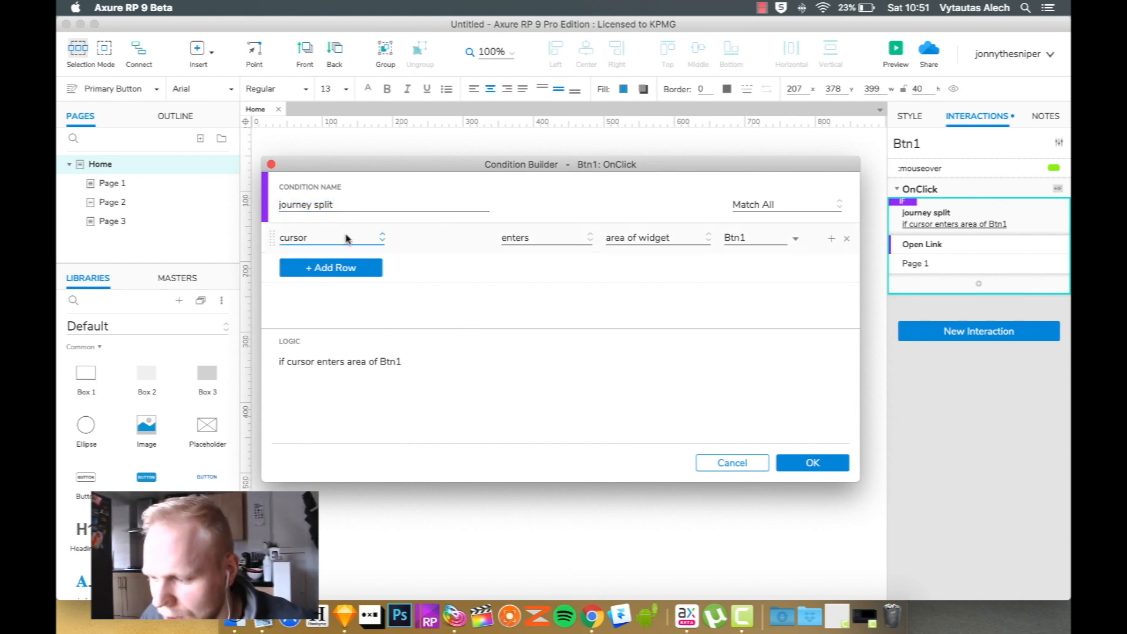
mouse_move(352, 236)
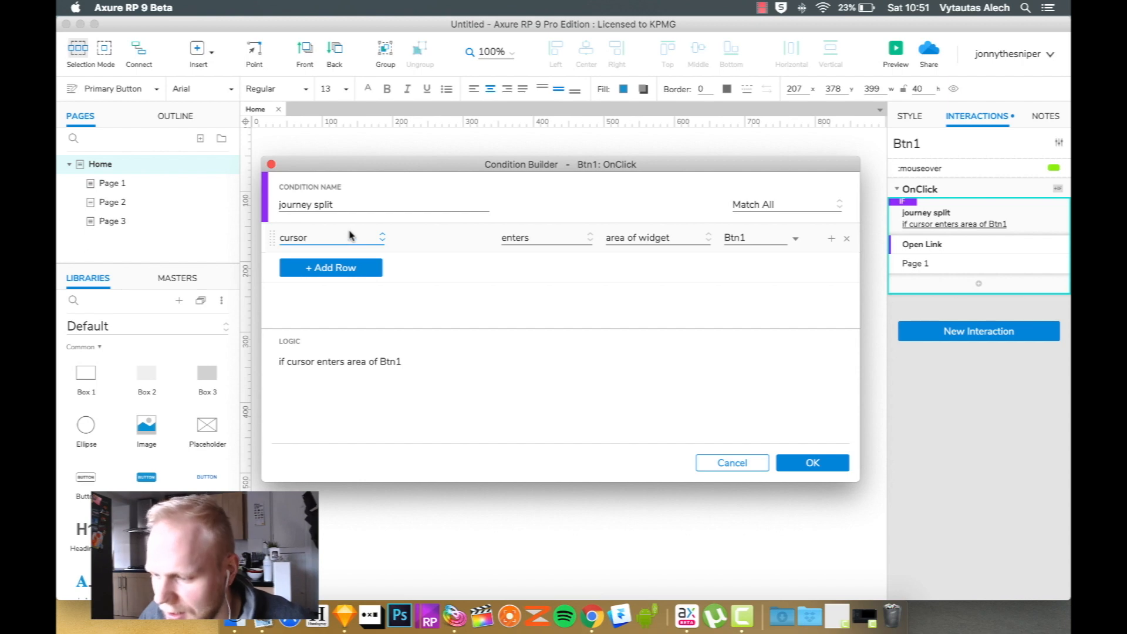
mouse_move(818, 249)
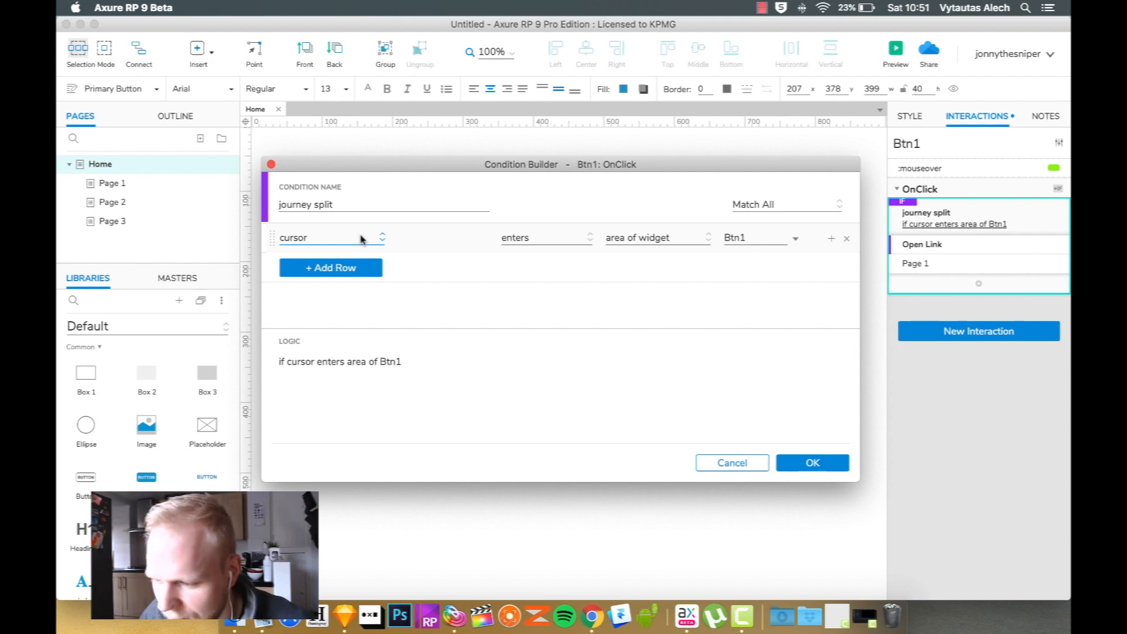
click(330, 238)
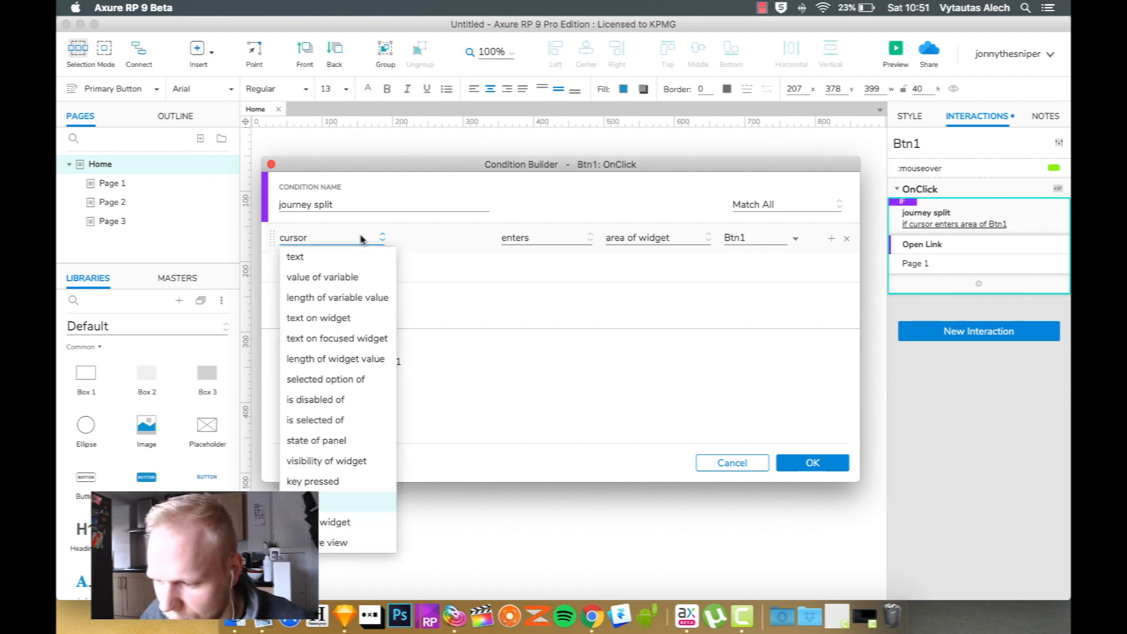
mouse_move(342, 449)
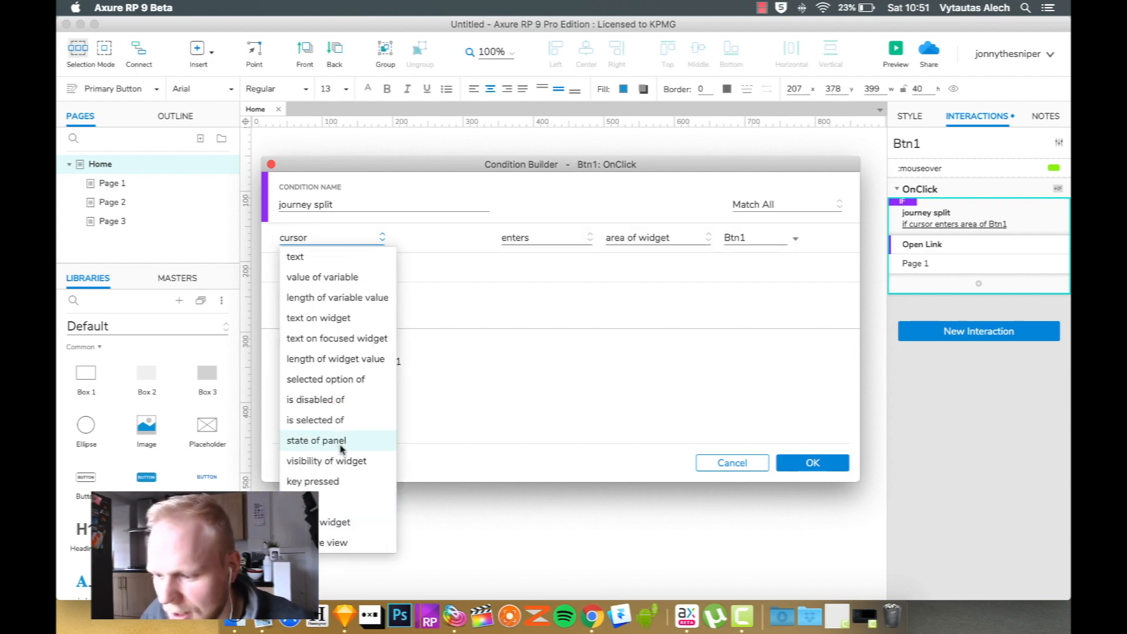
click(316, 440)
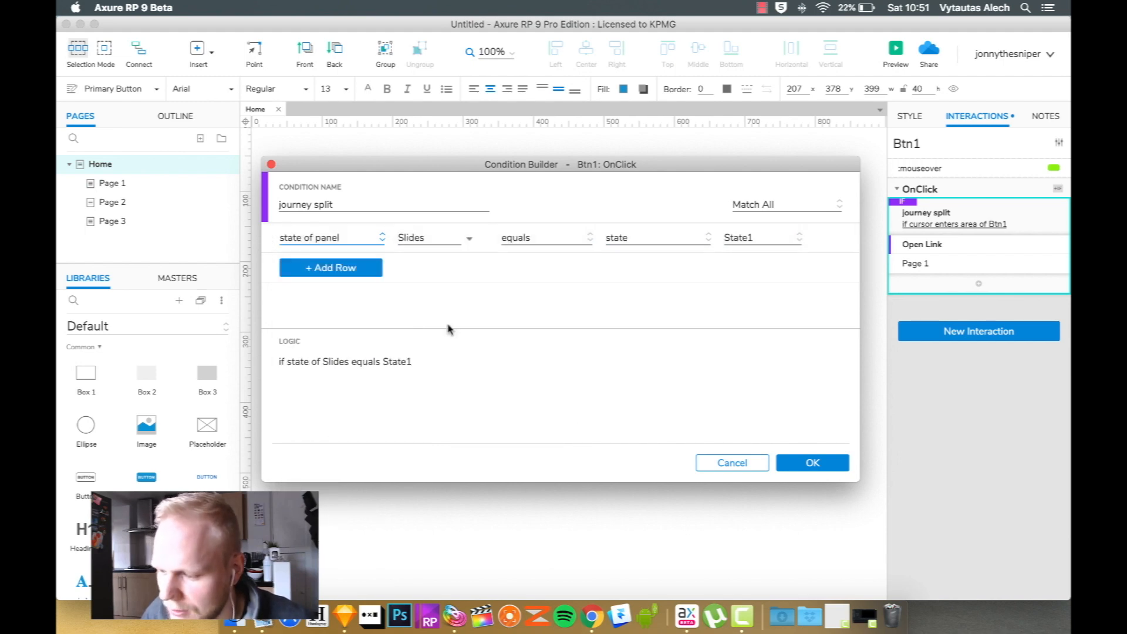
Confirm the State1 condition and point the State2/State3 cases' Open Link to Page 3
click(813, 463)
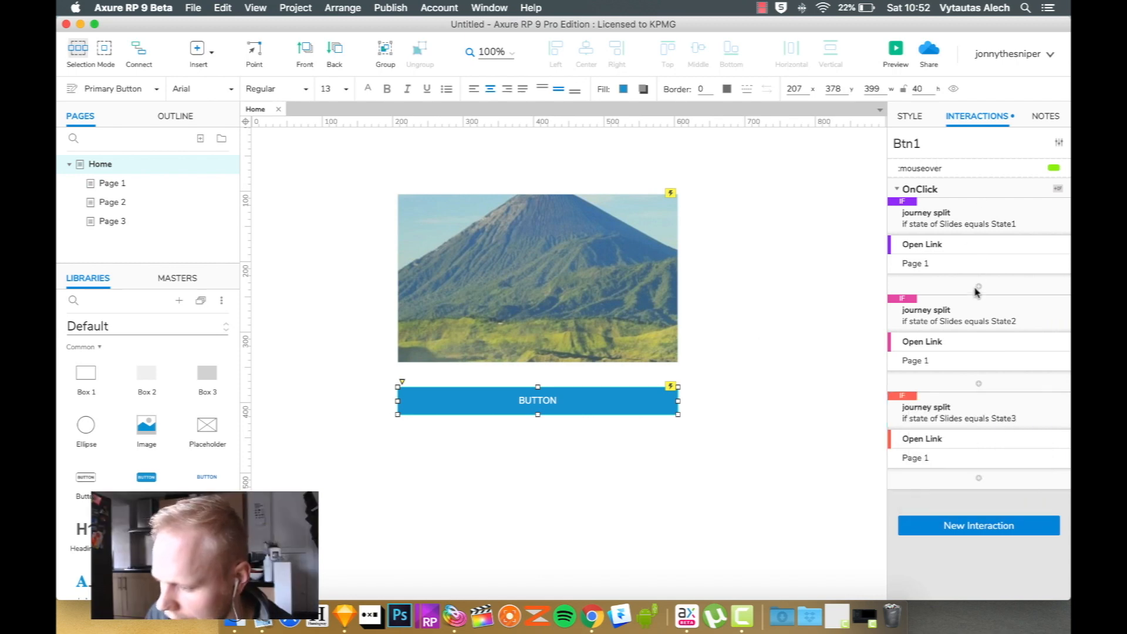
mouse_move(953, 277)
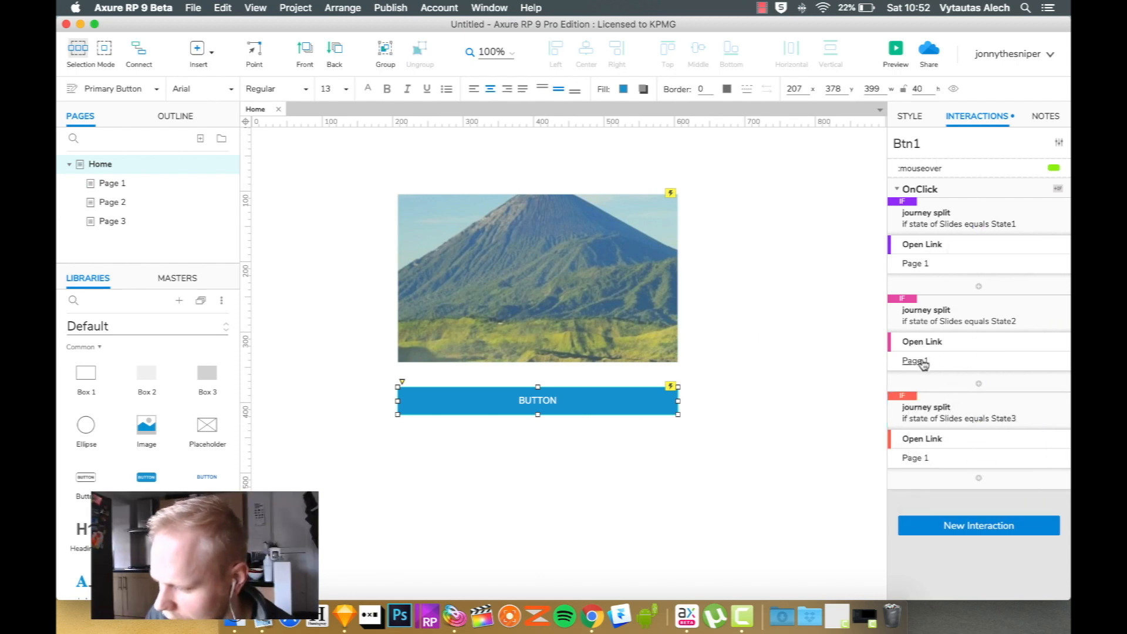
click(915, 361)
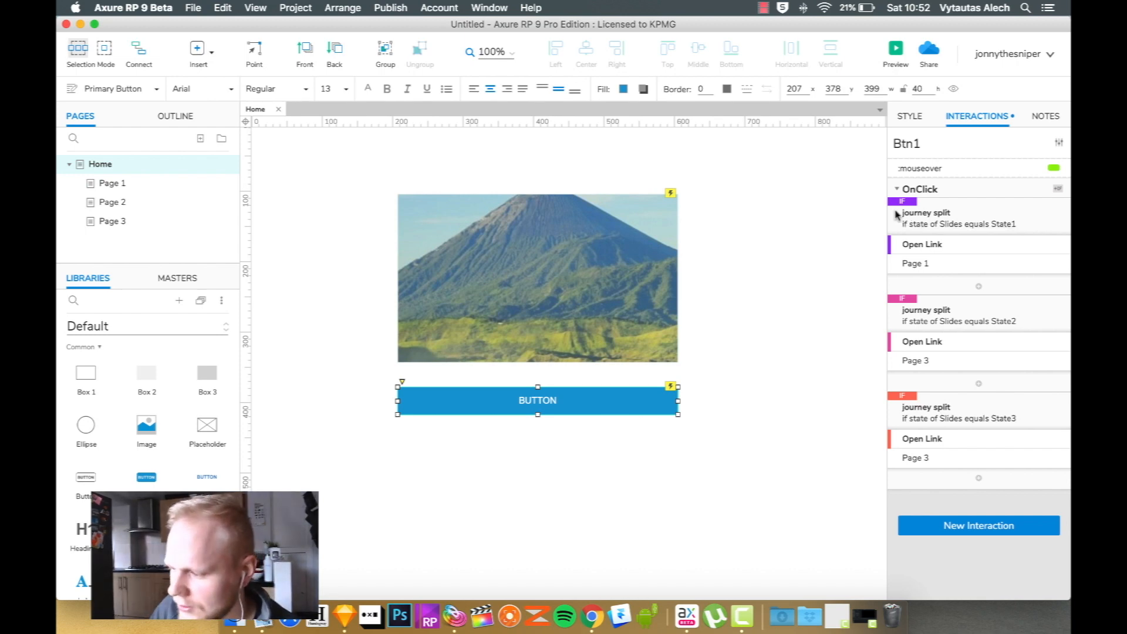
Preview the prototype in Chrome, follow the button to Page 1, then return Home
click(896, 48)
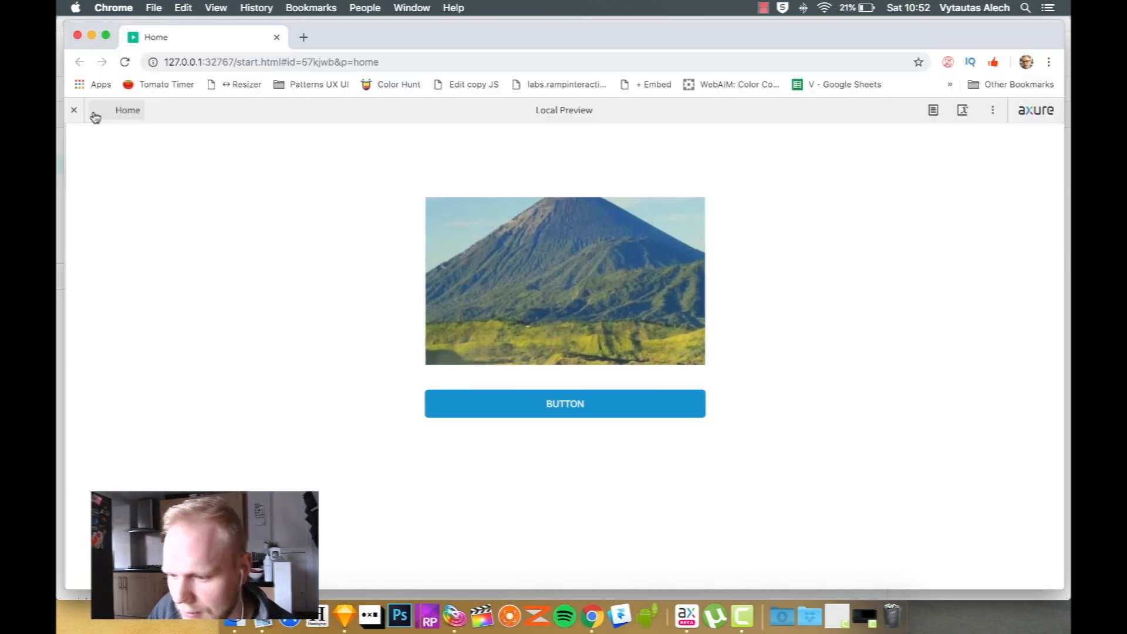
click(99, 110)
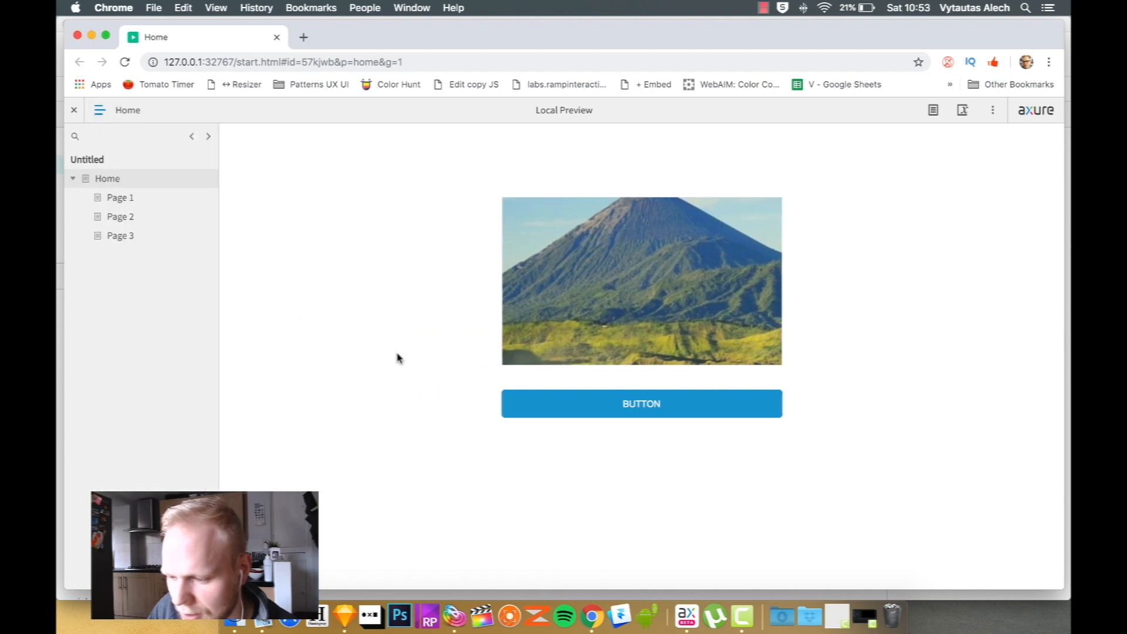
mouse_move(632, 317)
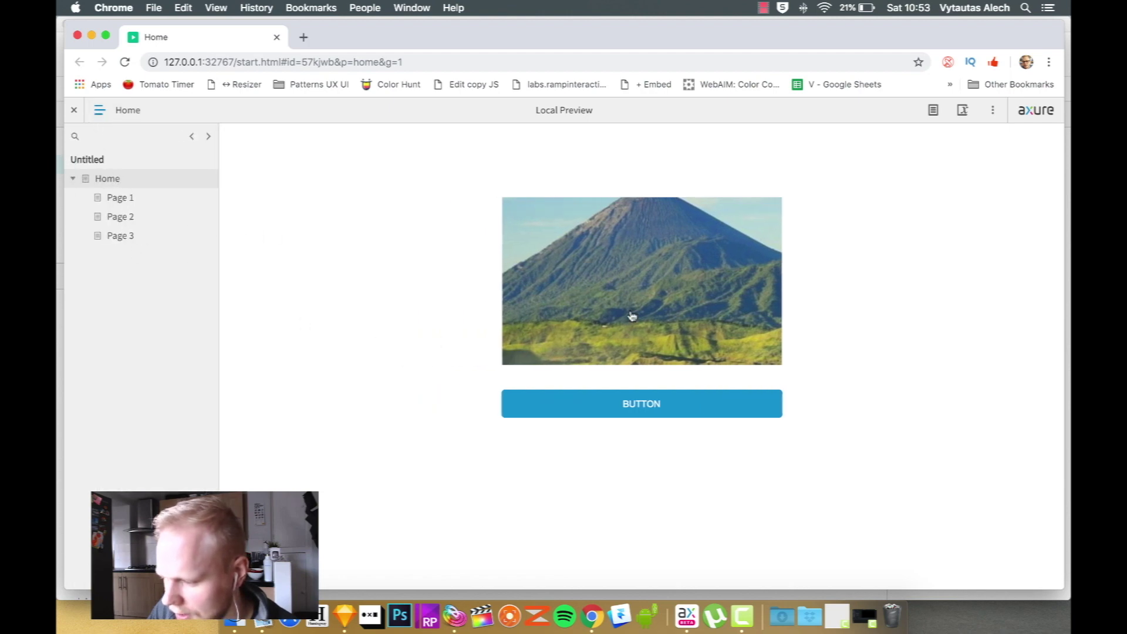
click(641, 403)
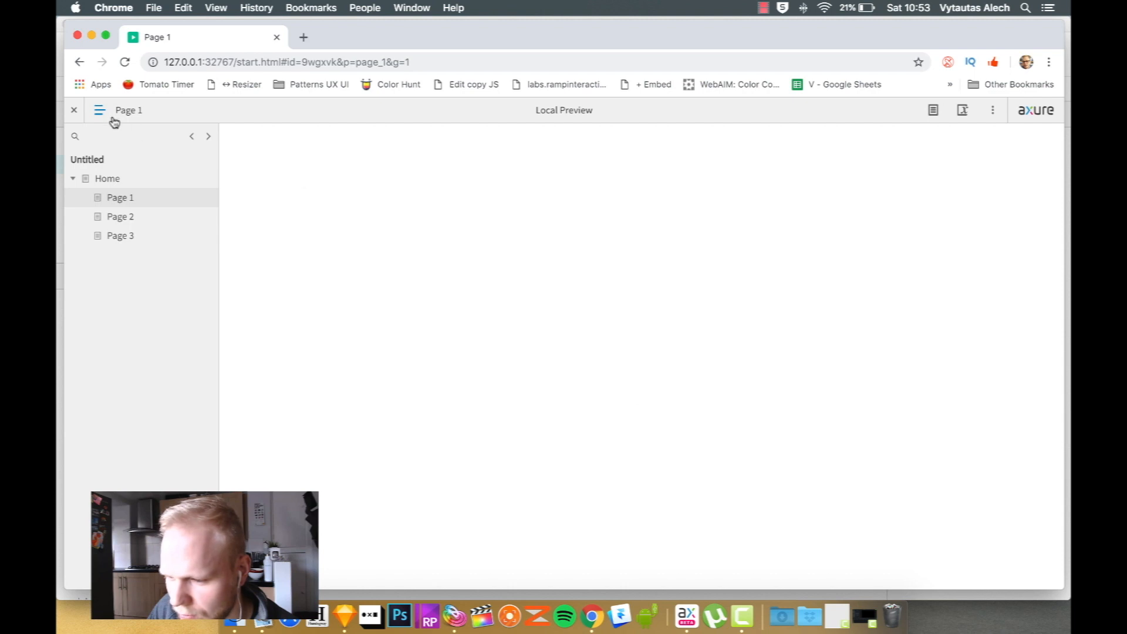
click(107, 178)
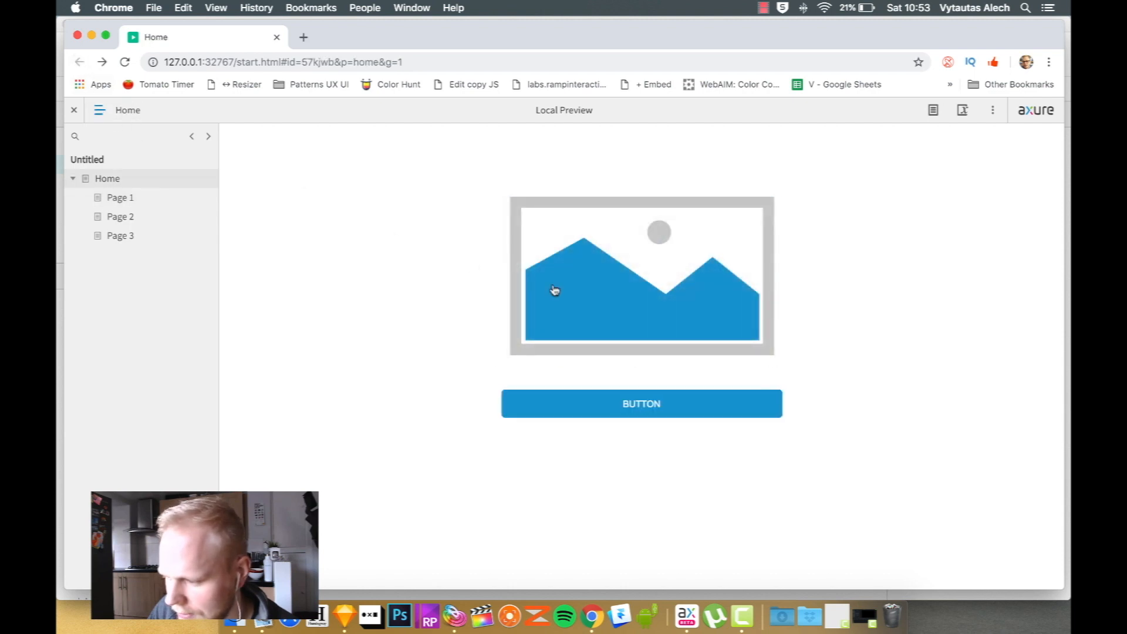
mouse_move(650, 286)
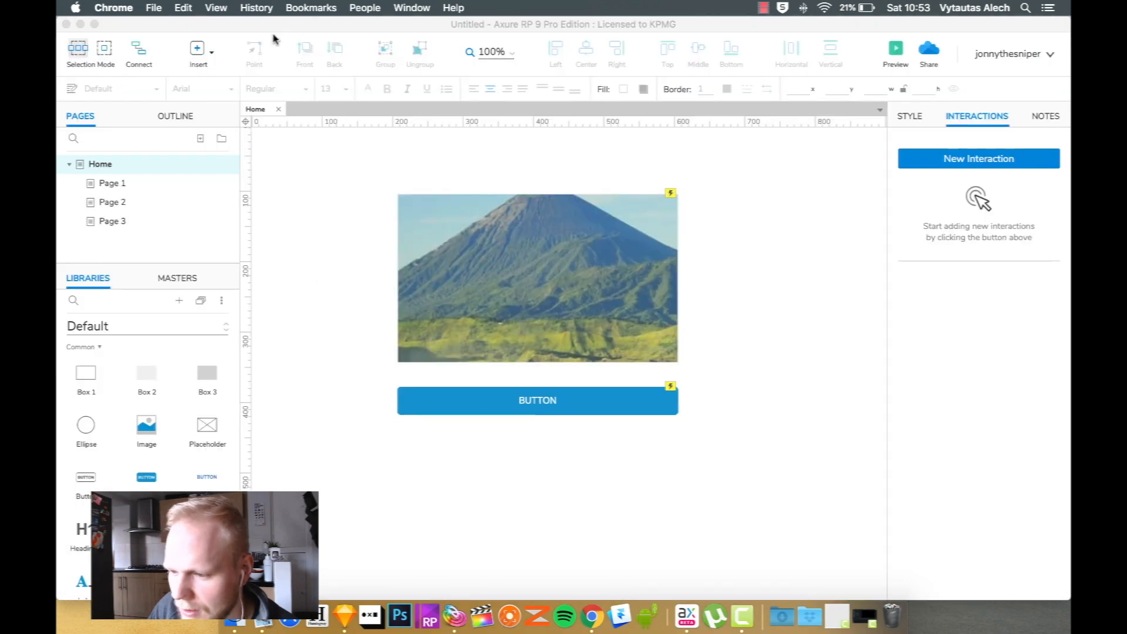
Review Btn1's Open Link actions, set Page 1's Heading 2 to P1, and preview again
click(537, 400)
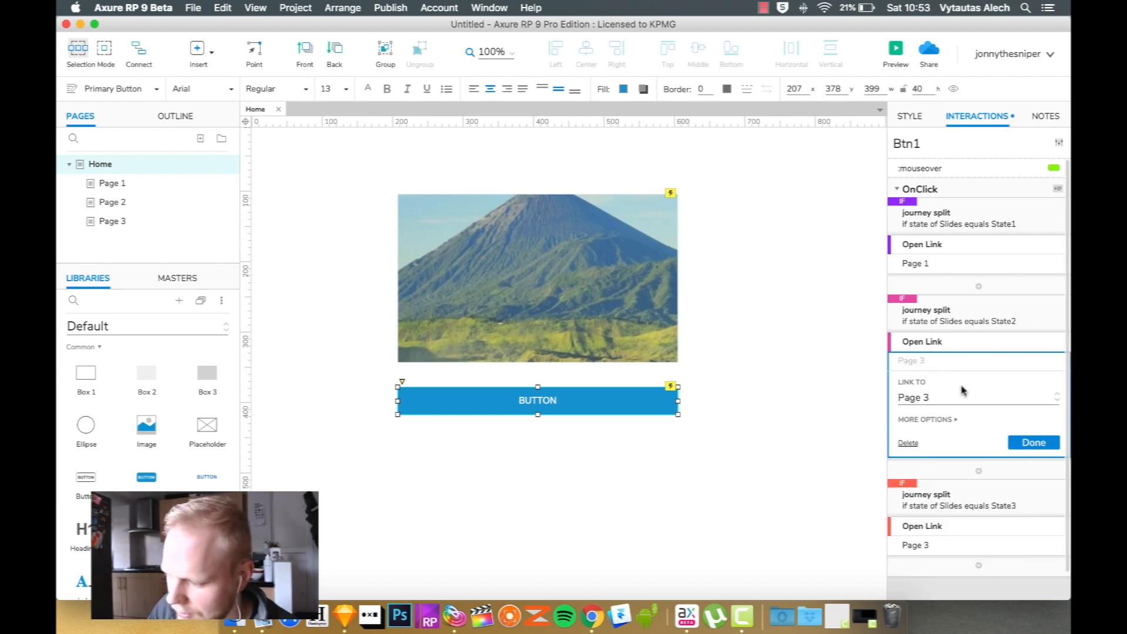
click(977, 397)
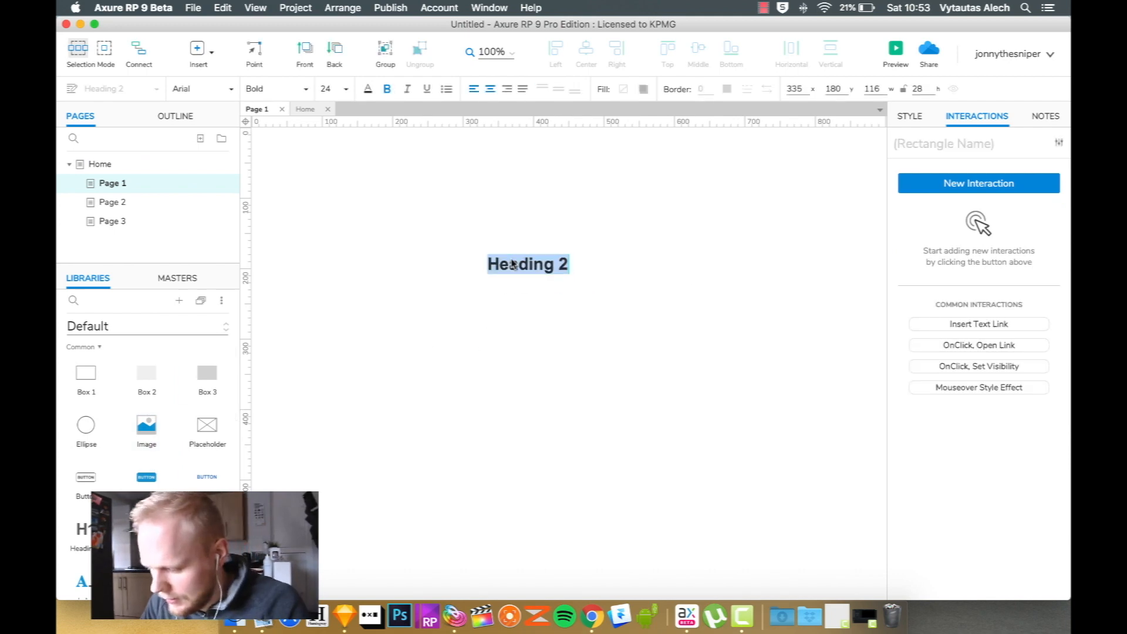
click(896, 48)
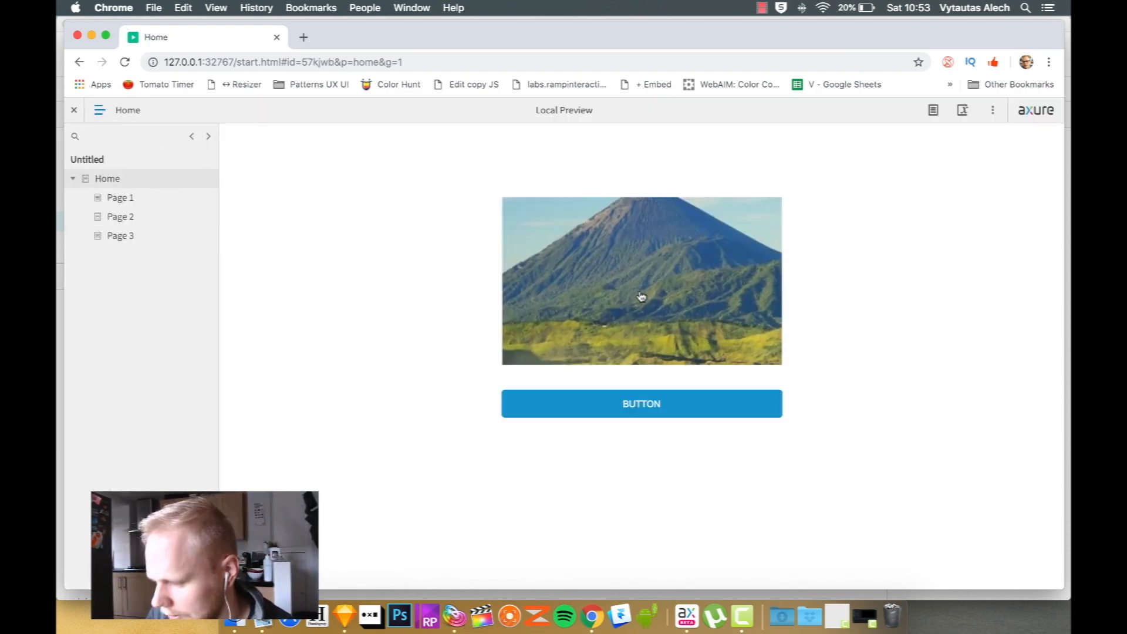
In the Chrome preview, visit Page 1, go back Home, visit Page 2, and return Home
click(641, 403)
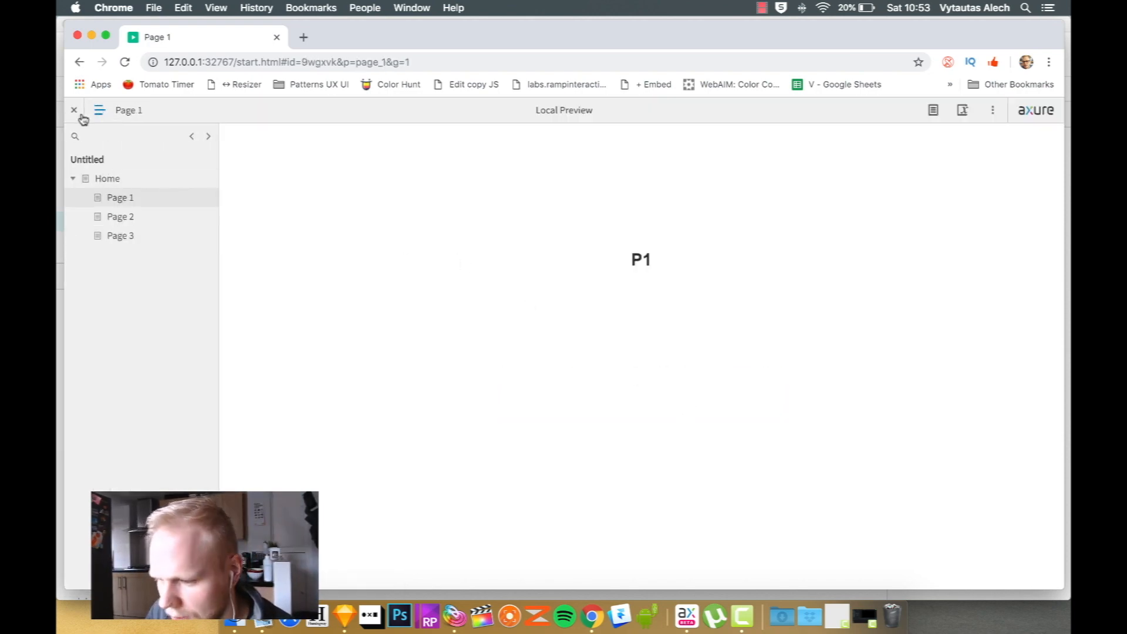
click(107, 179)
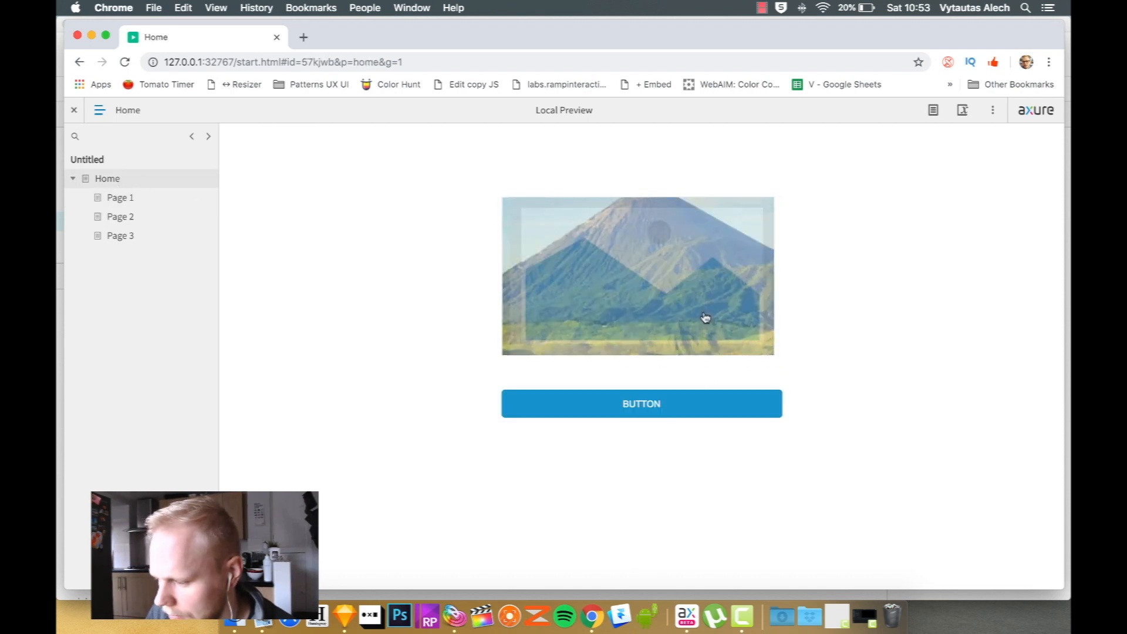
click(641, 403)
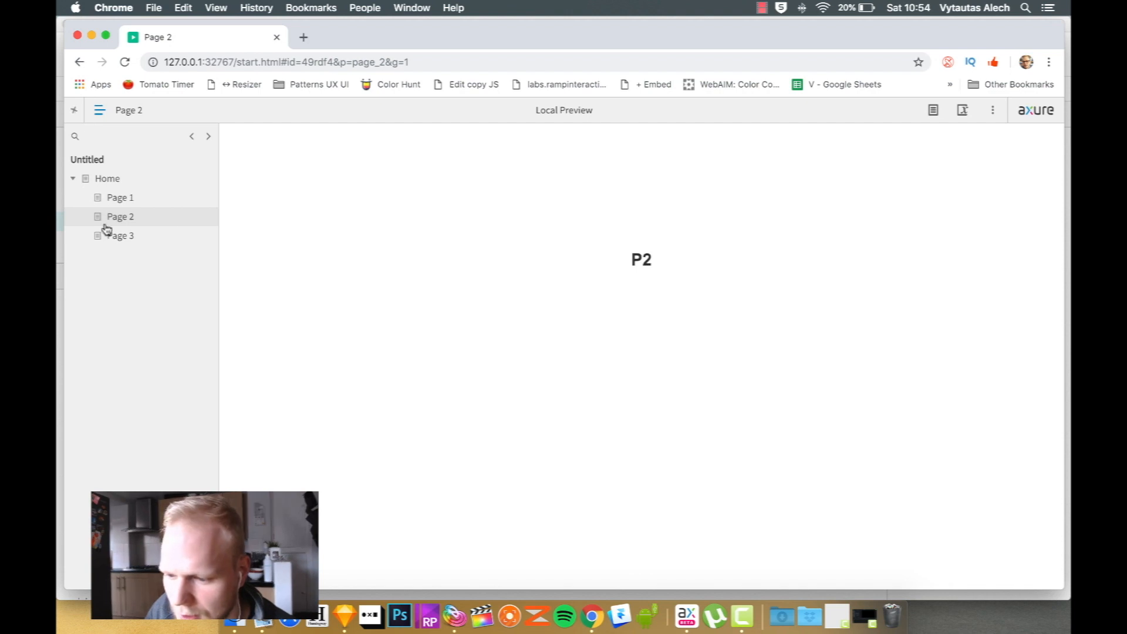
click(107, 178)
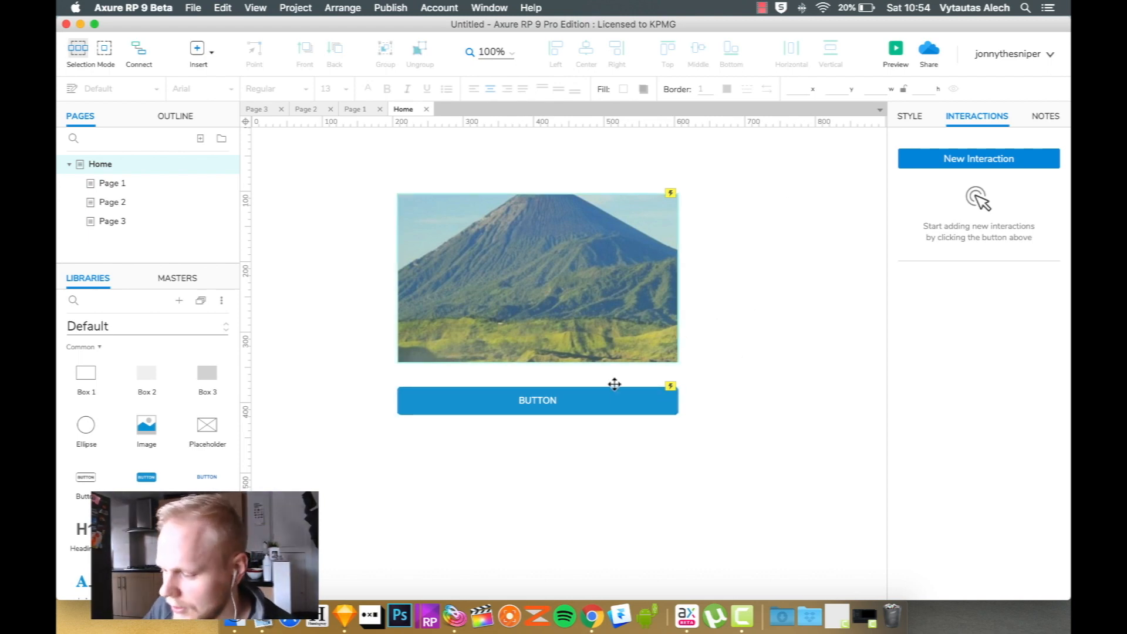
Place a Label widget below Btn1 with Uppercase letter case and nudge it into position
click(537, 401)
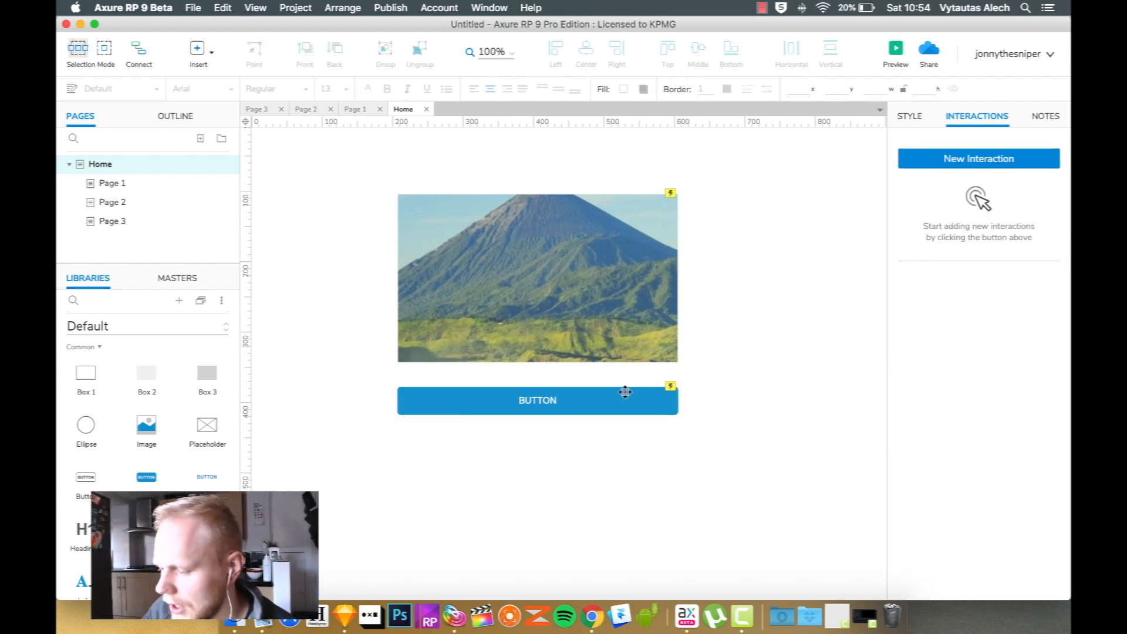
click(537, 401)
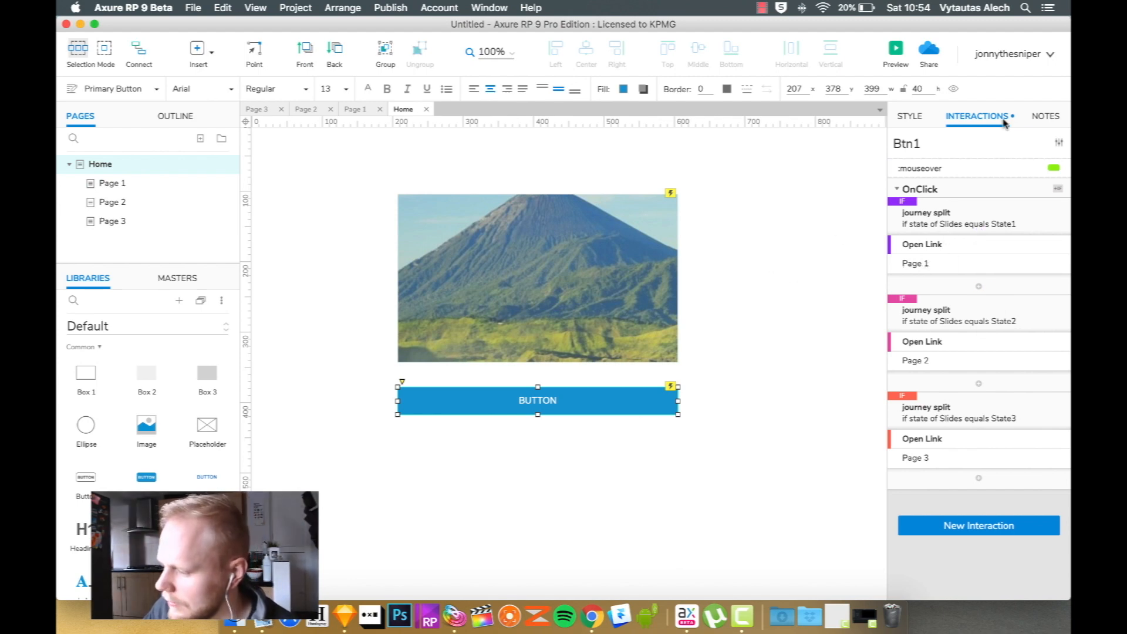
click(909, 116)
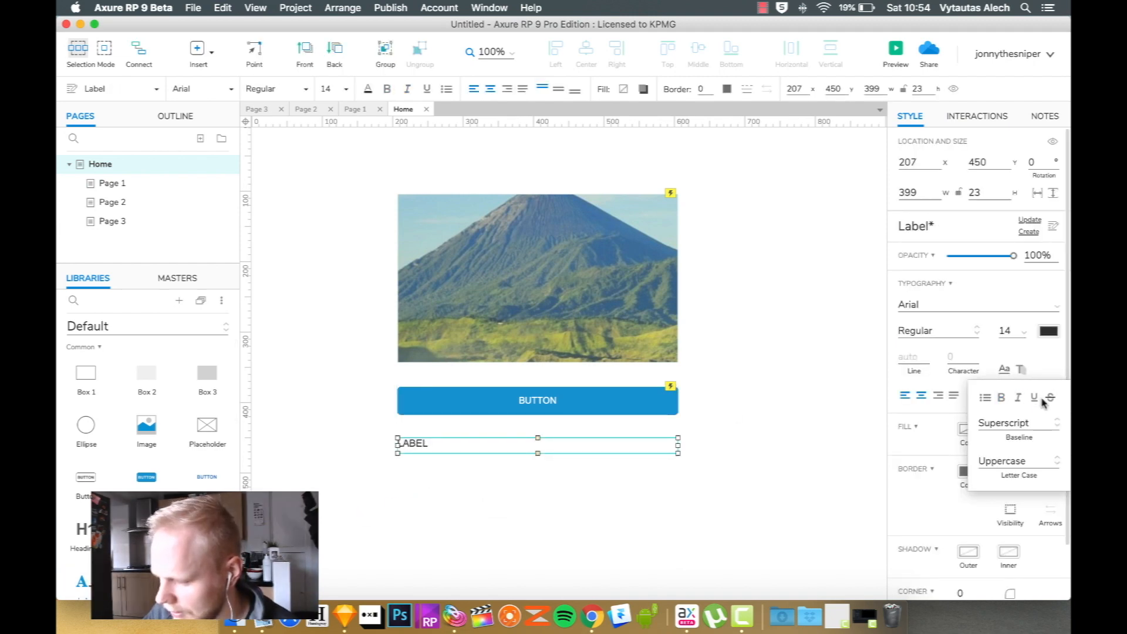
click(666, 431)
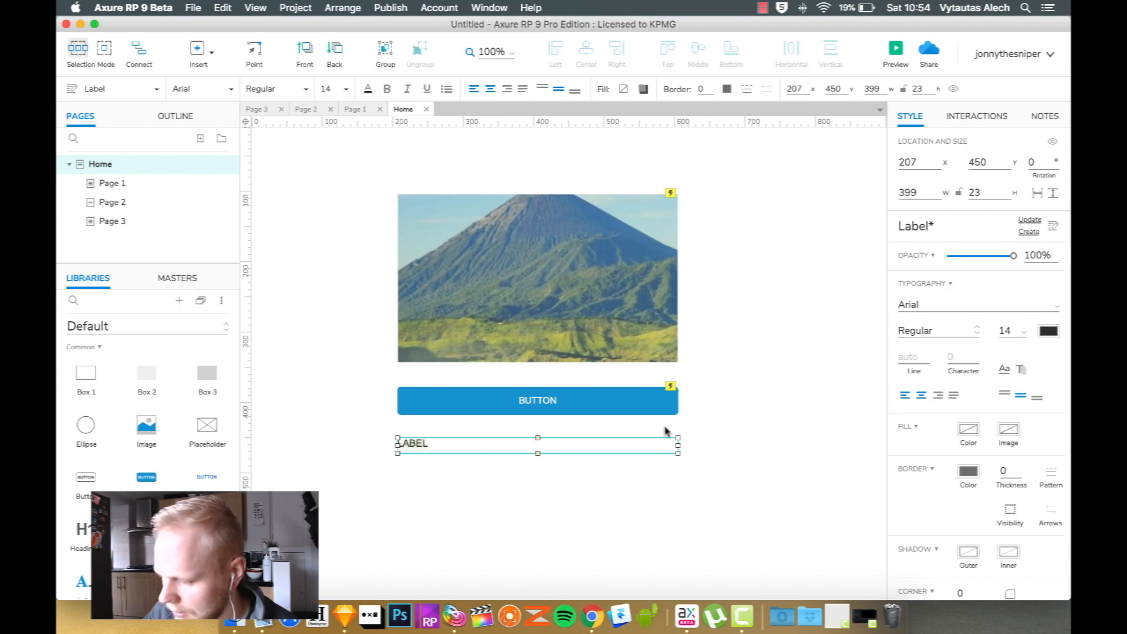
drag(538, 453, 538, 469)
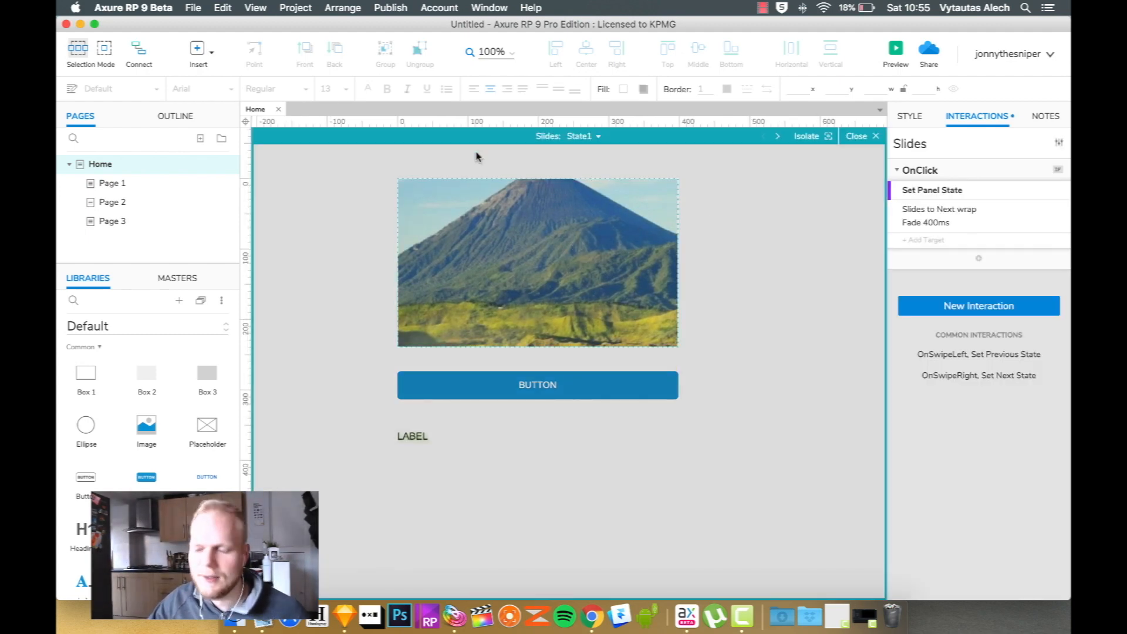
Add State4 with a placeholder image to Slides and step through the panel's states
click(582, 136)
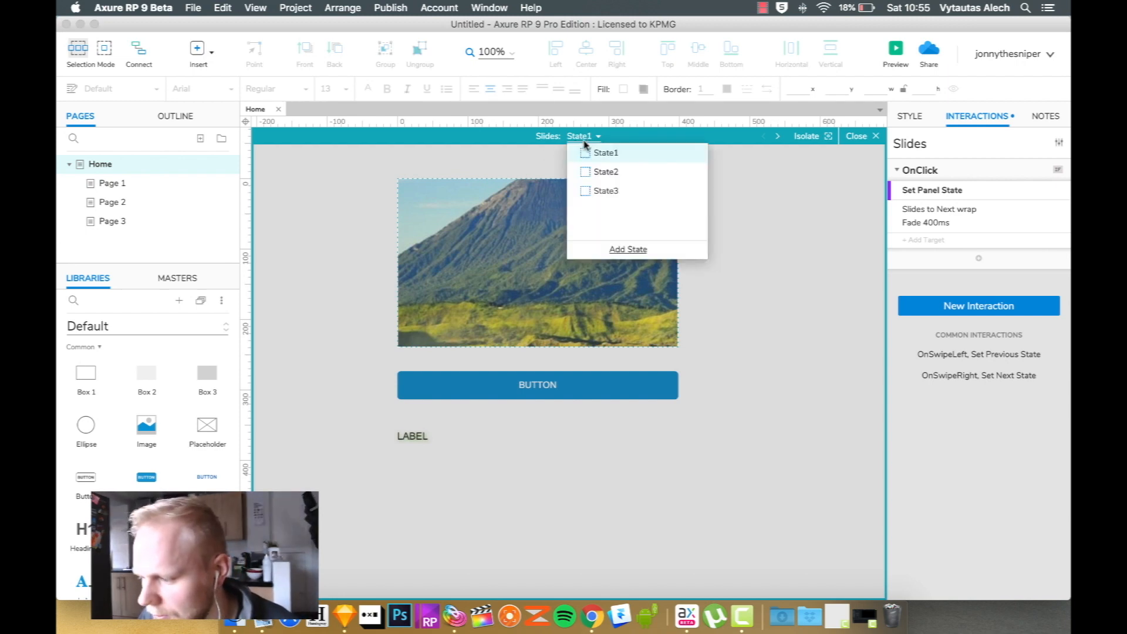
mouse_move(680, 192)
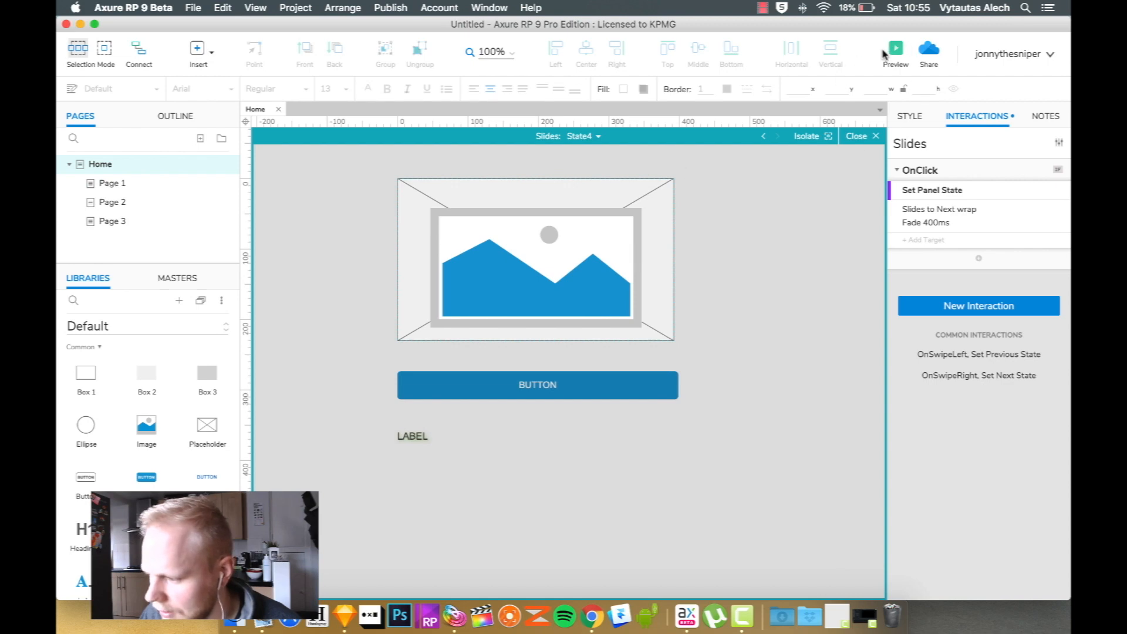
click(895, 48)
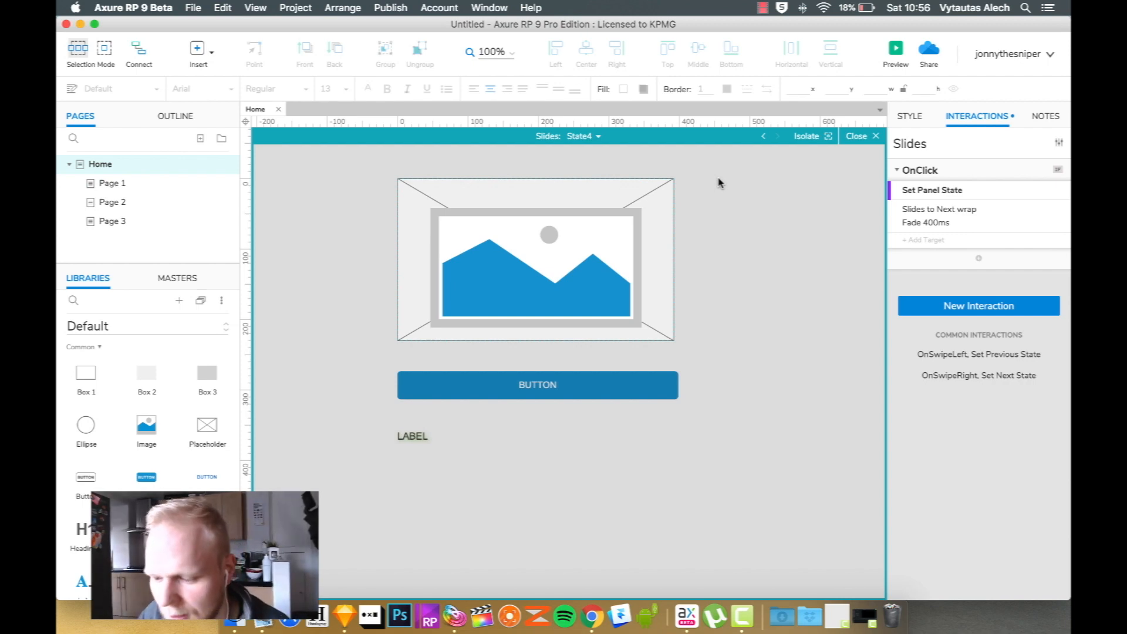
click(777, 136)
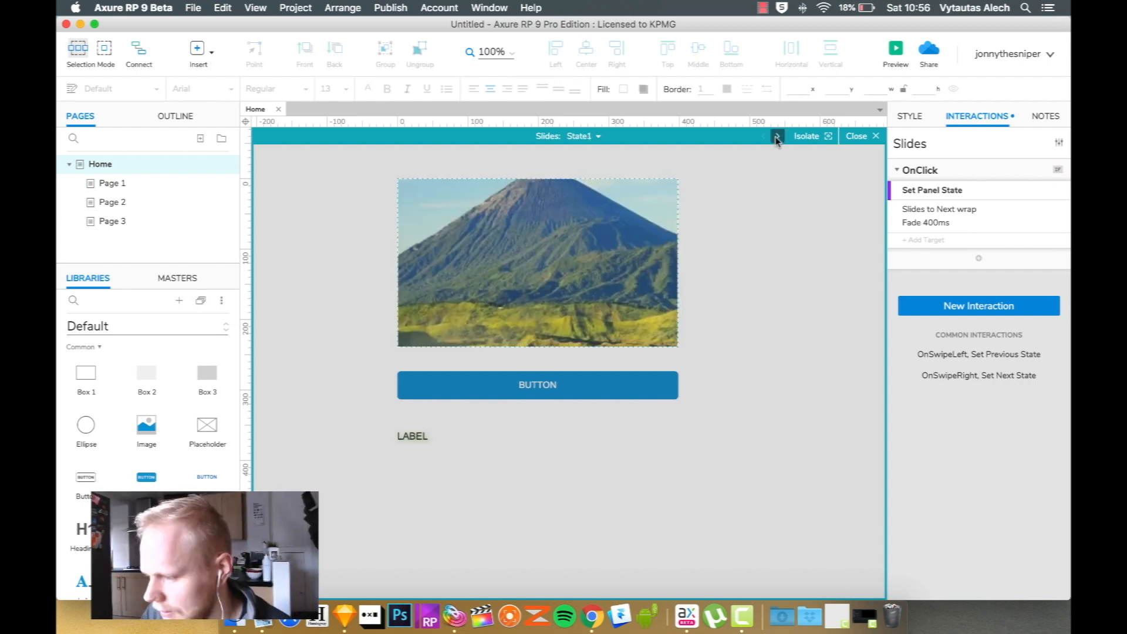
click(777, 136)
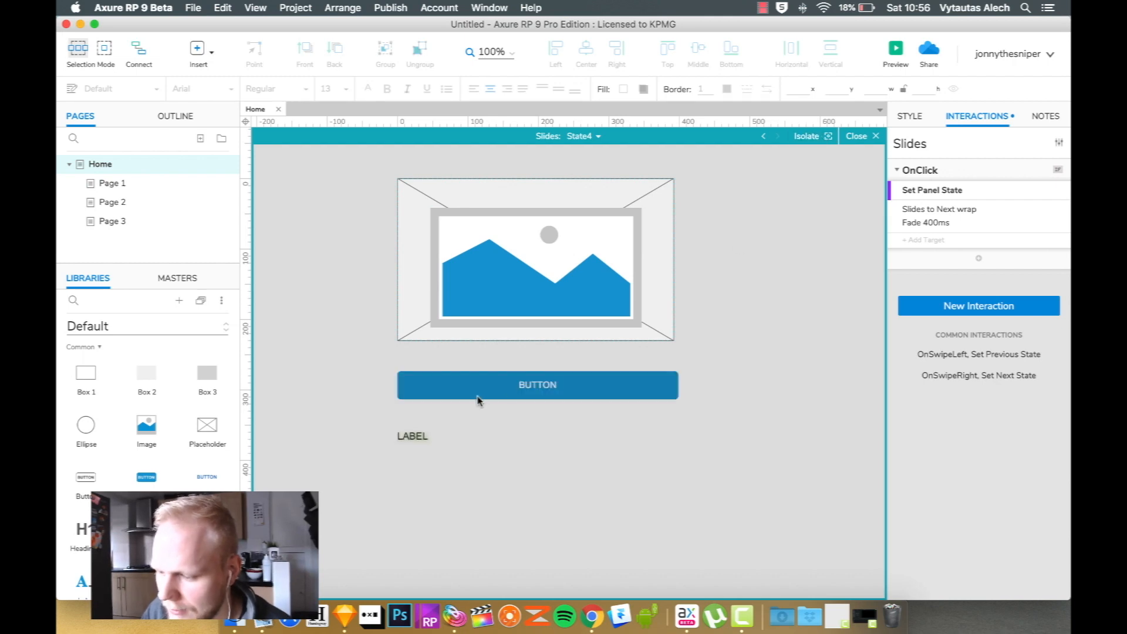
mouse_move(487, 388)
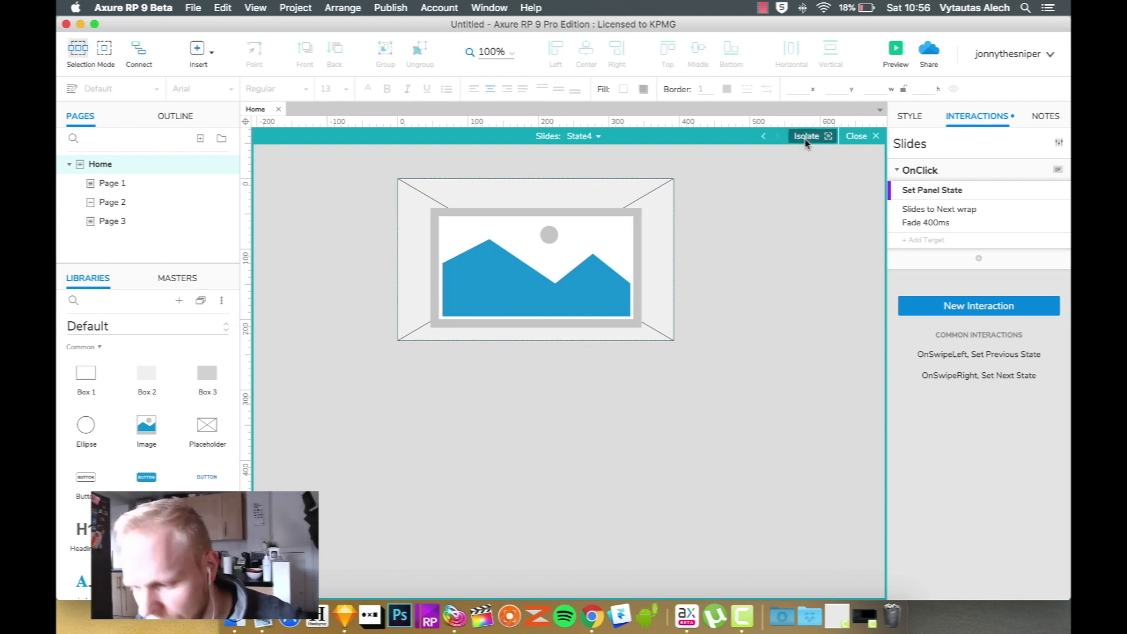
Close the Slides panel editor and drop a Placeholder above the page at y = -225
click(855, 136)
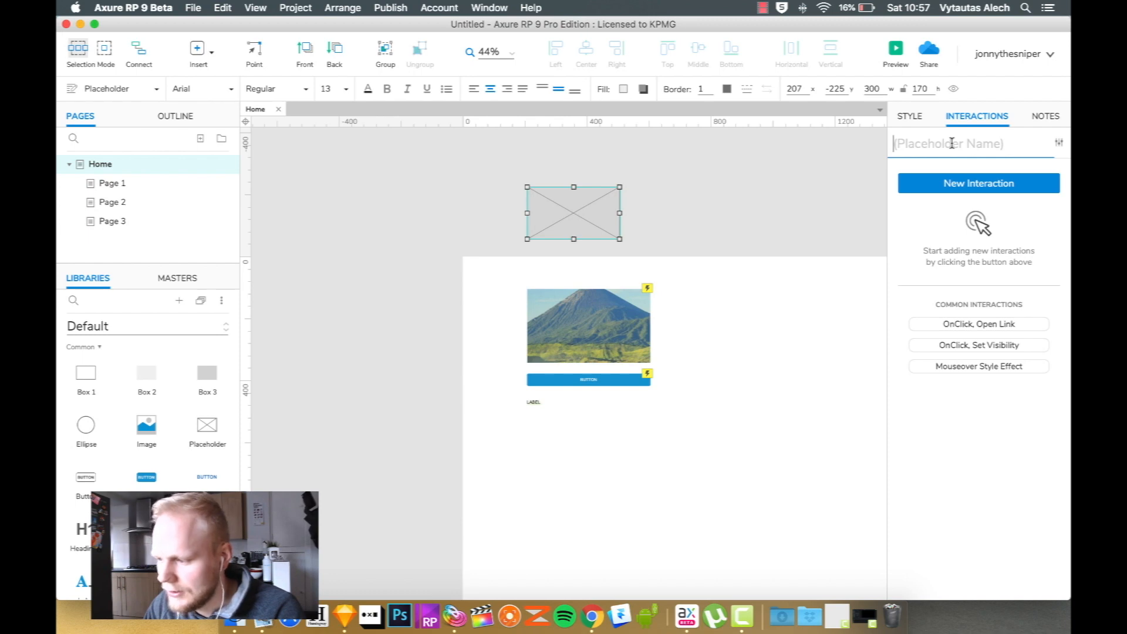
click(978, 183)
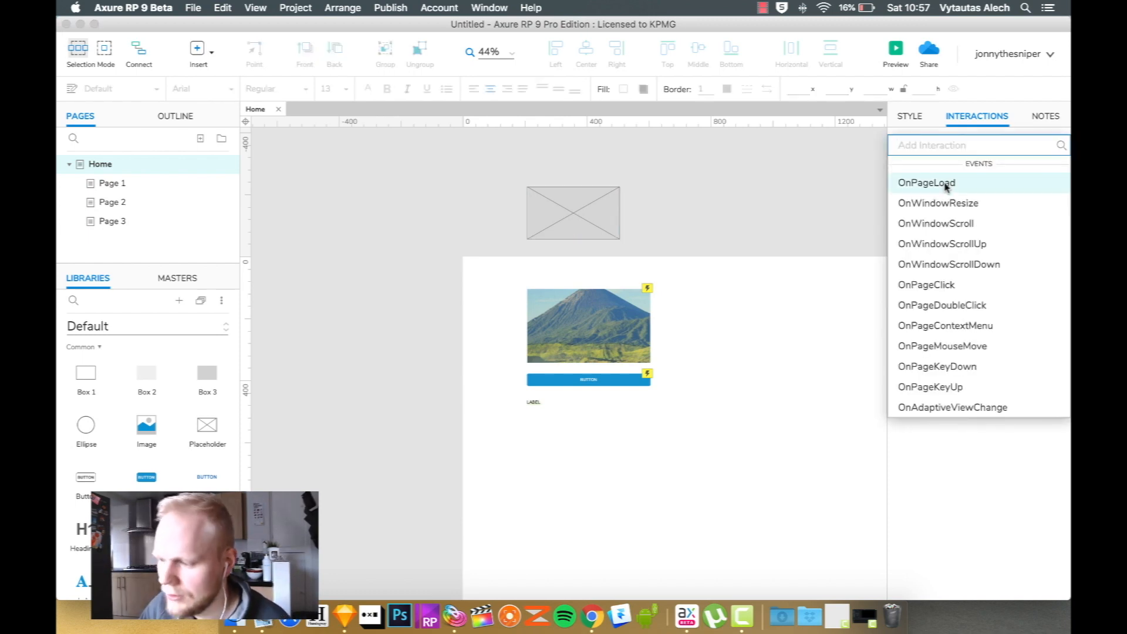
Add an OnPageLoad Move taking 'box to animate' to (100,100) with Ease in Cubic 500ms
click(927, 183)
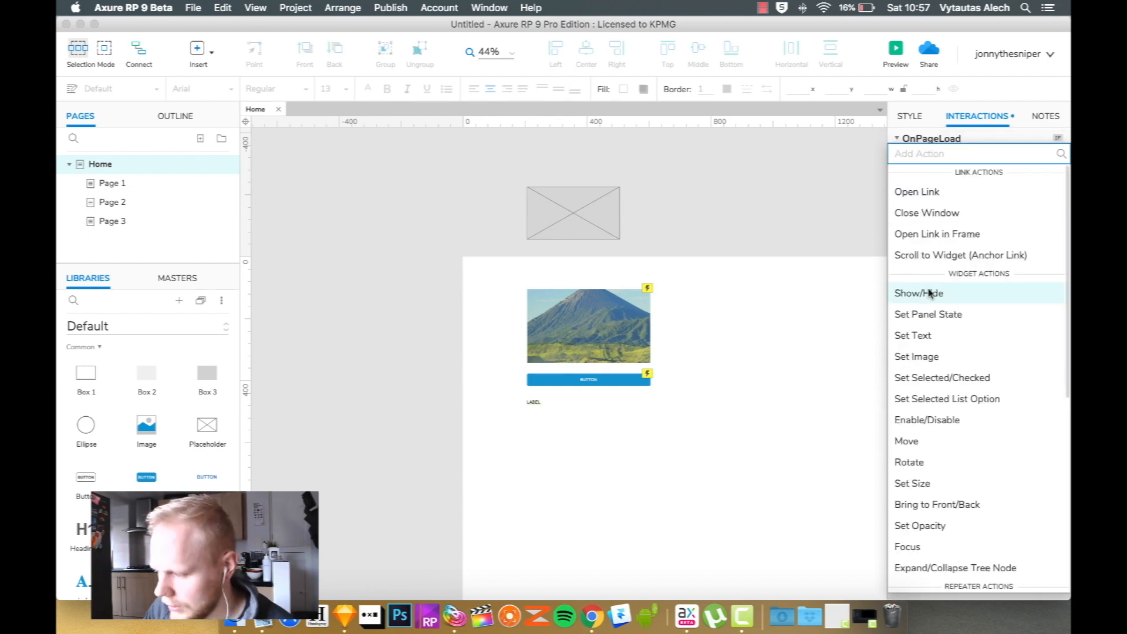
click(907, 441)
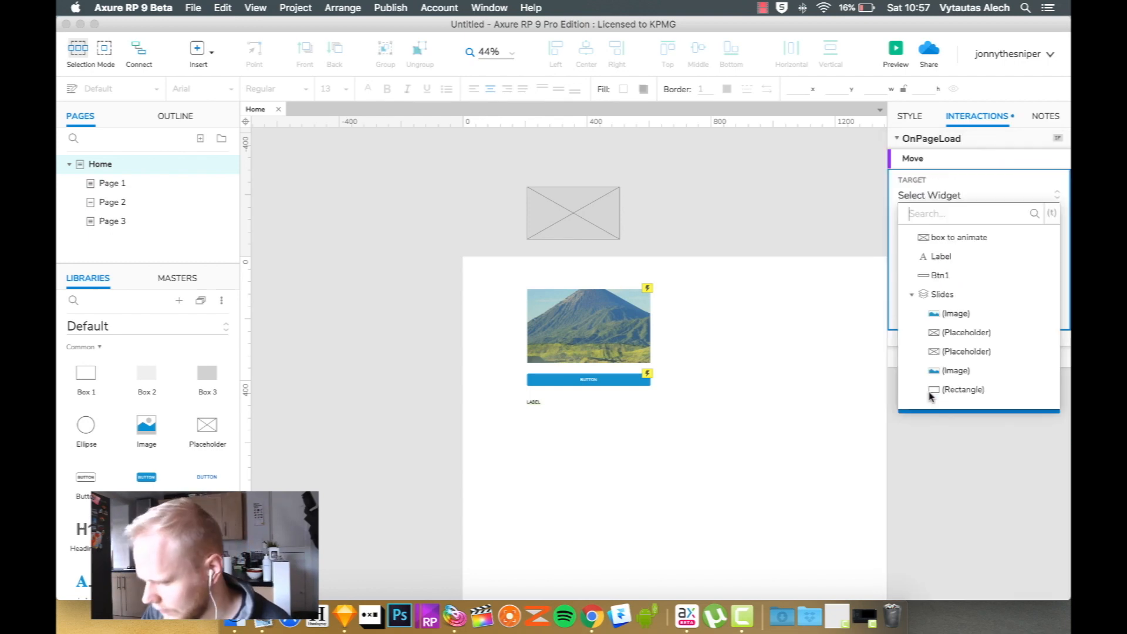
click(957, 237)
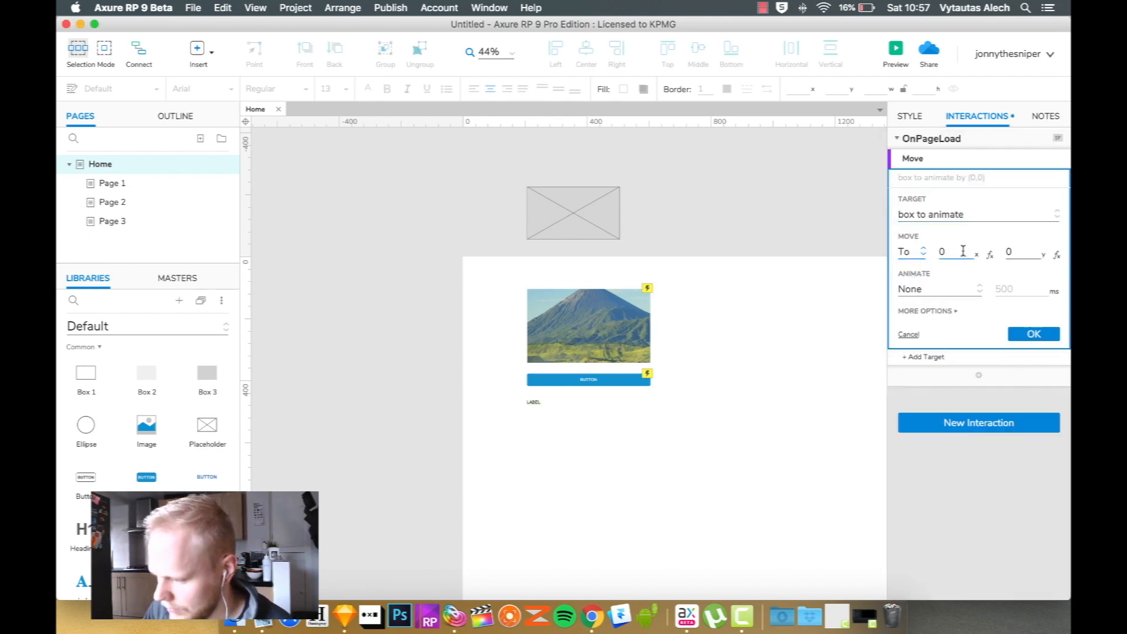
text(1)
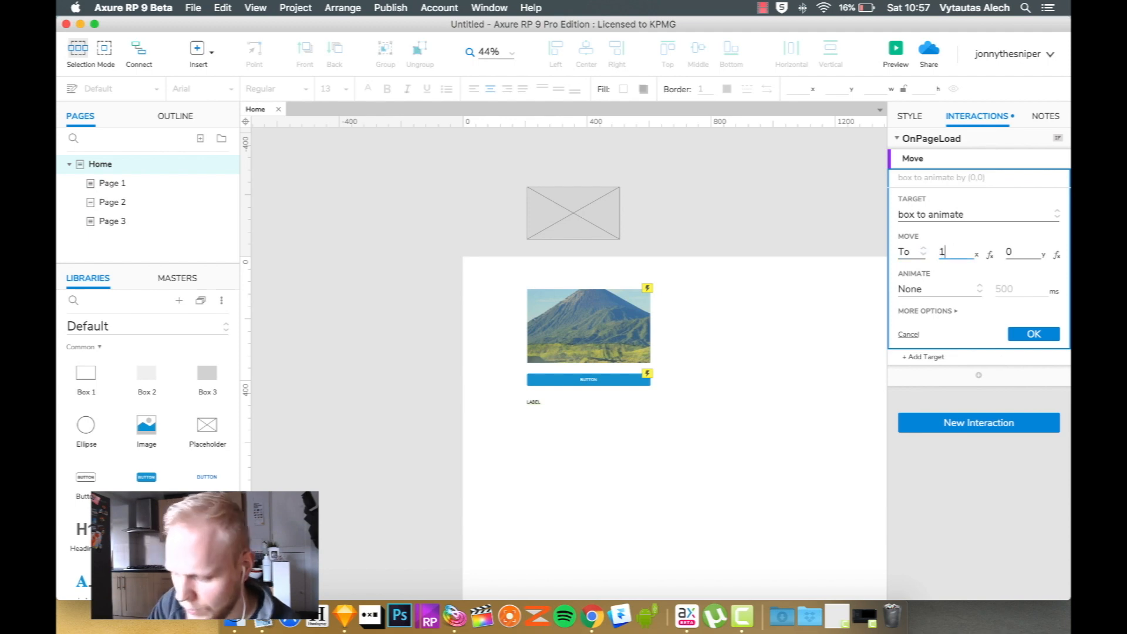
click(1034, 334)
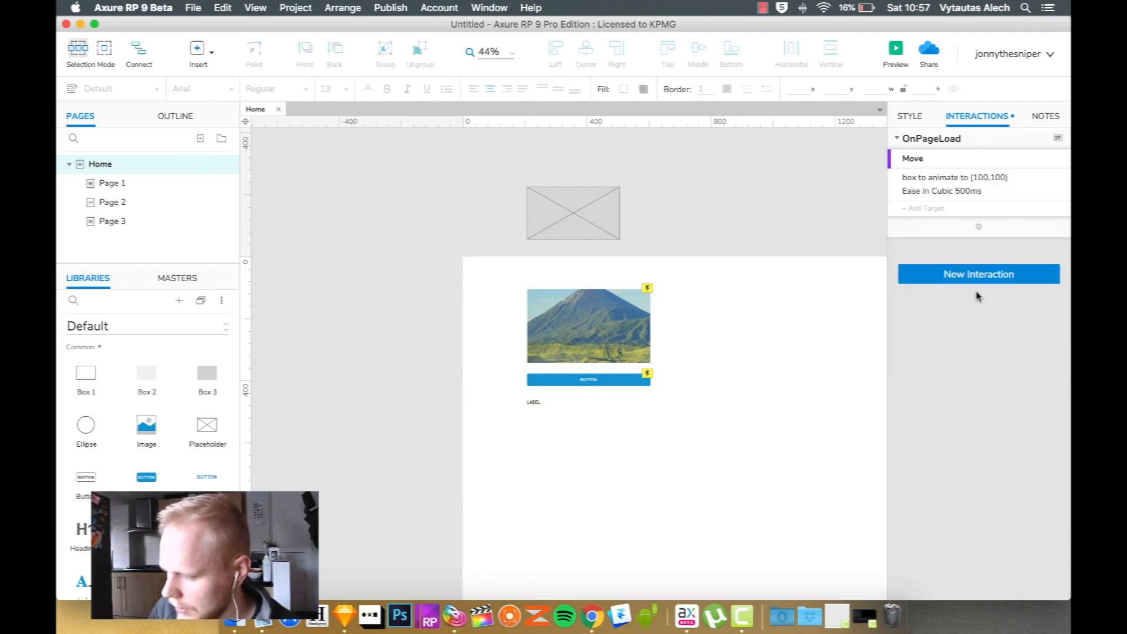
mouse_move(723, 318)
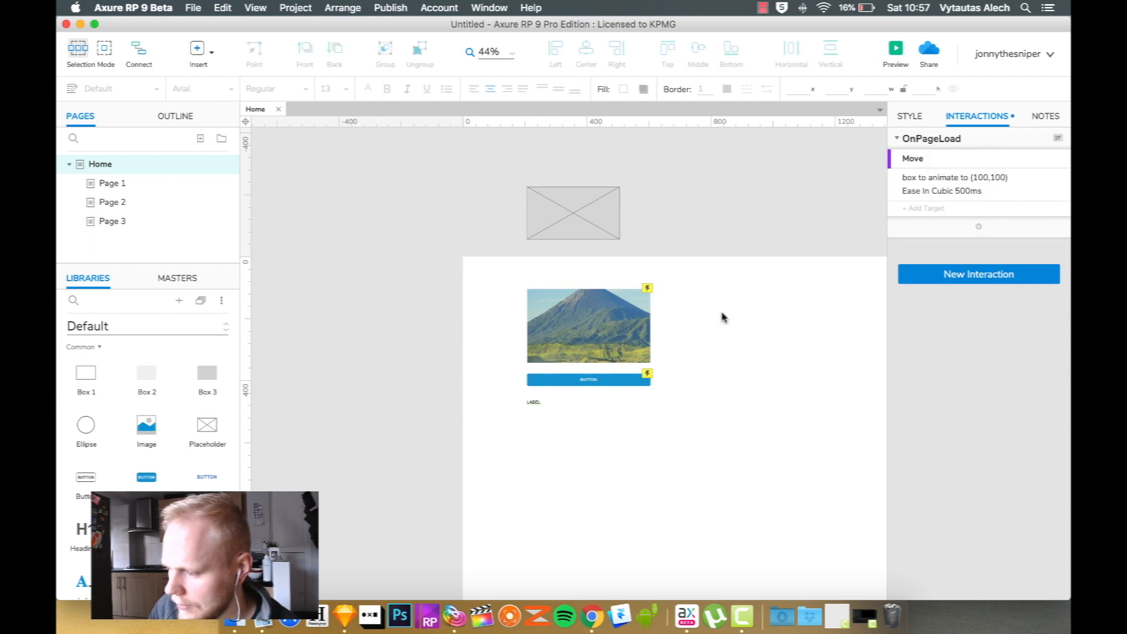
click(896, 48)
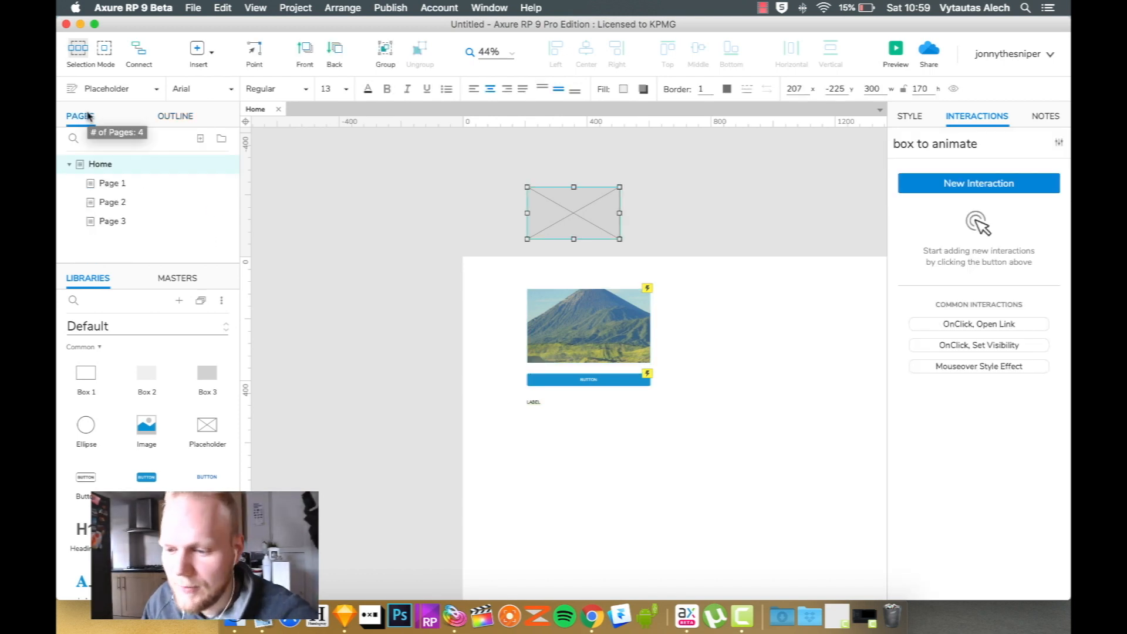
mouse_move(669, 11)
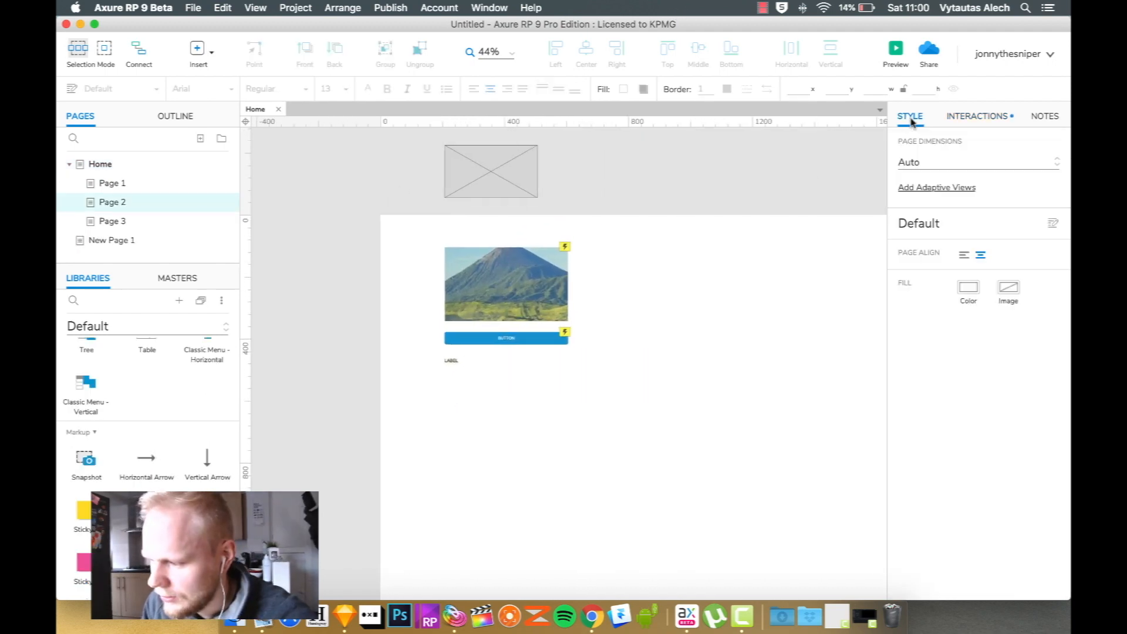
Choose the iPhone 8 Plus (414×736) preset from Home's Page Dimensions dropdown
click(978, 163)
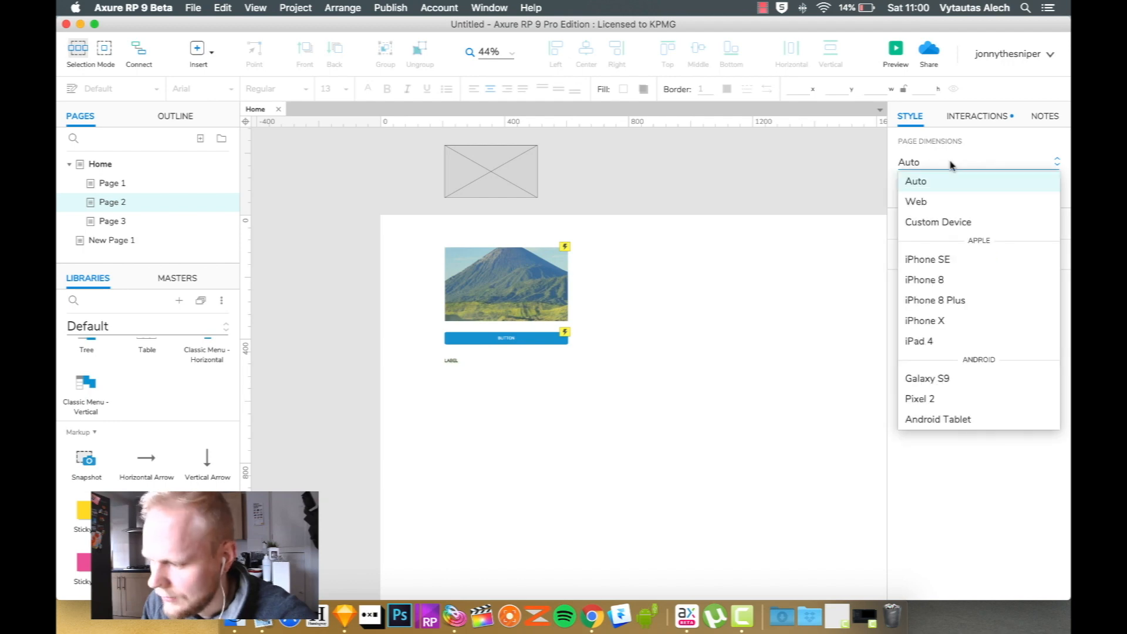
mouse_move(948, 307)
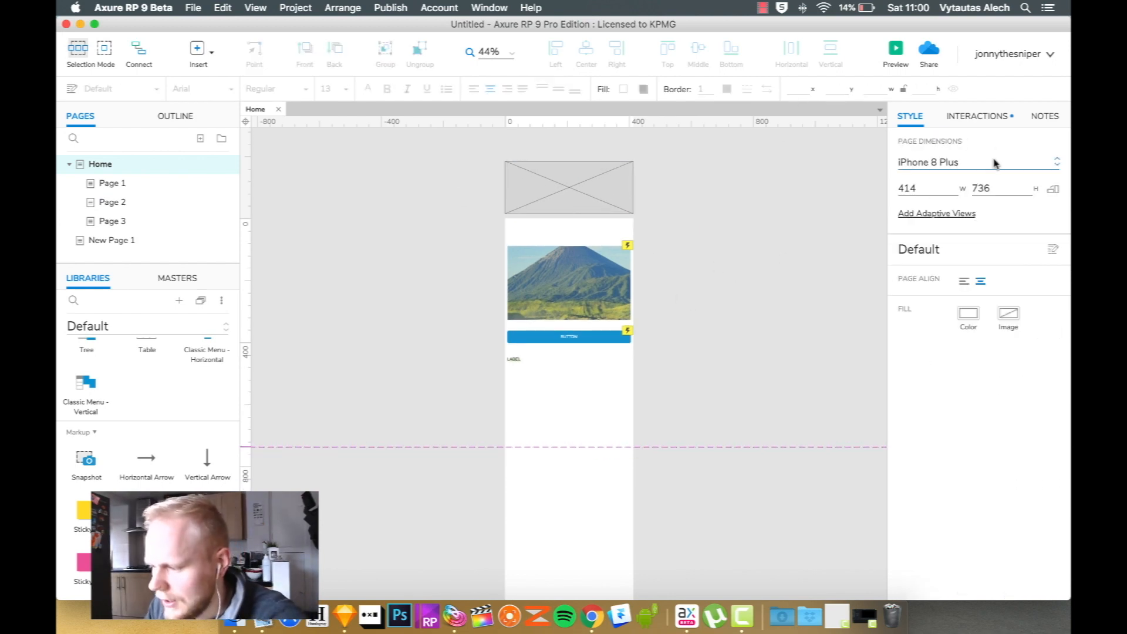
click(978, 162)
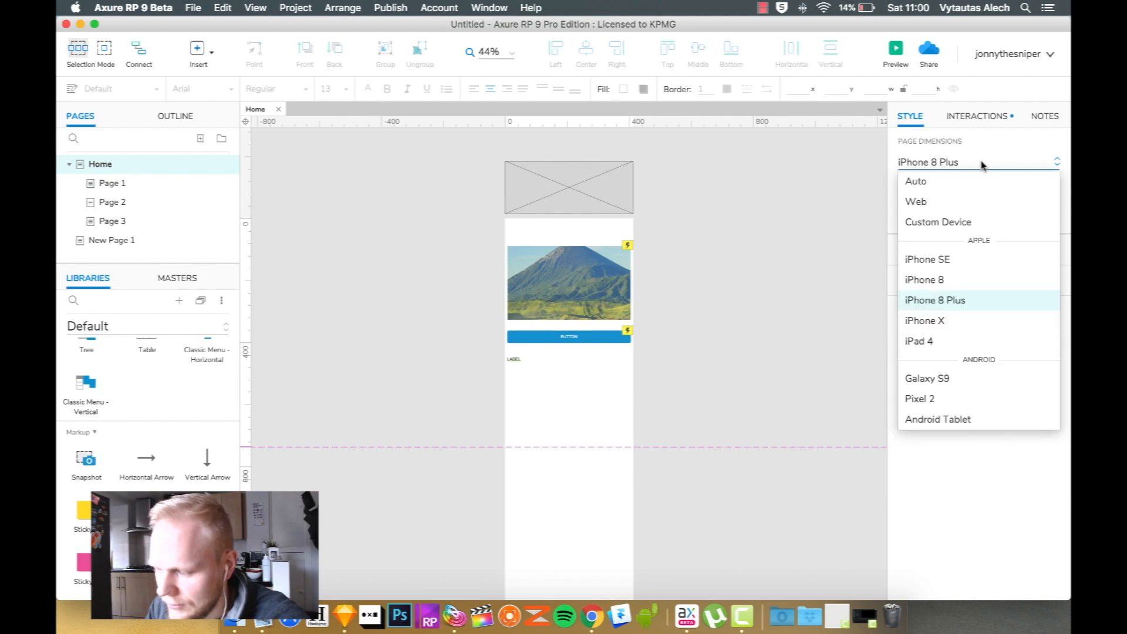
click(936, 300)
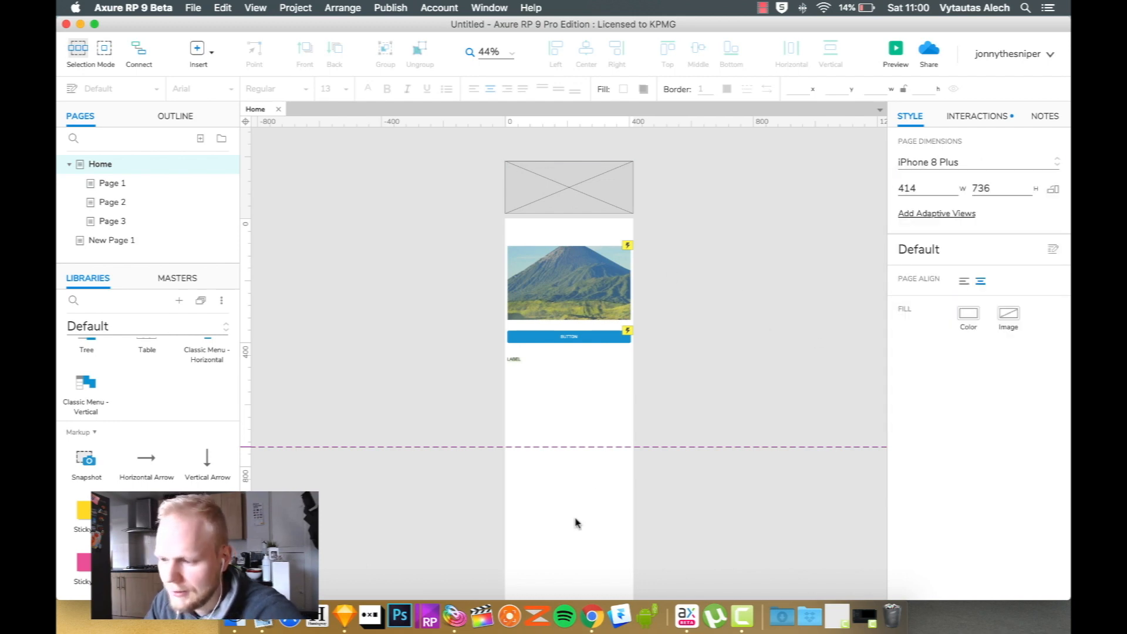
mouse_move(621, 460)
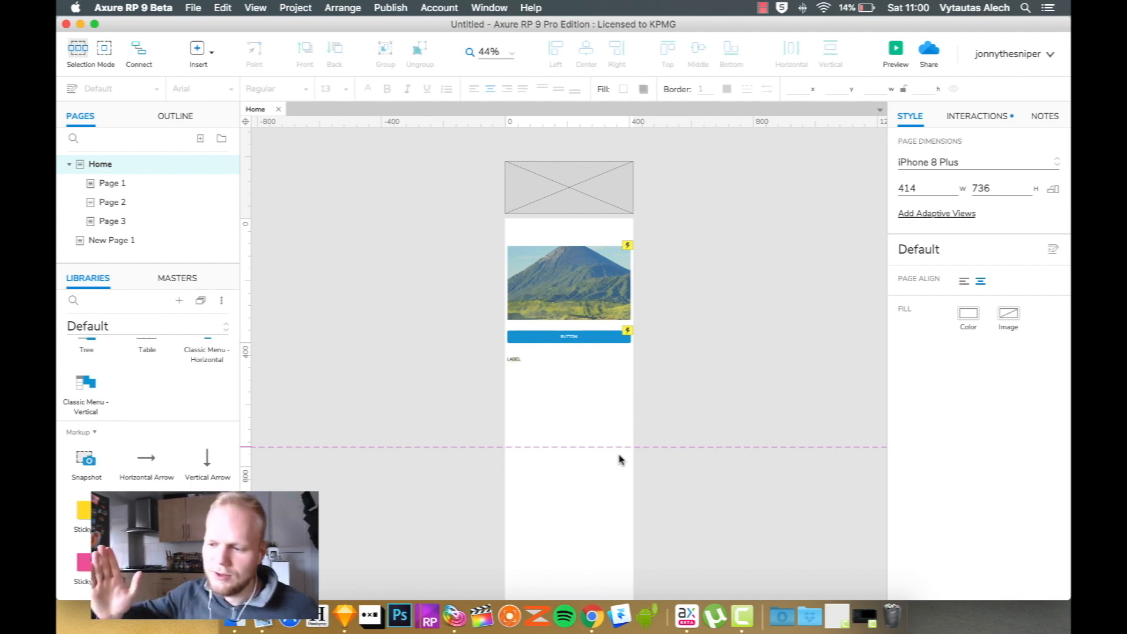
click(896, 47)
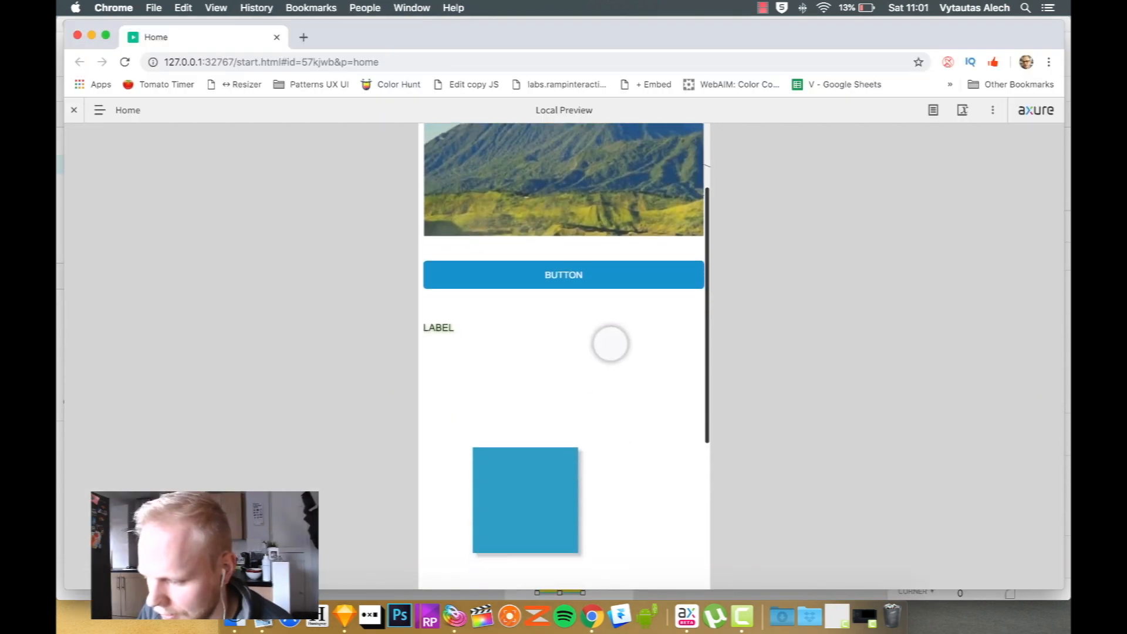
scroll(down, 3)
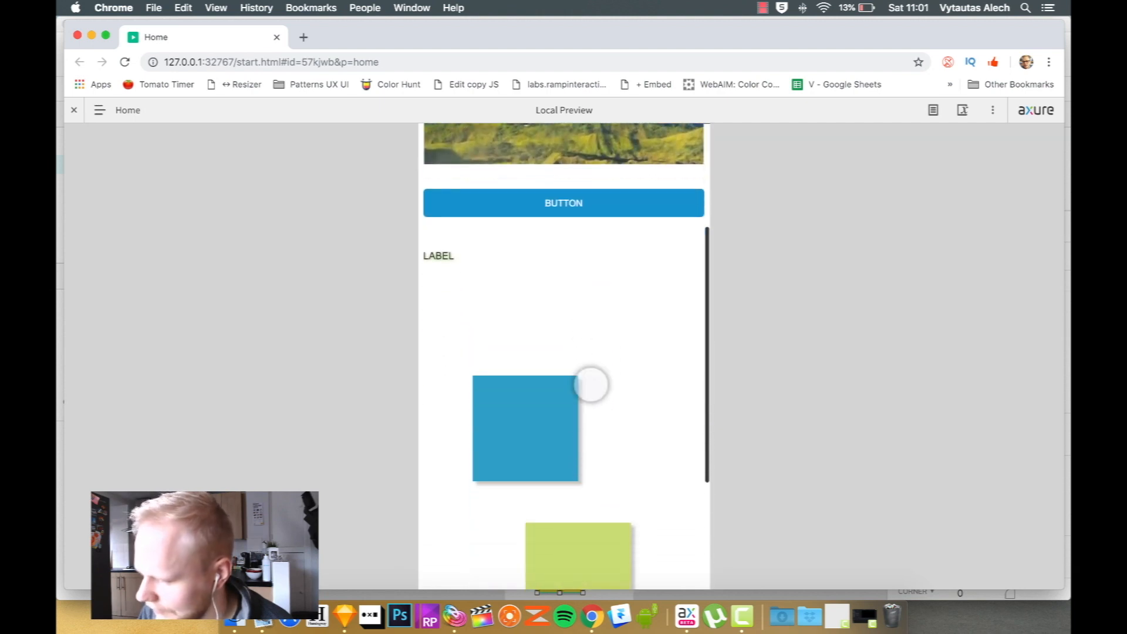
scroll(down, 3)
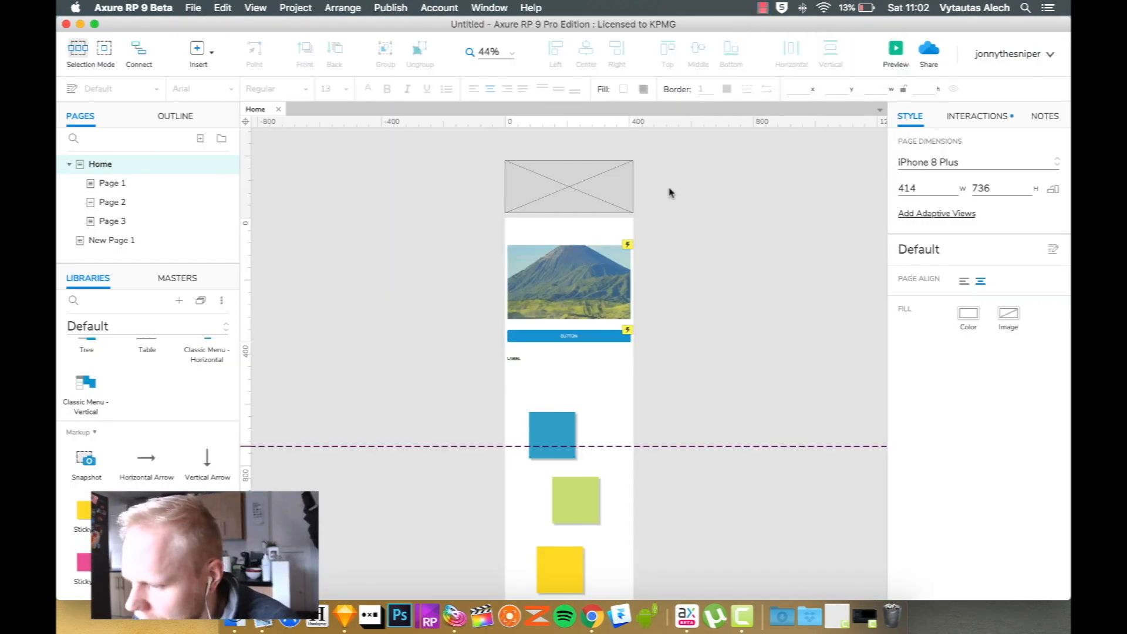
mouse_move(713, 225)
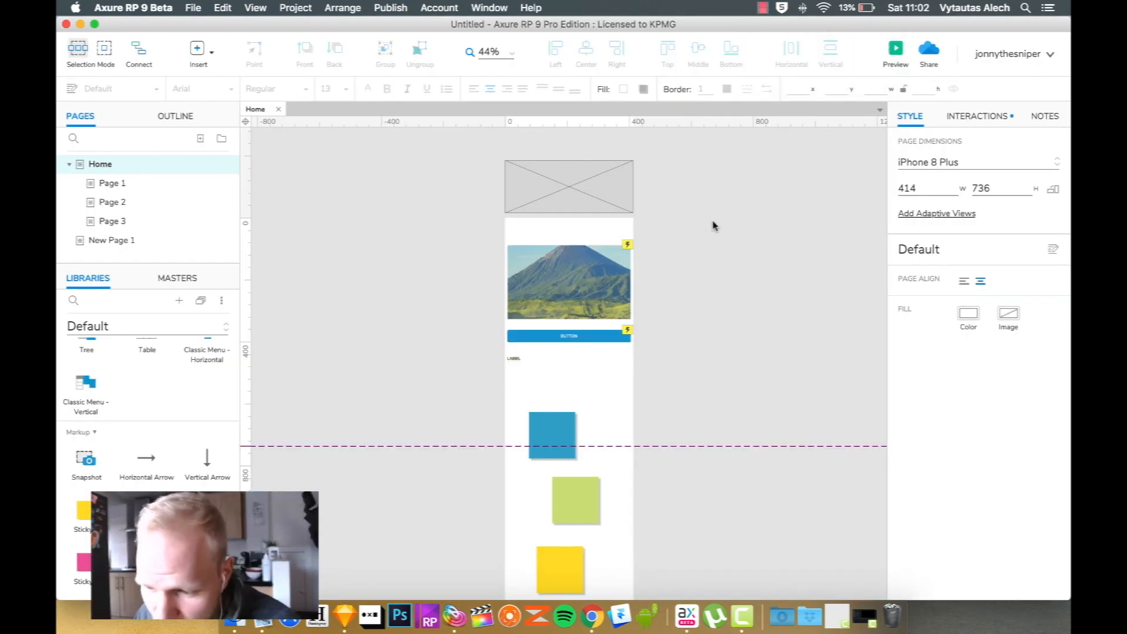
mouse_move(928, 21)
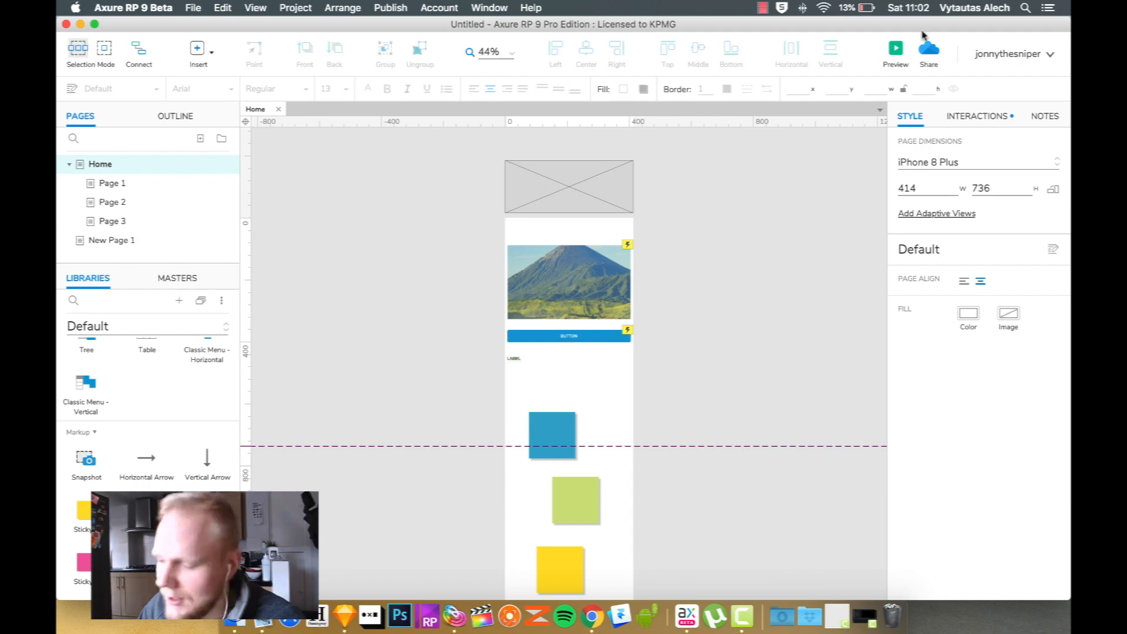
mouse_move(641, 341)
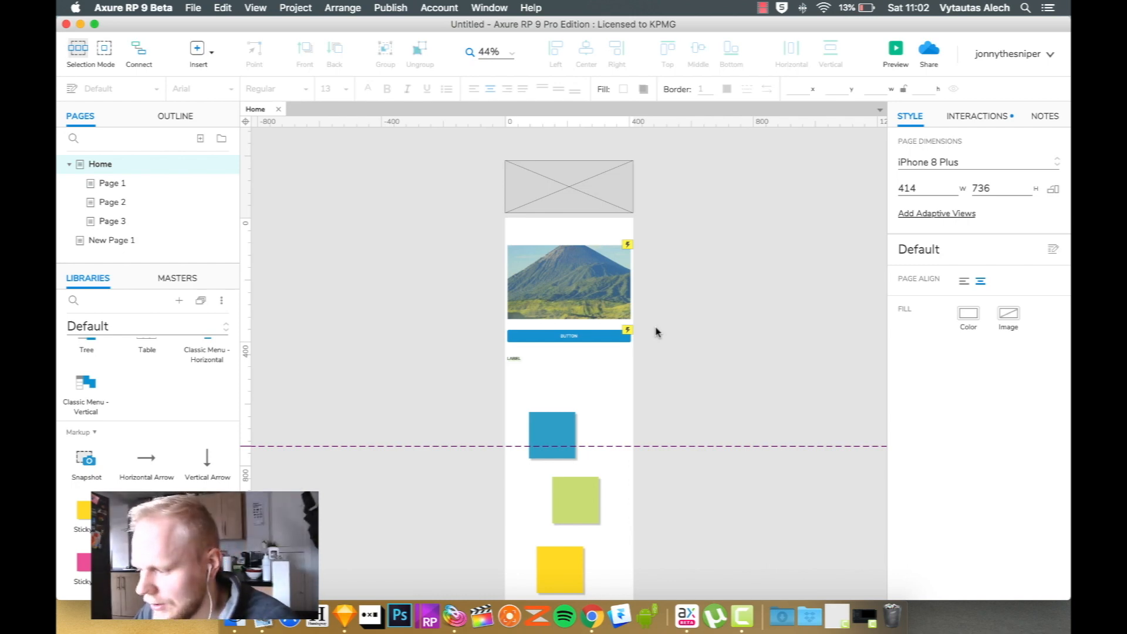
Publish to Axure Share under the project name 'Proto1' with comments allowed
click(929, 49)
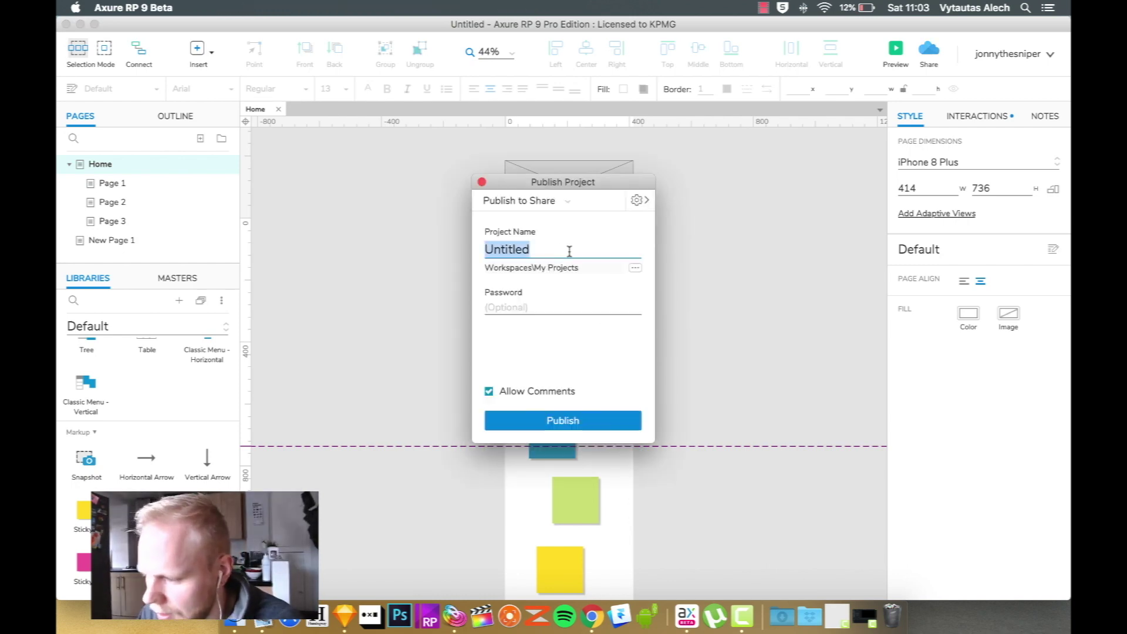
text(P)
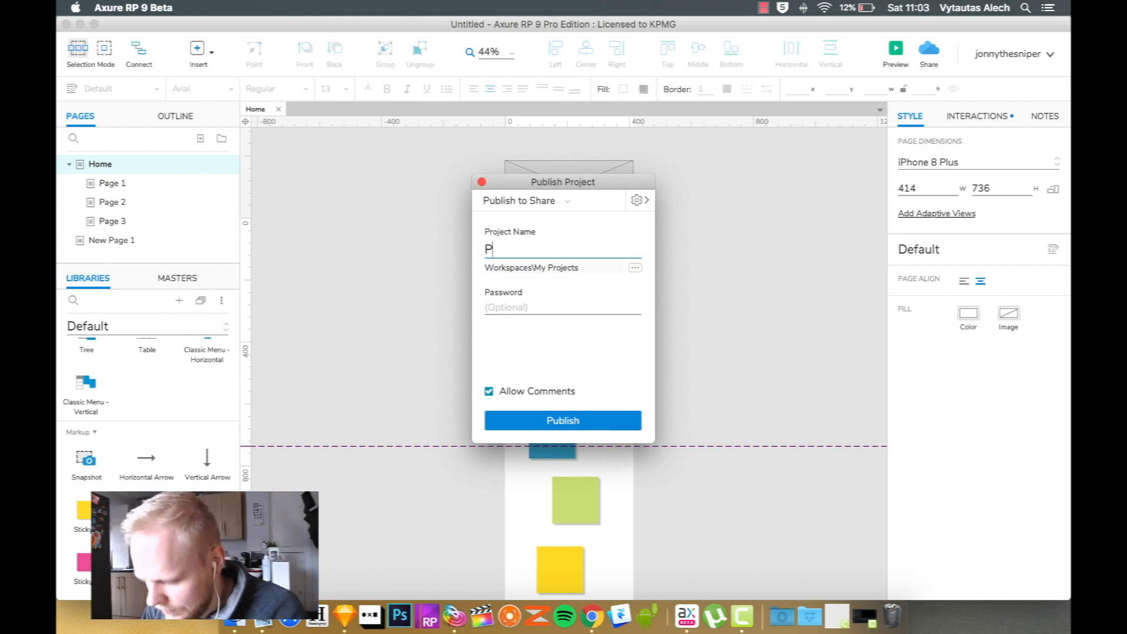
text(roto1)
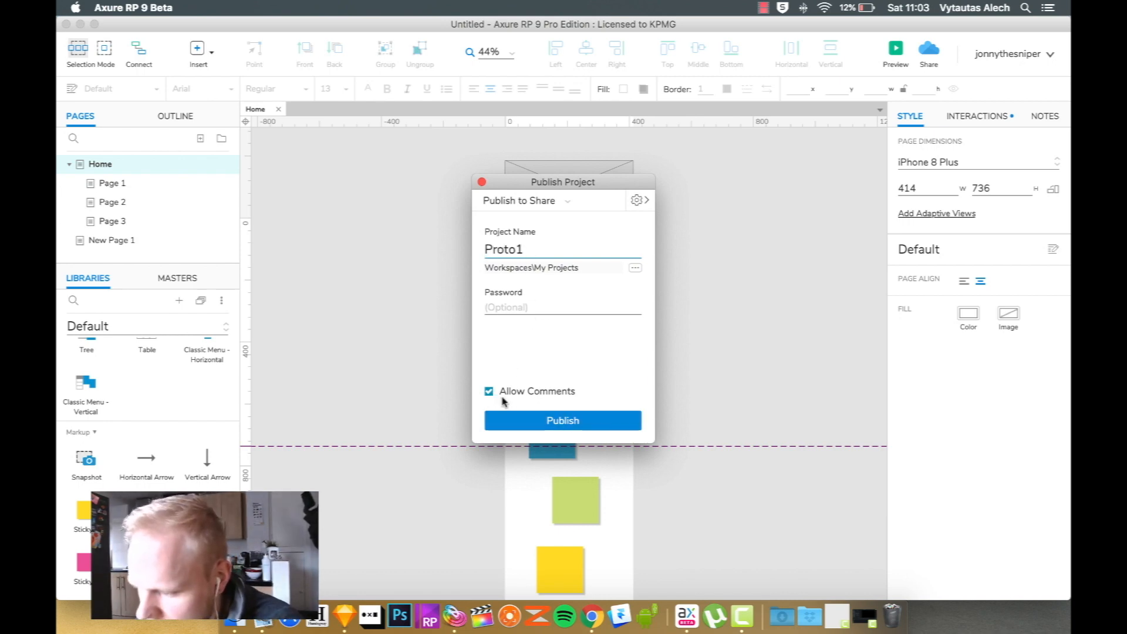
click(563, 420)
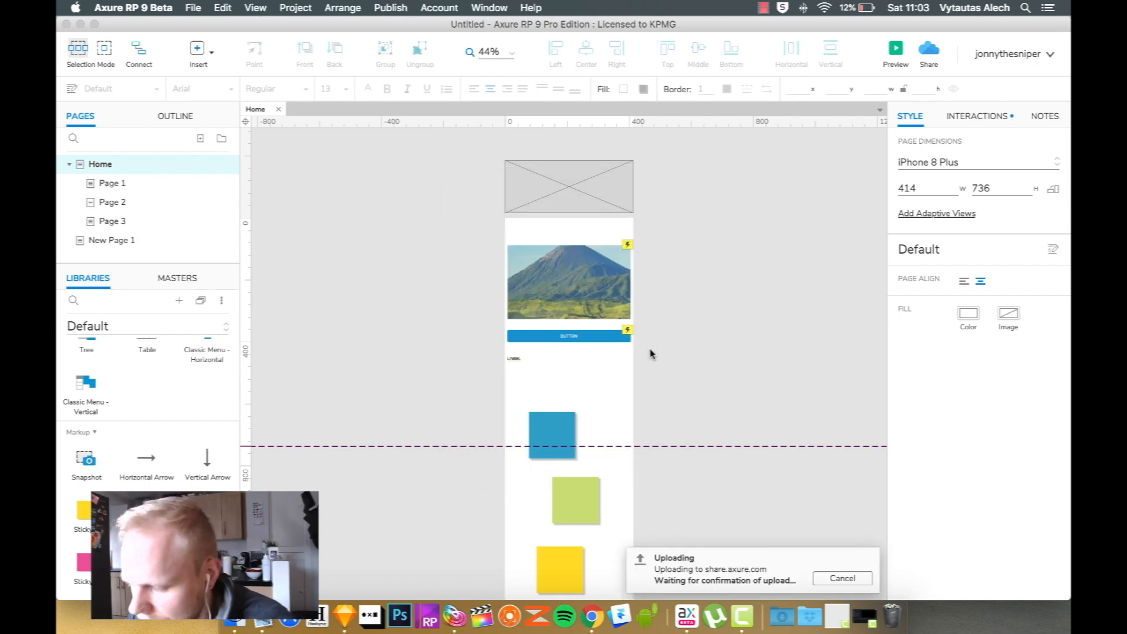
mouse_move(718, 484)
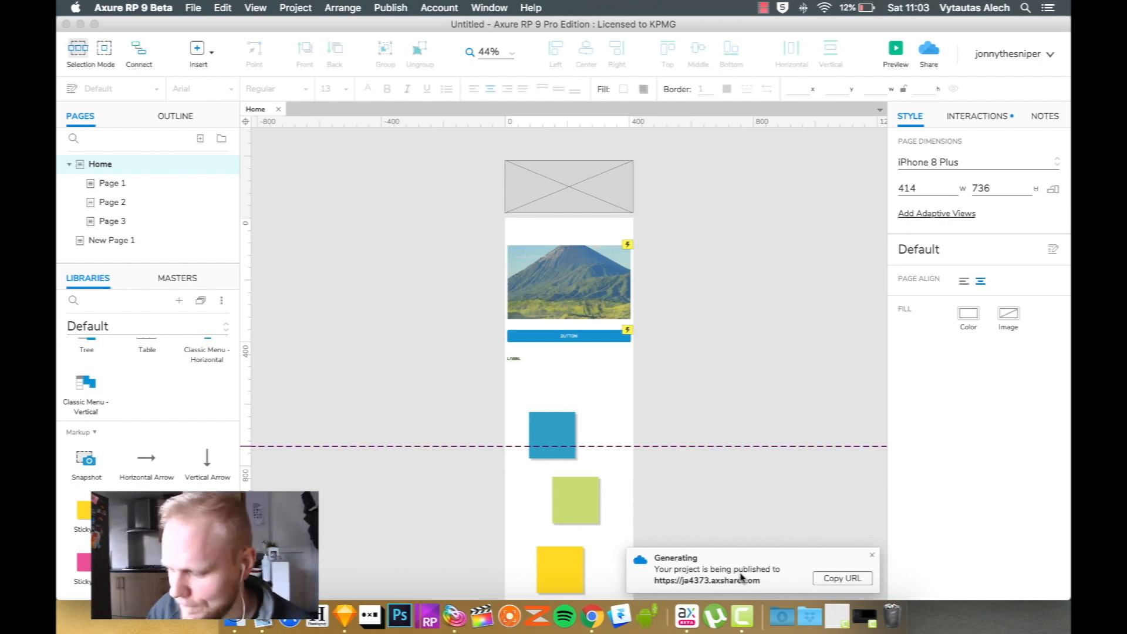
mouse_move(706, 582)
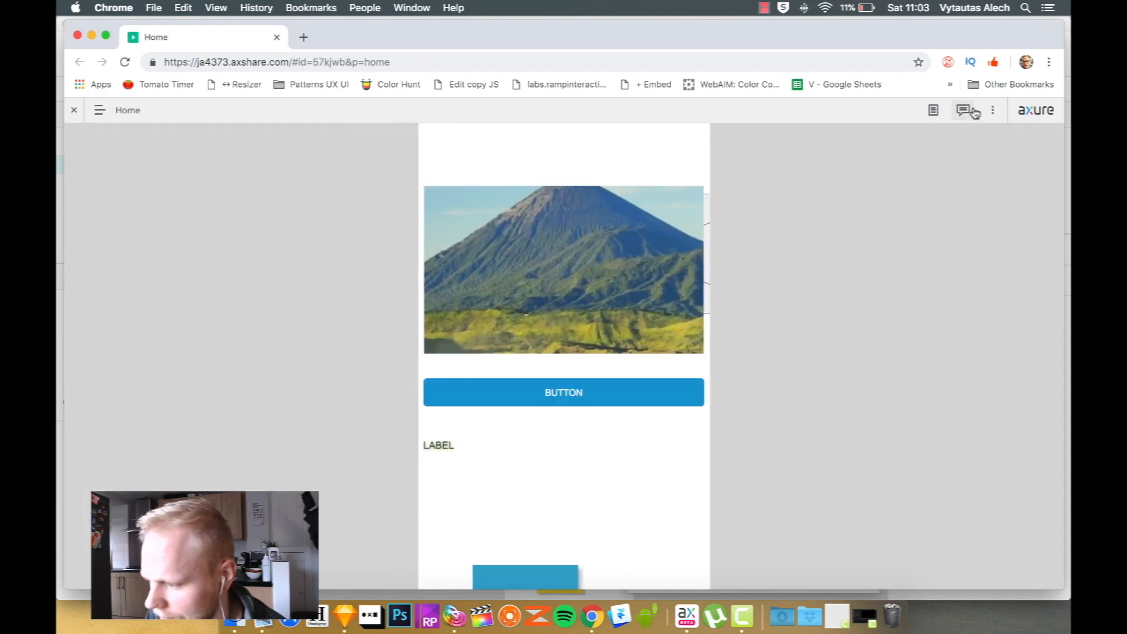
Post a page discussion comment asking why the broken-looking floating box was added
click(962, 110)
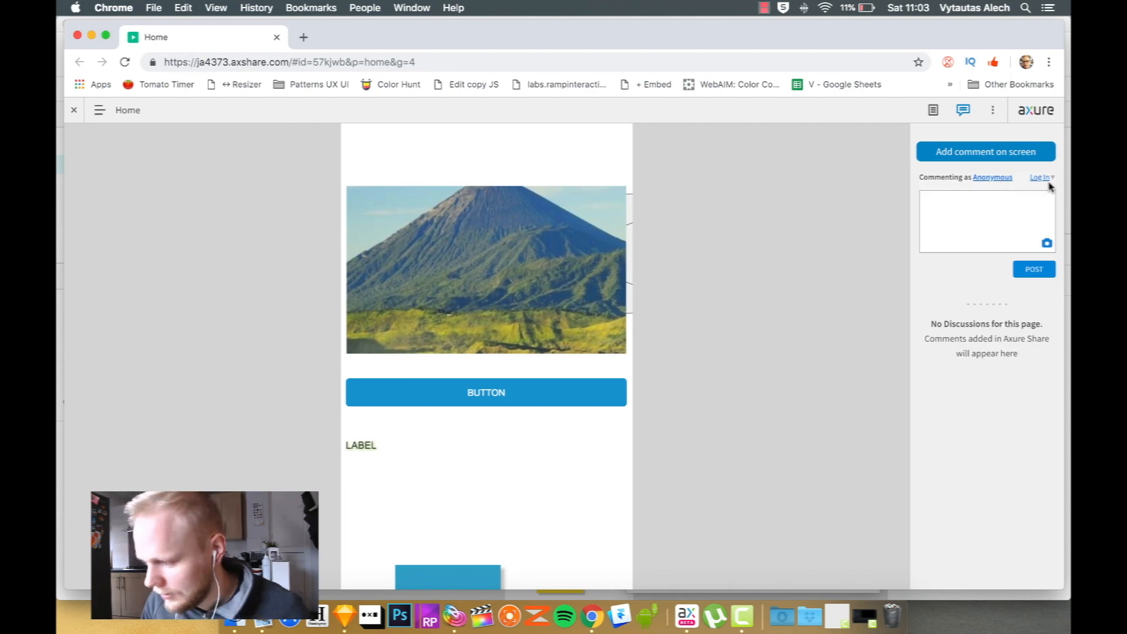
text(The box that floats in seems broken. Why)
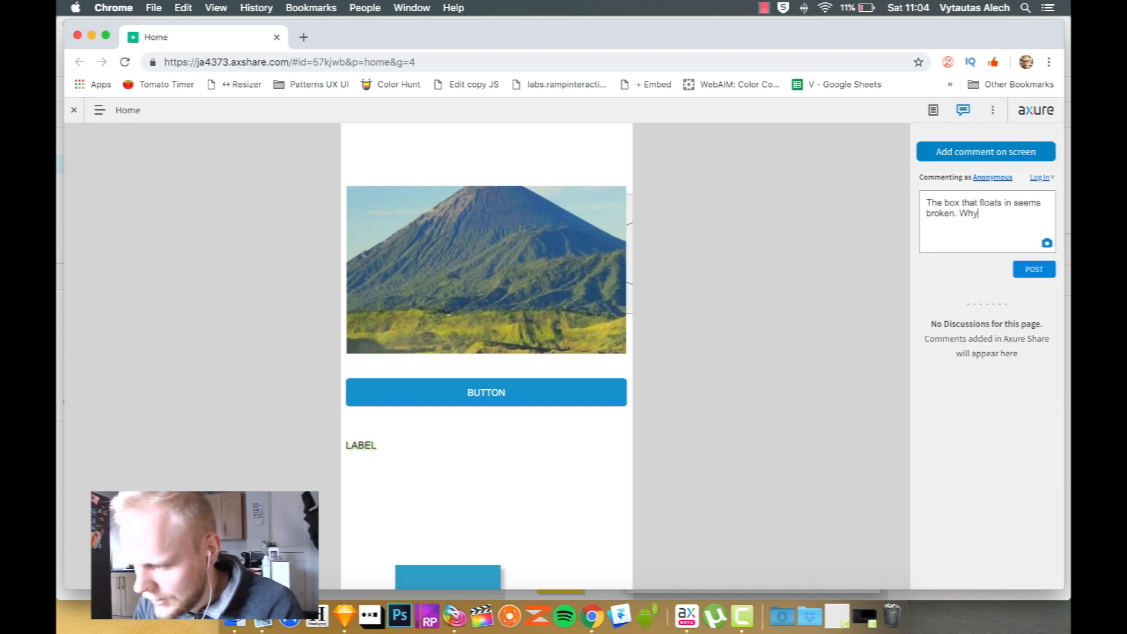
text(did you add it there?)
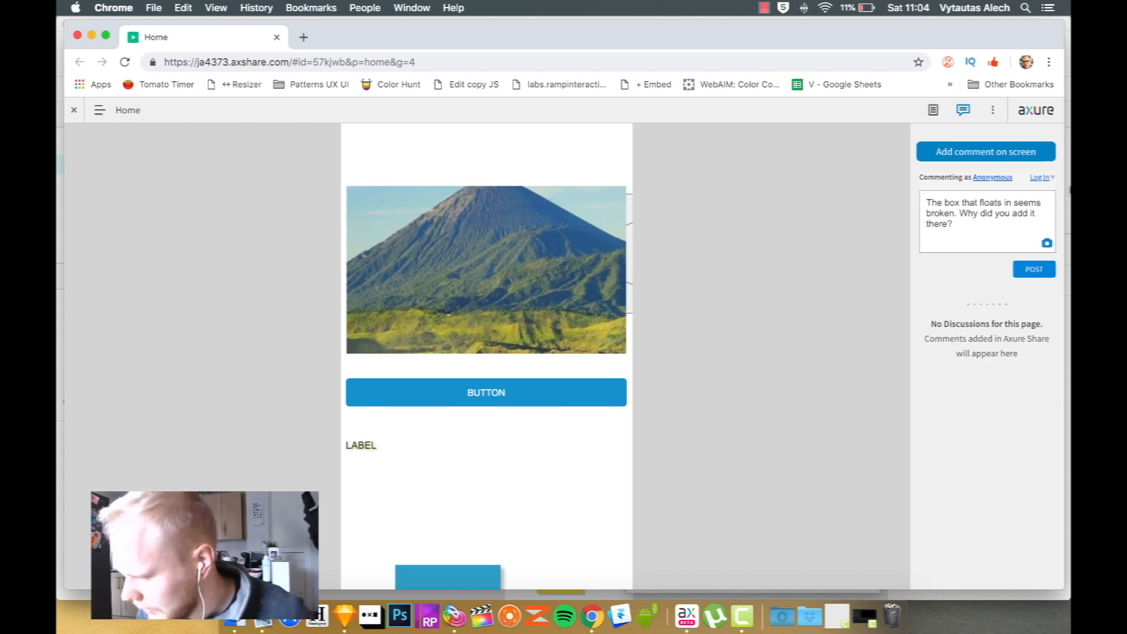
click(1034, 270)
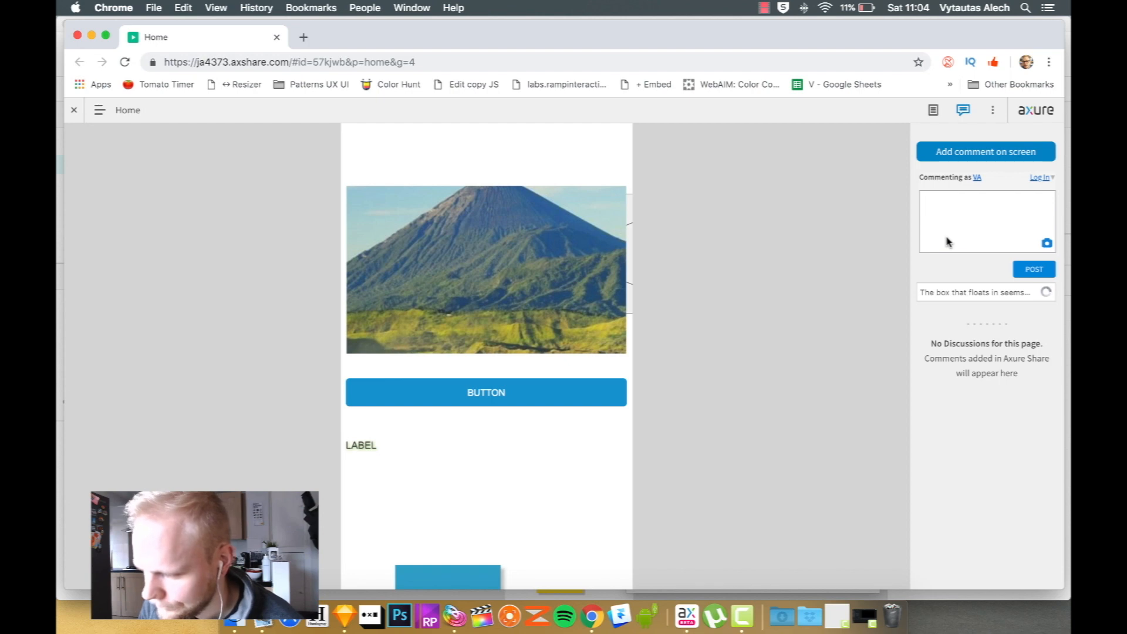
click(1034, 269)
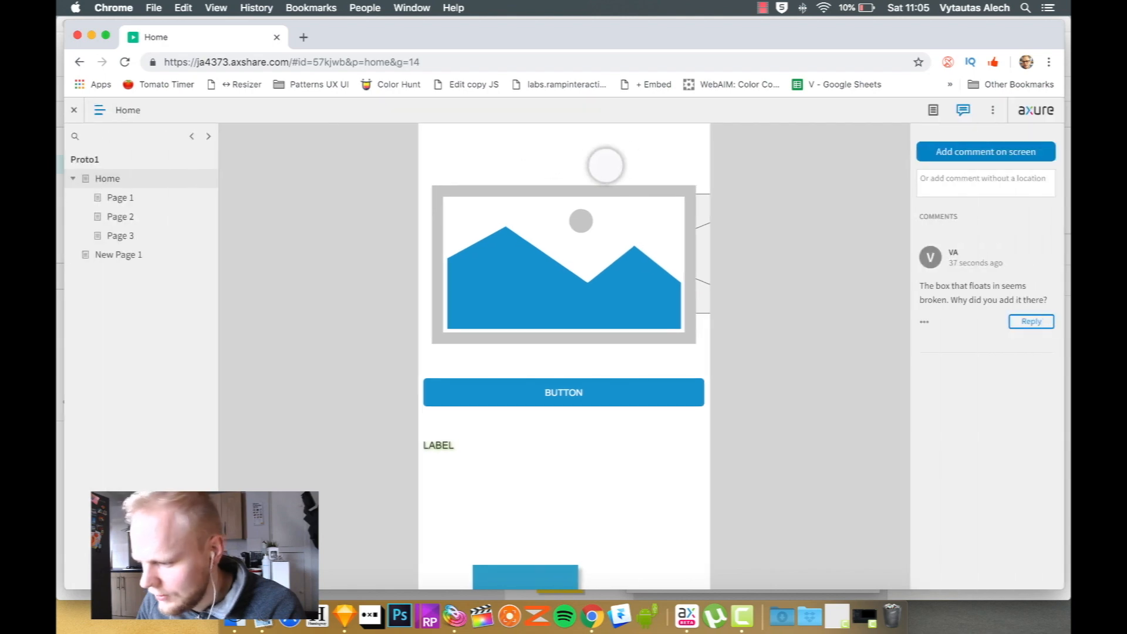
Pin a 'Make it green' comment marker onto the Home page button and view its replies
click(986, 152)
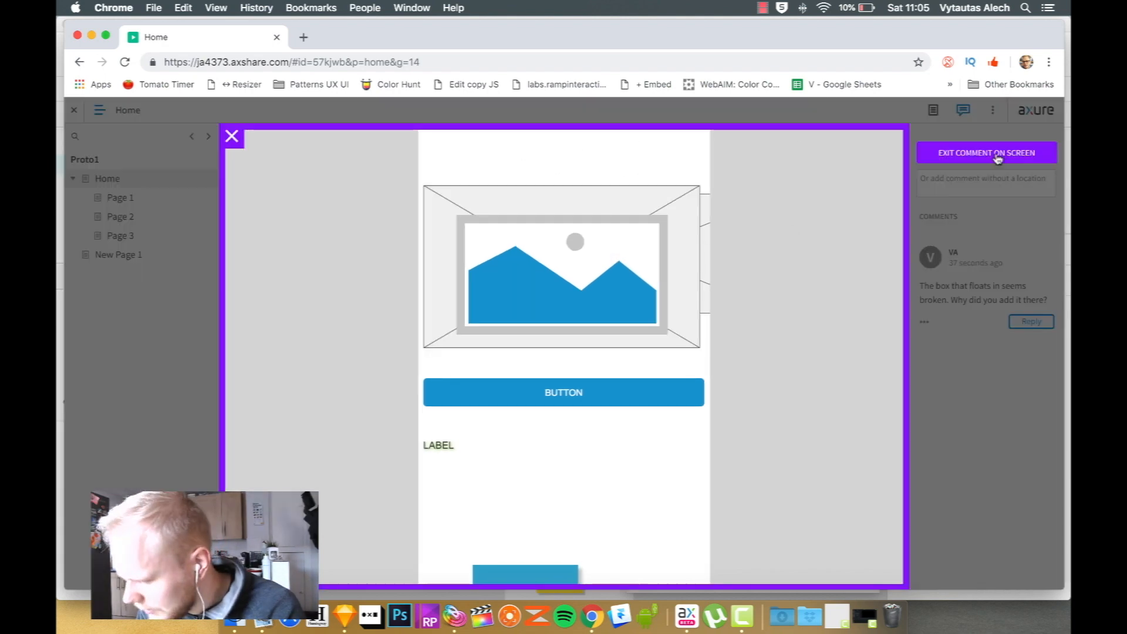
mouse_move(606, 133)
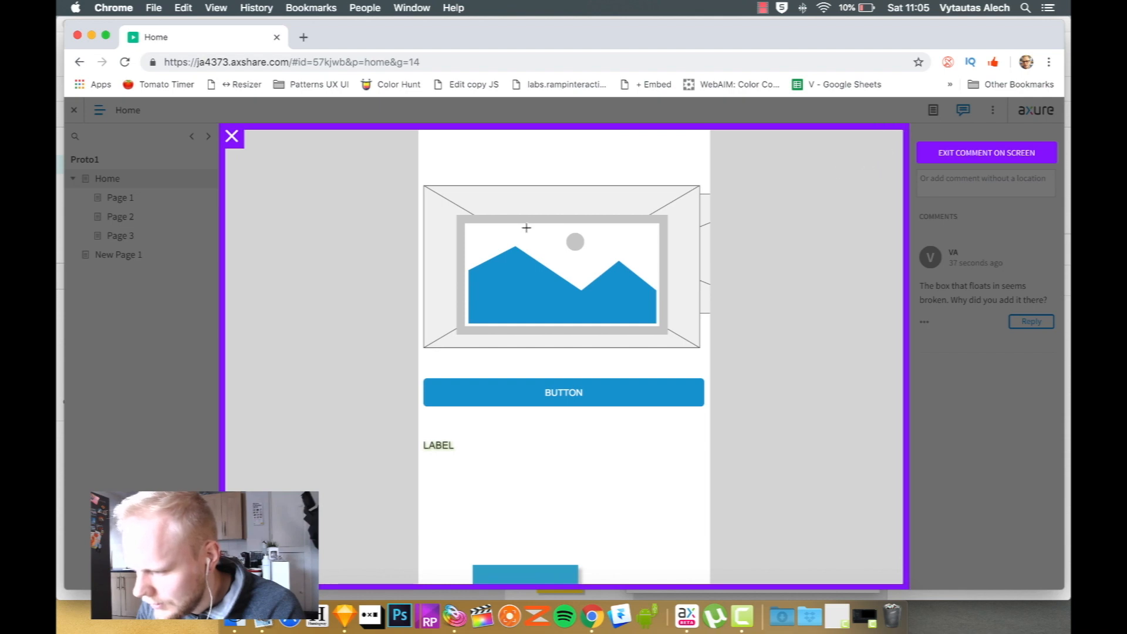
click(585, 294)
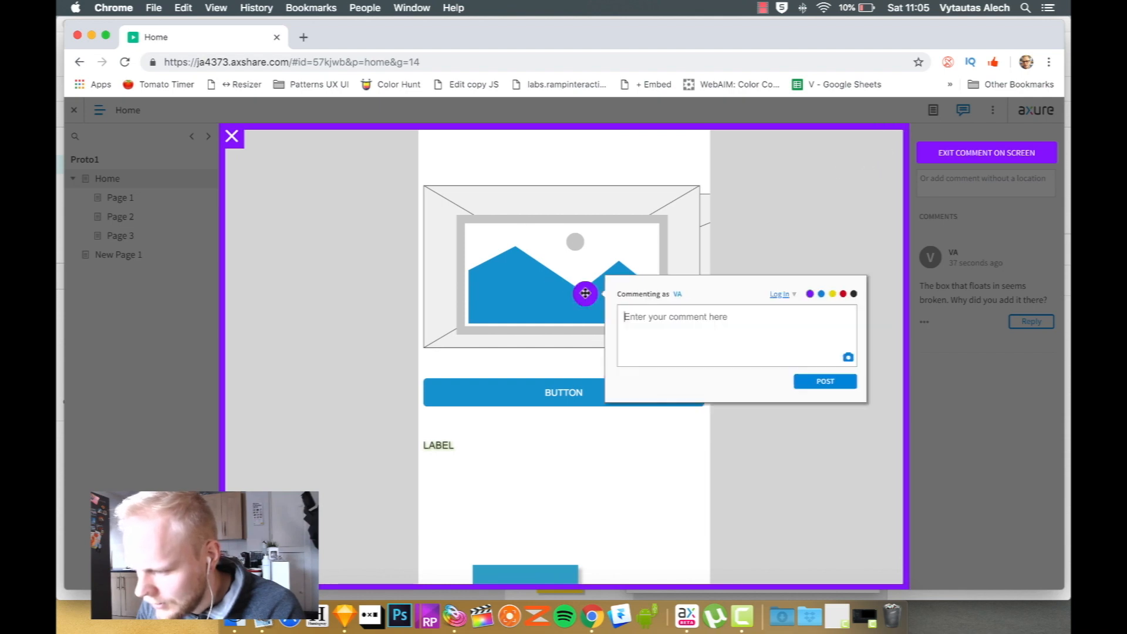
drag(585, 294, 567, 248)
text(Make it)
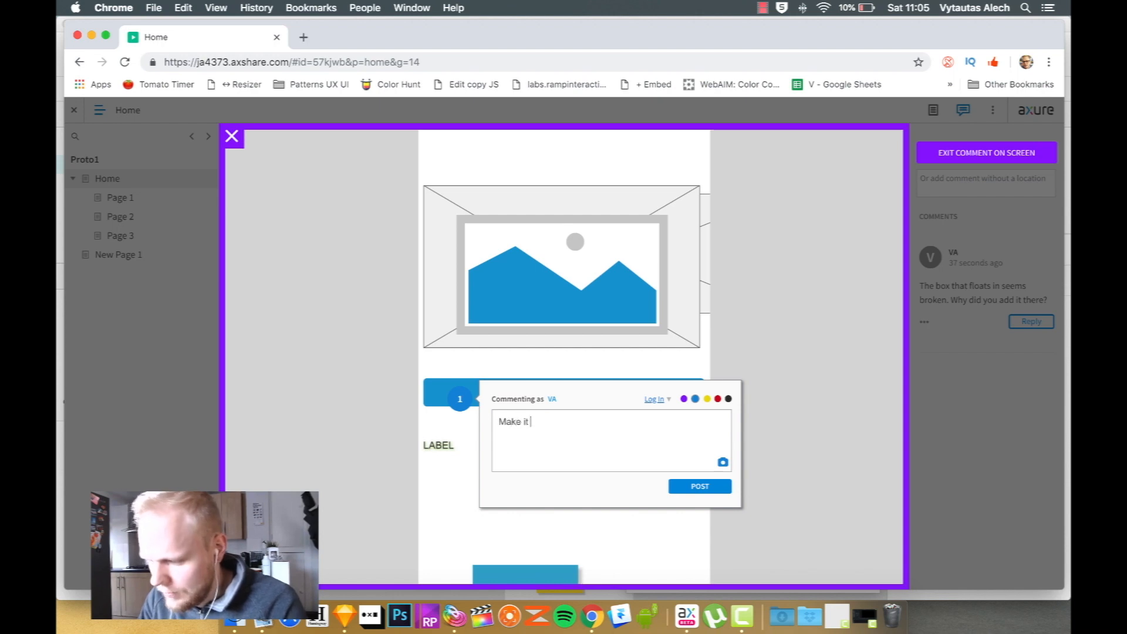
text(gre)
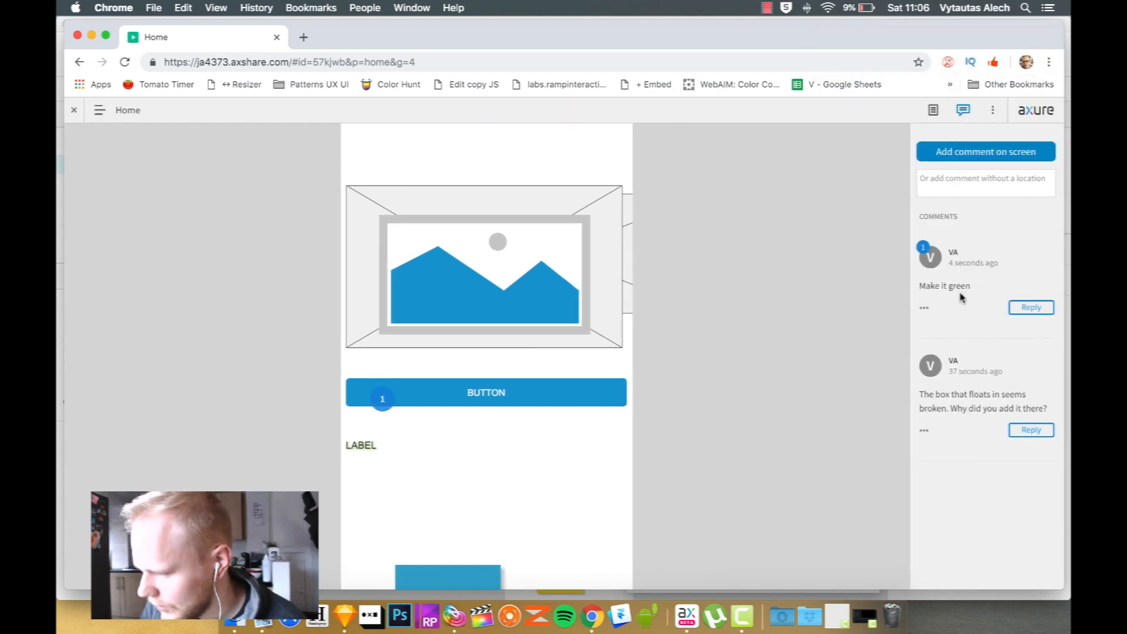
click(1032, 308)
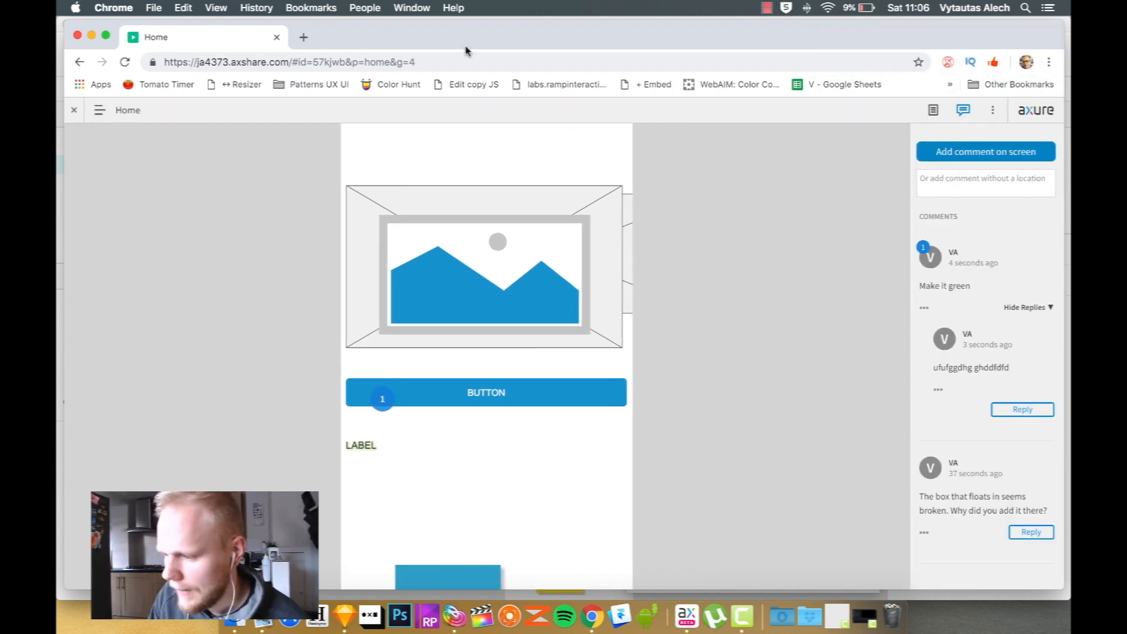